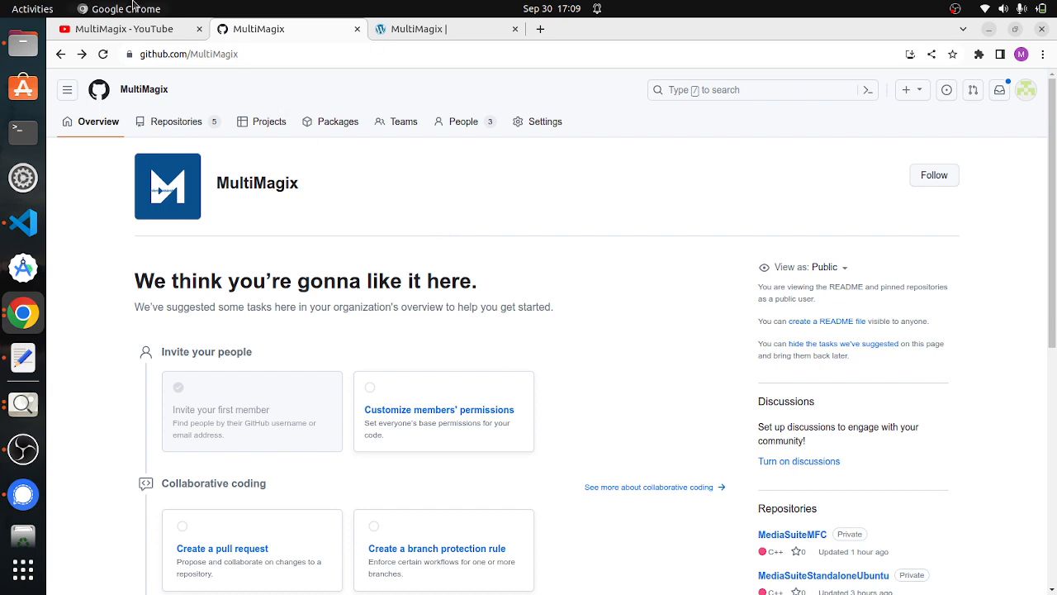
# Switch Chrome from the GitHub page to the MultiMagix YouTube channel home page
pyautogui.click(124, 29)
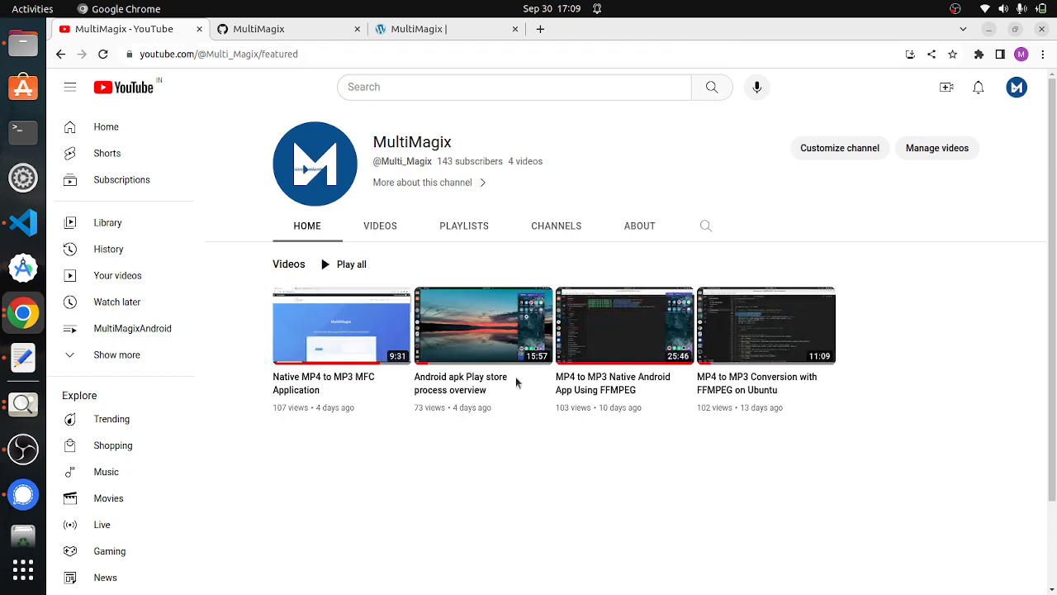
pyautogui.moveTo(746, 251)
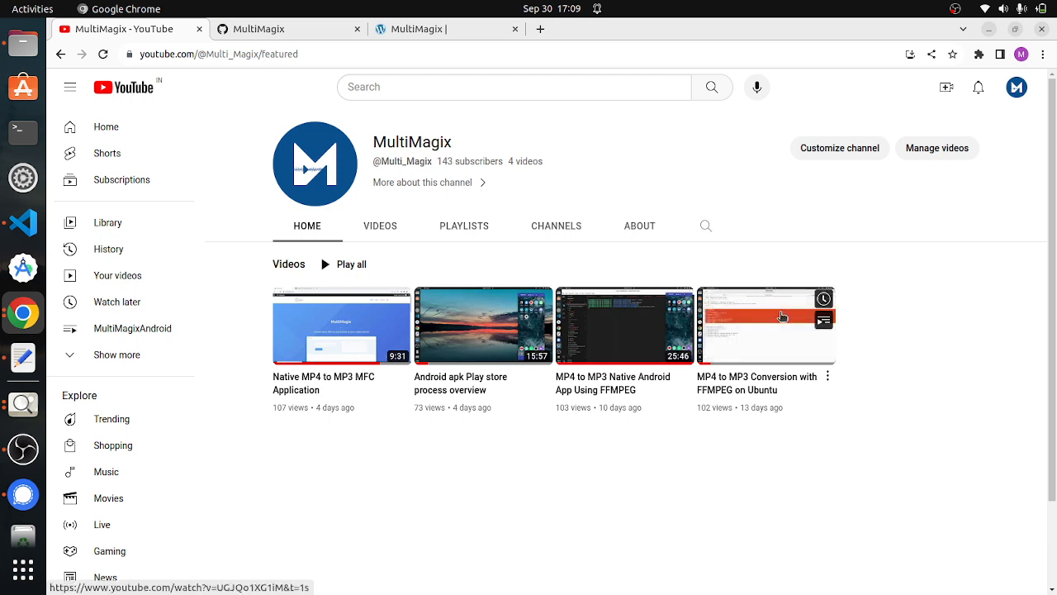
pyautogui.moveTo(669, 177)
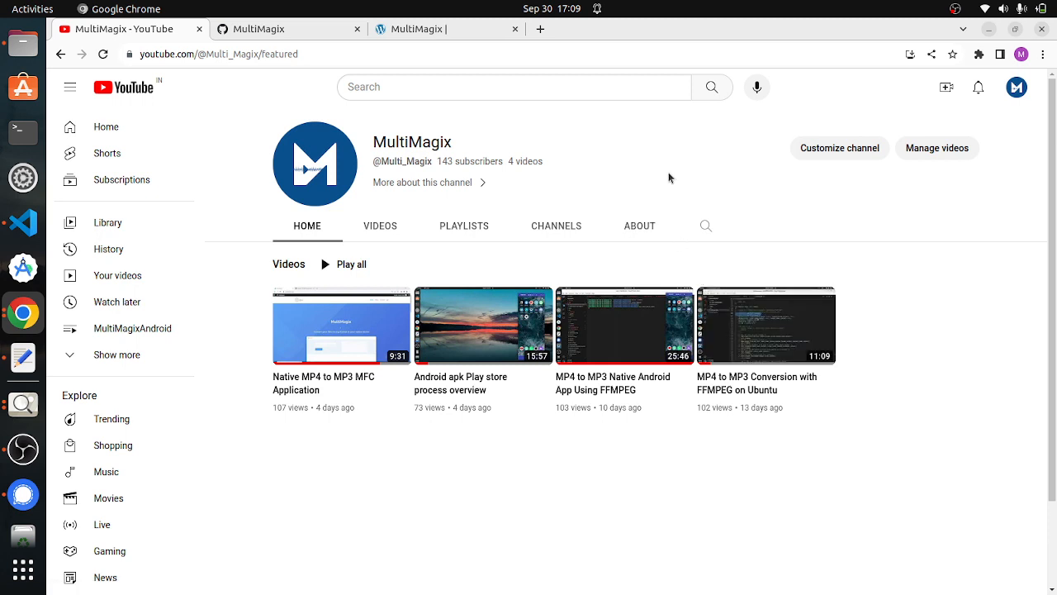
pyautogui.moveTo(25, 362)
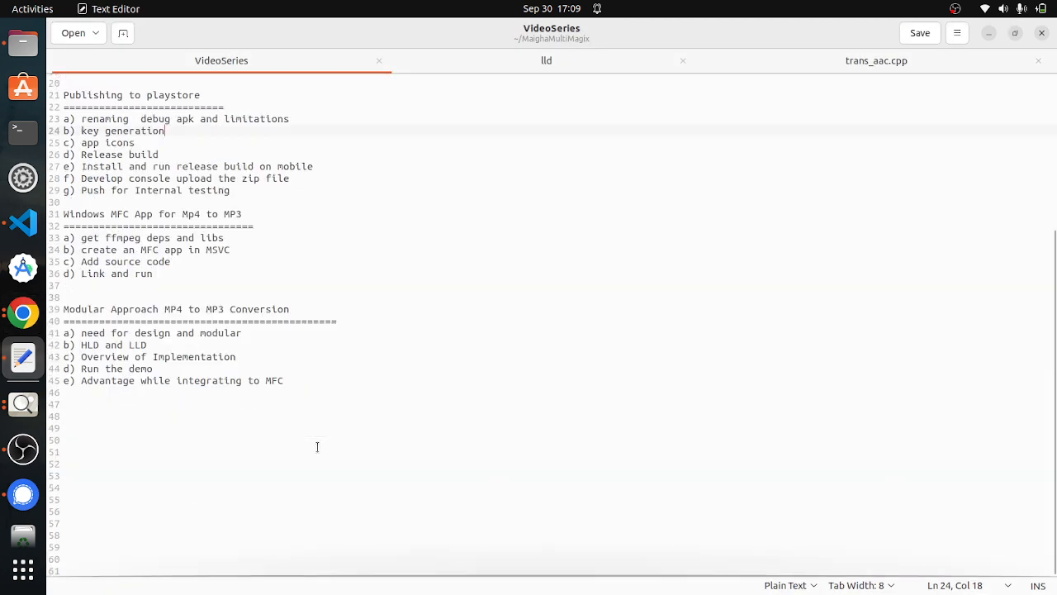
pyautogui.click(164, 285)
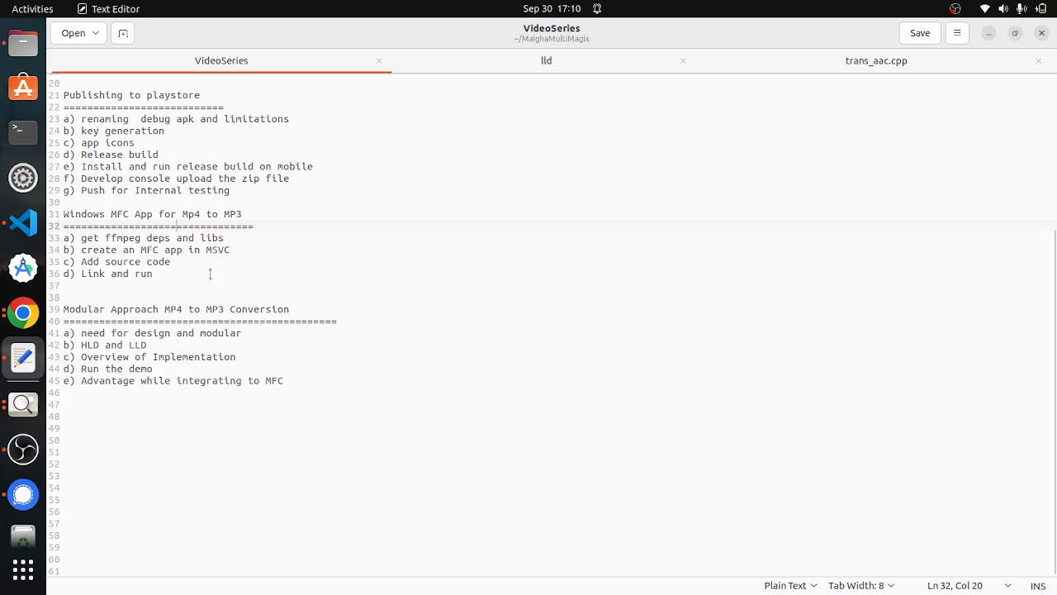
pyautogui.moveTo(204, 271)
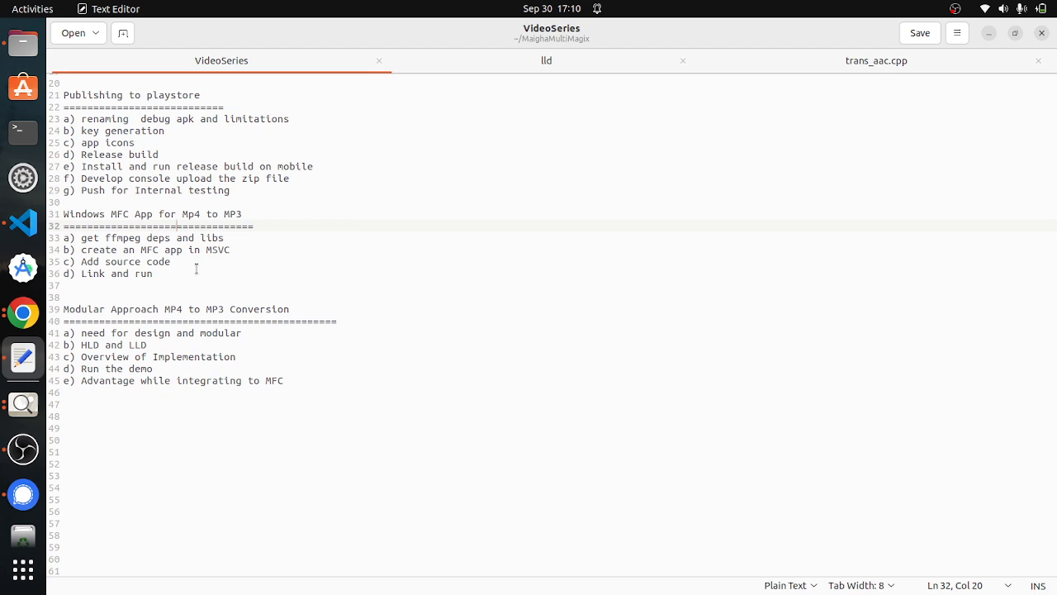
pyautogui.moveTo(412, 290)
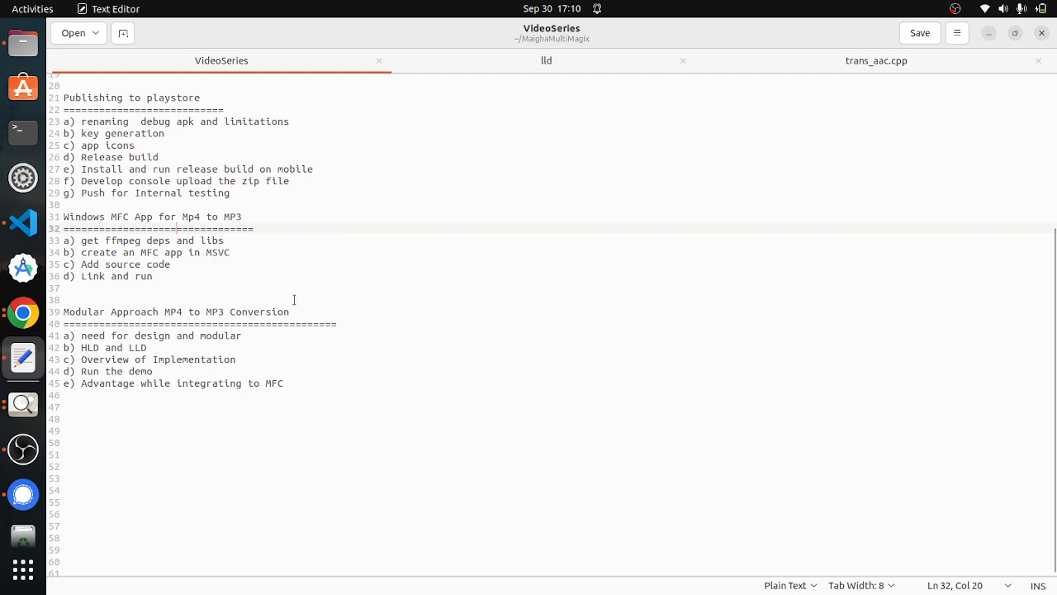
pyautogui.moveTo(312, 297)
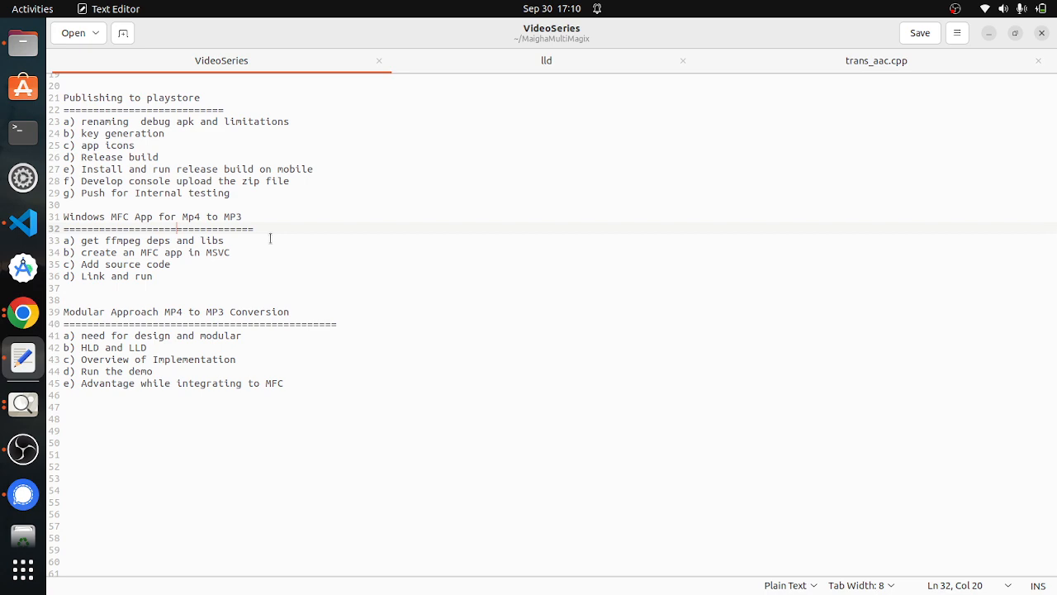
pyautogui.moveTo(278, 277)
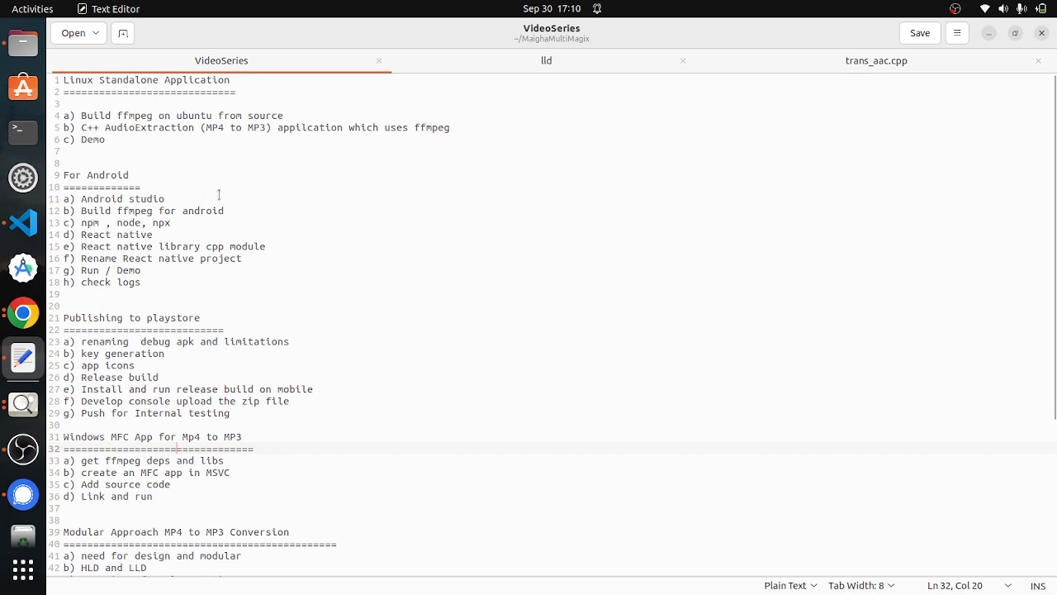
pyautogui.moveTo(231, 366)
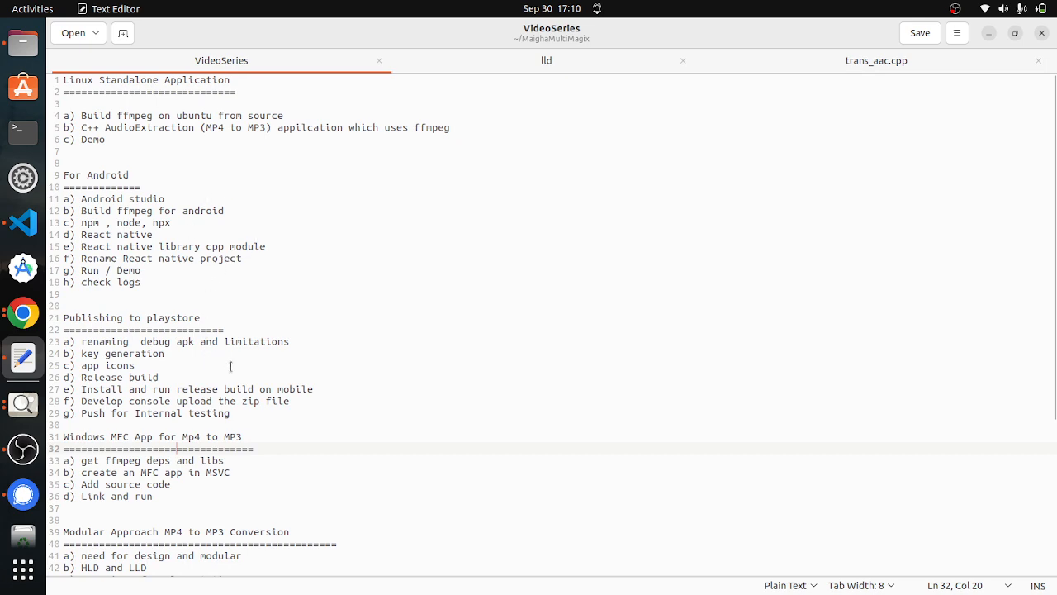
pyautogui.scroll(-3)
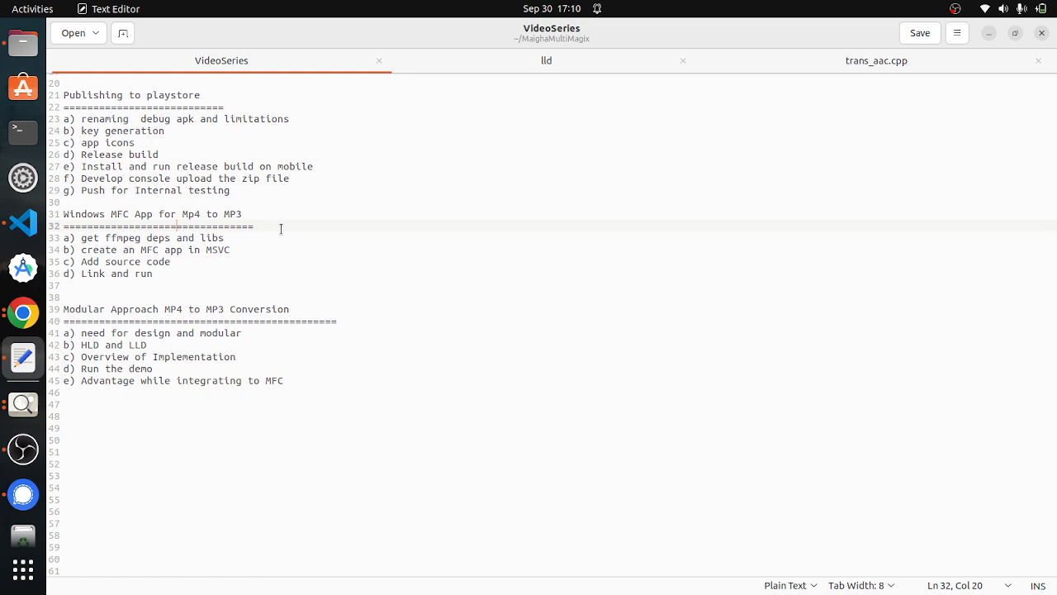
pyautogui.moveTo(382, 207)
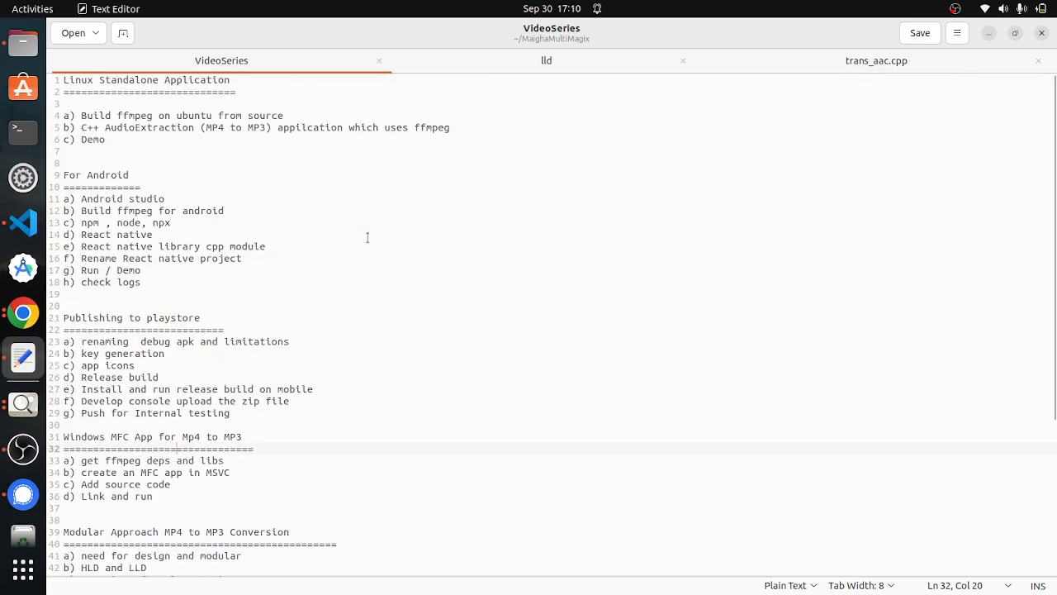
pyautogui.scroll(-3)
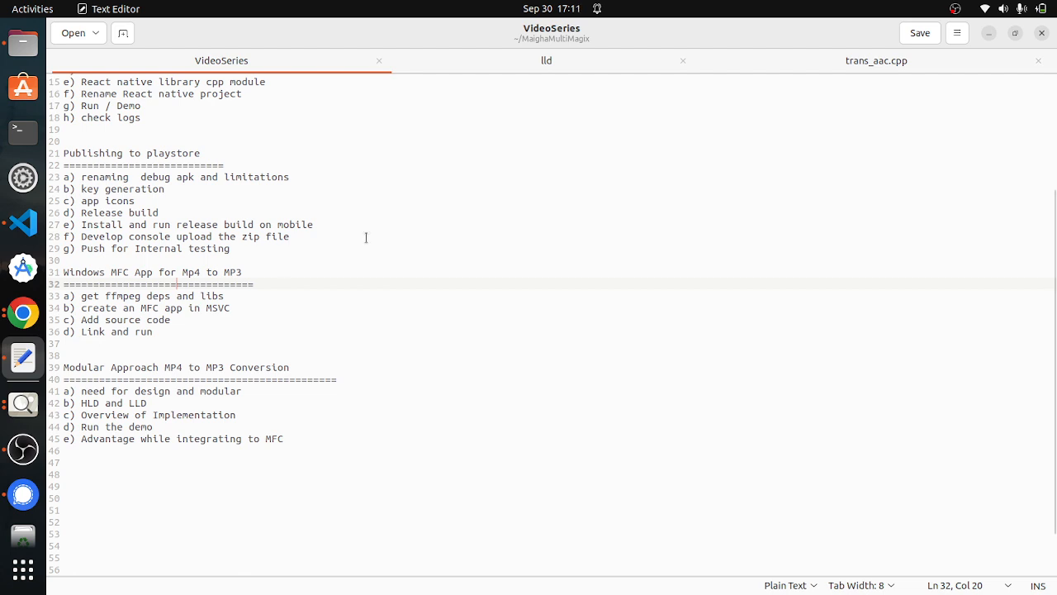
pyautogui.moveTo(263, 310)
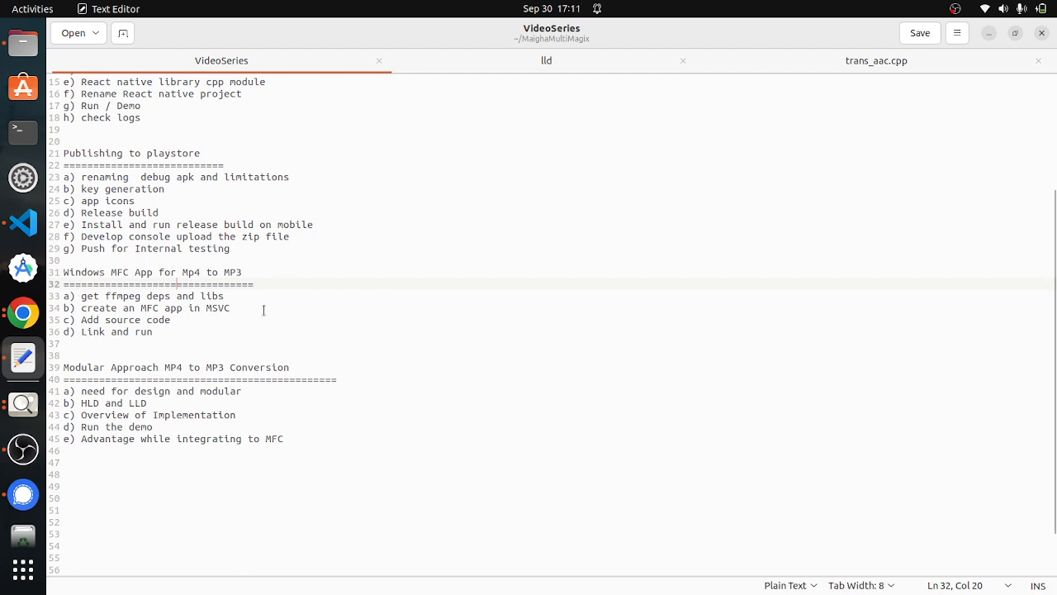
pyautogui.moveTo(372, 209)
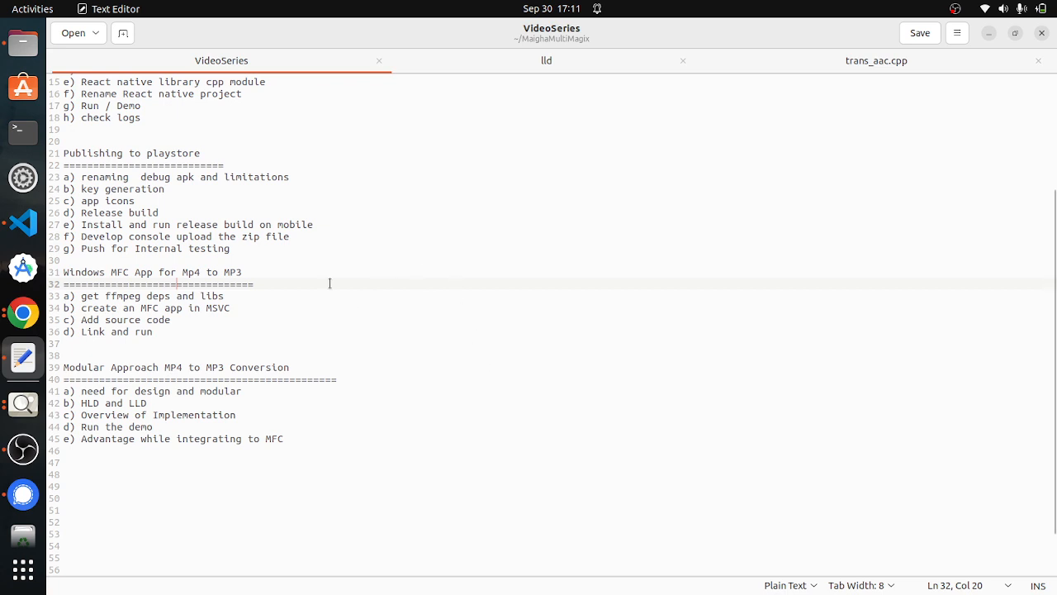
pyautogui.moveTo(204, 471)
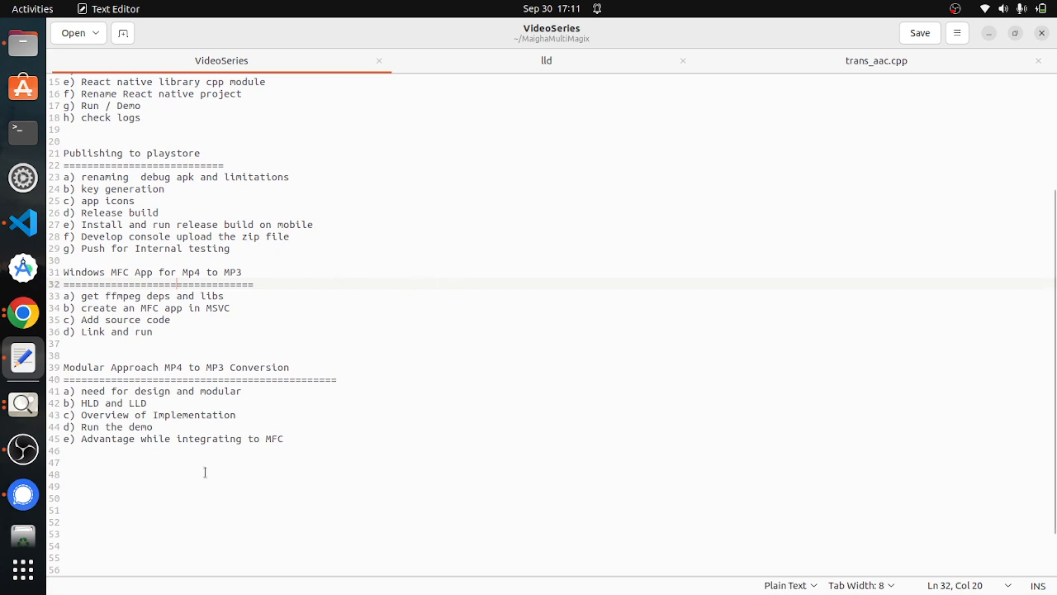
pyautogui.moveTo(23, 404)
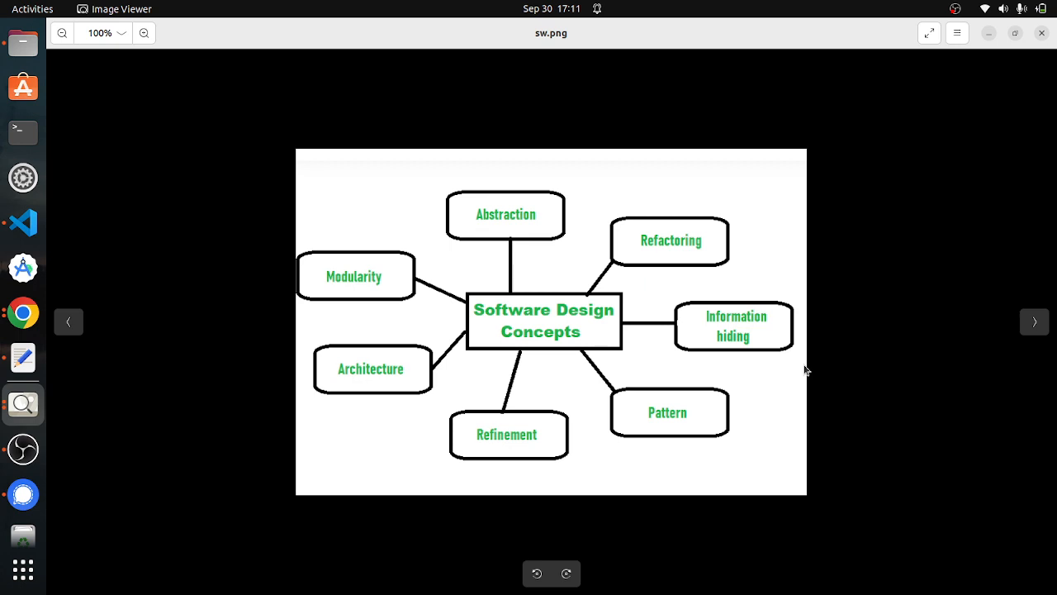
pyautogui.moveTo(397, 365)
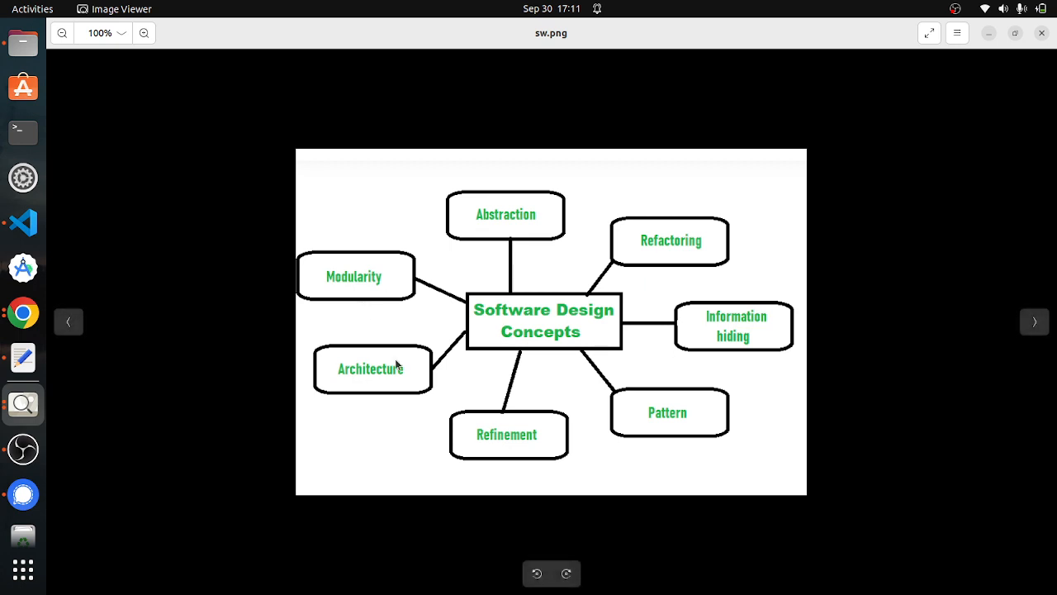
pyautogui.moveTo(389, 280)
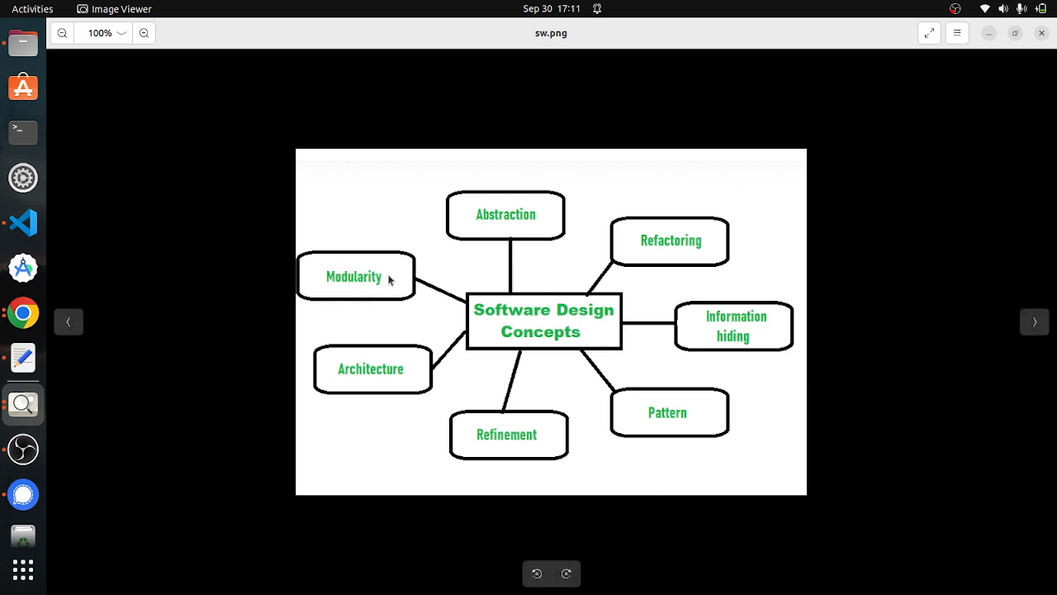
pyautogui.moveTo(708, 447)
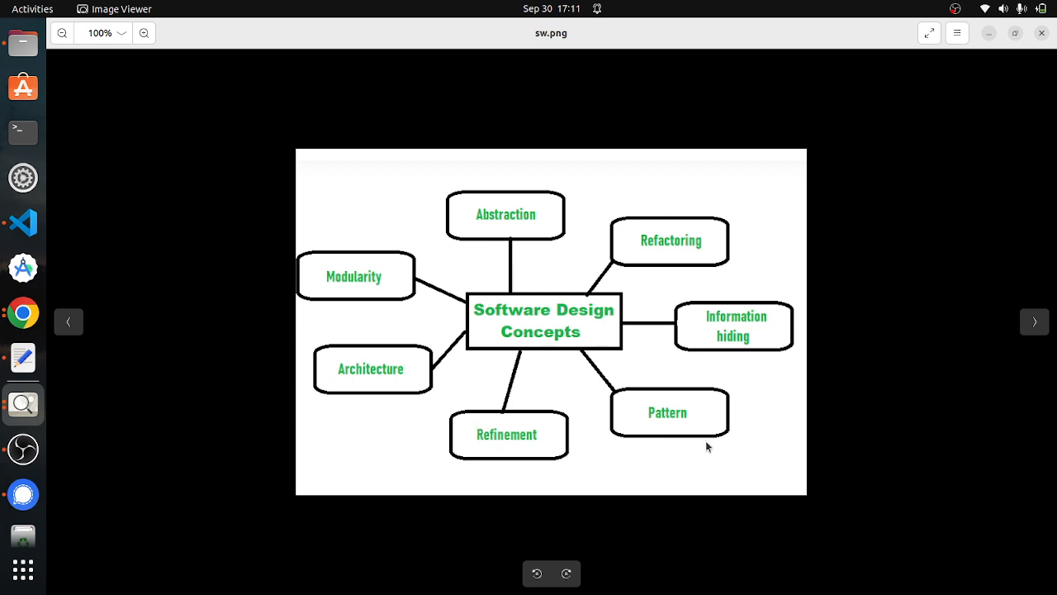
pyautogui.moveTo(727, 326)
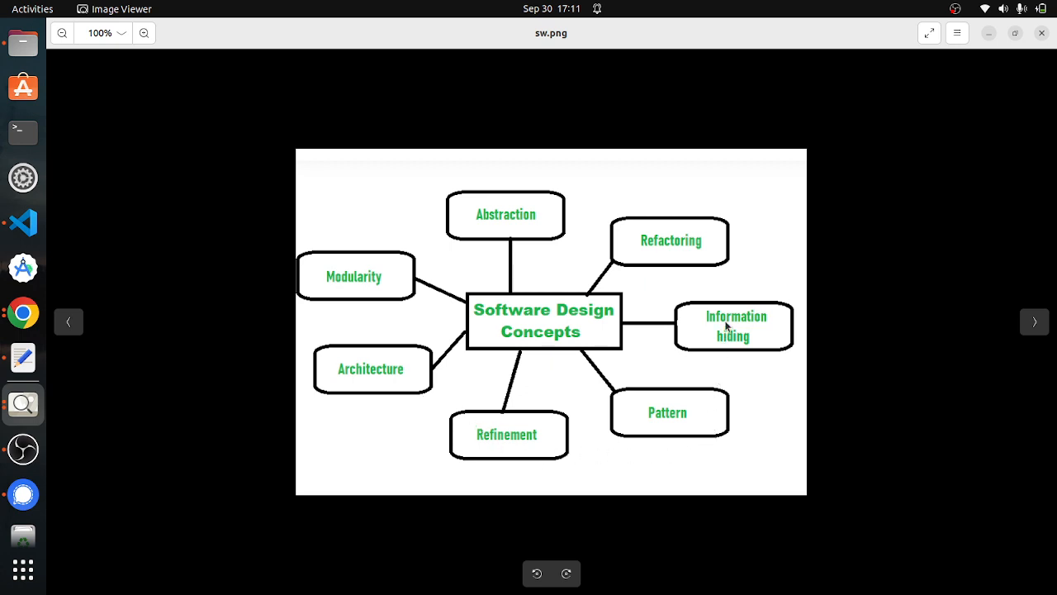
pyautogui.moveTo(525, 224)
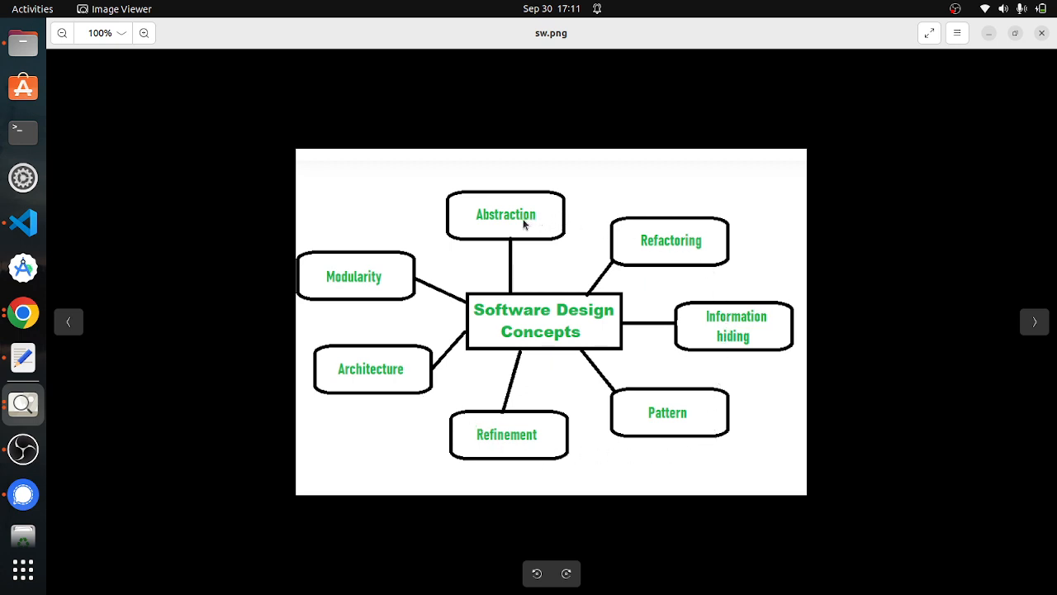
pyautogui.moveTo(356, 285)
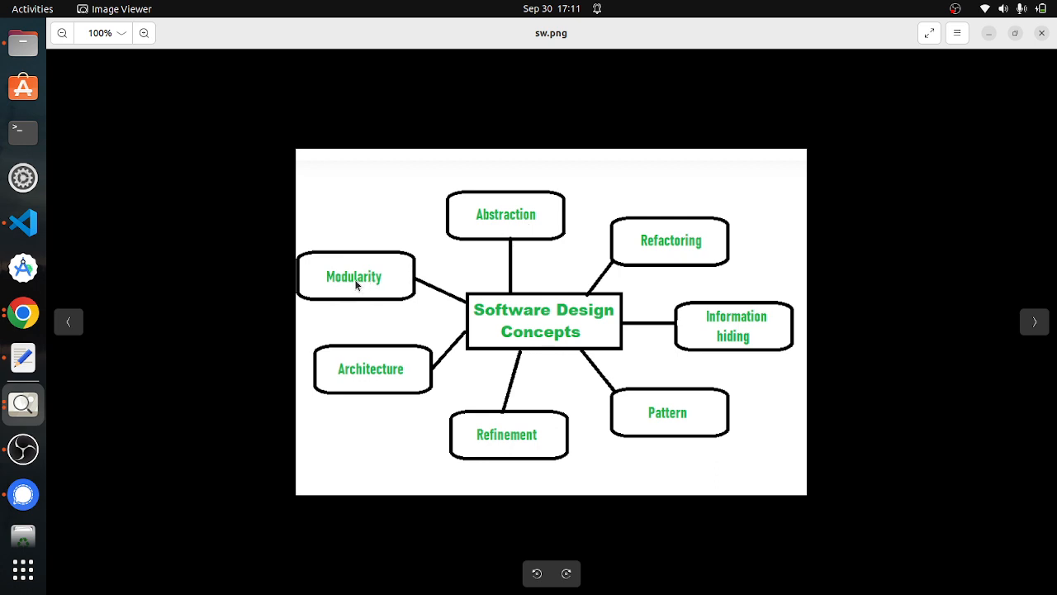
pyautogui.moveTo(400, 289)
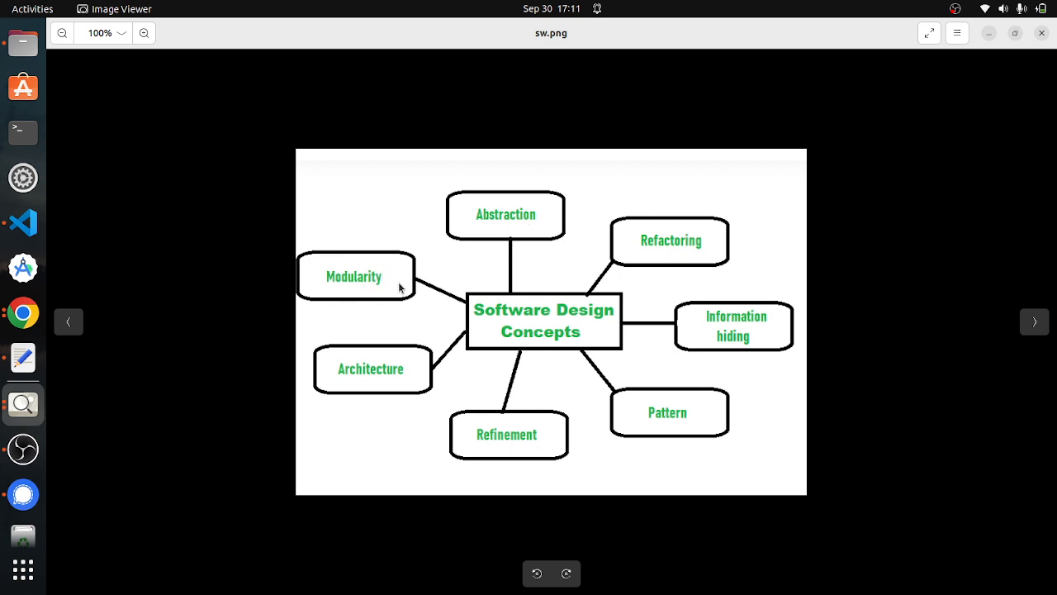
pyautogui.moveTo(412, 315)
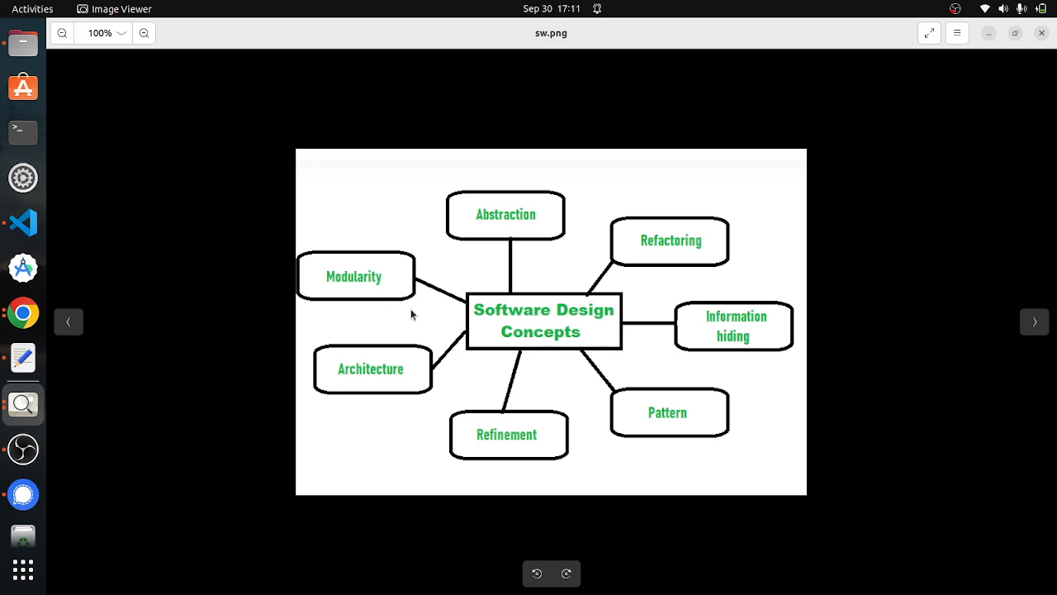
pyautogui.moveTo(383, 285)
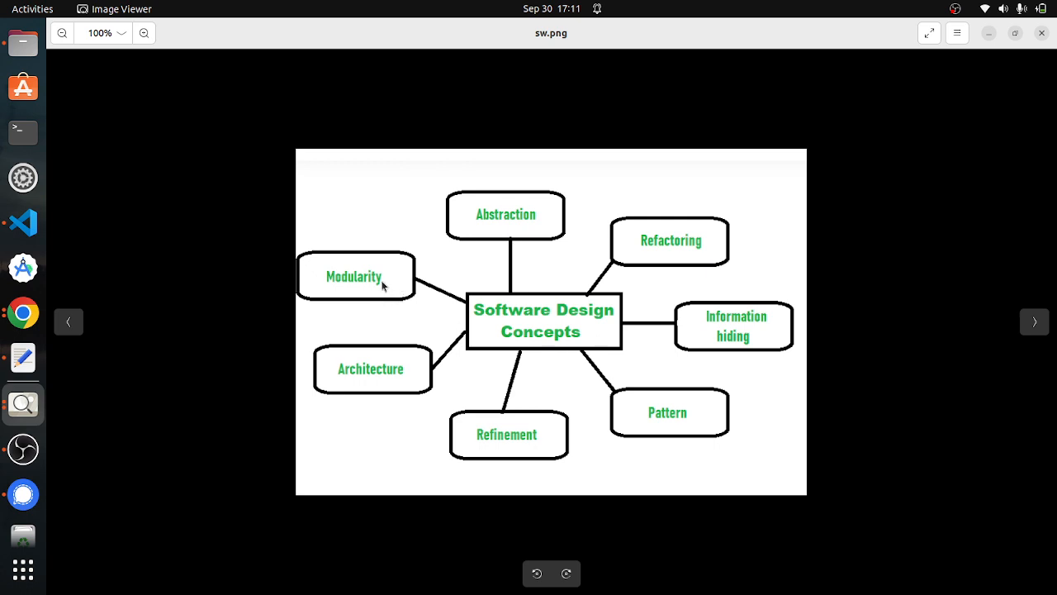
pyautogui.moveTo(409, 278)
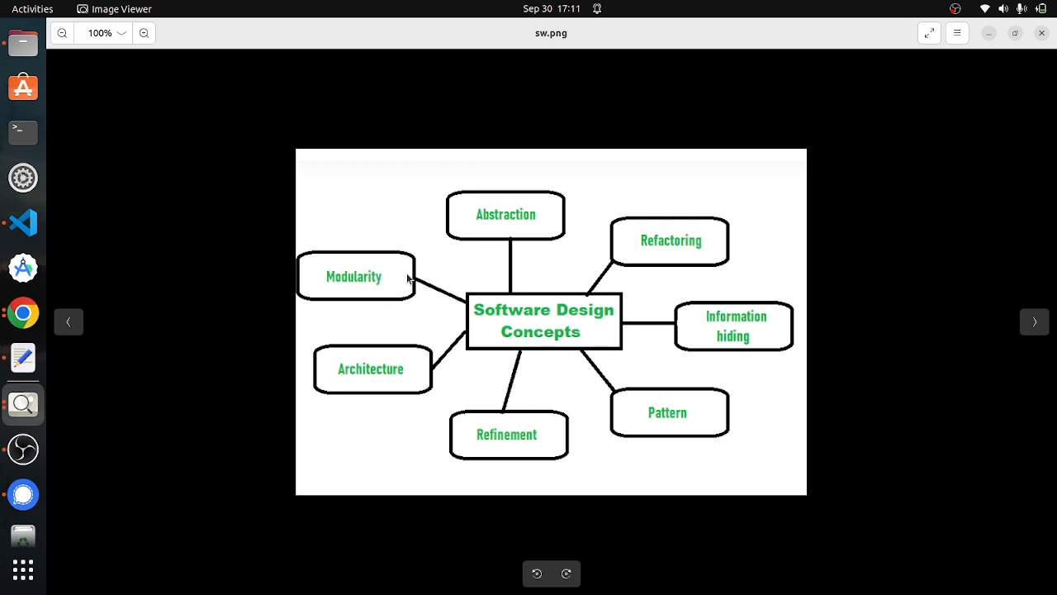
pyautogui.moveTo(465, 307)
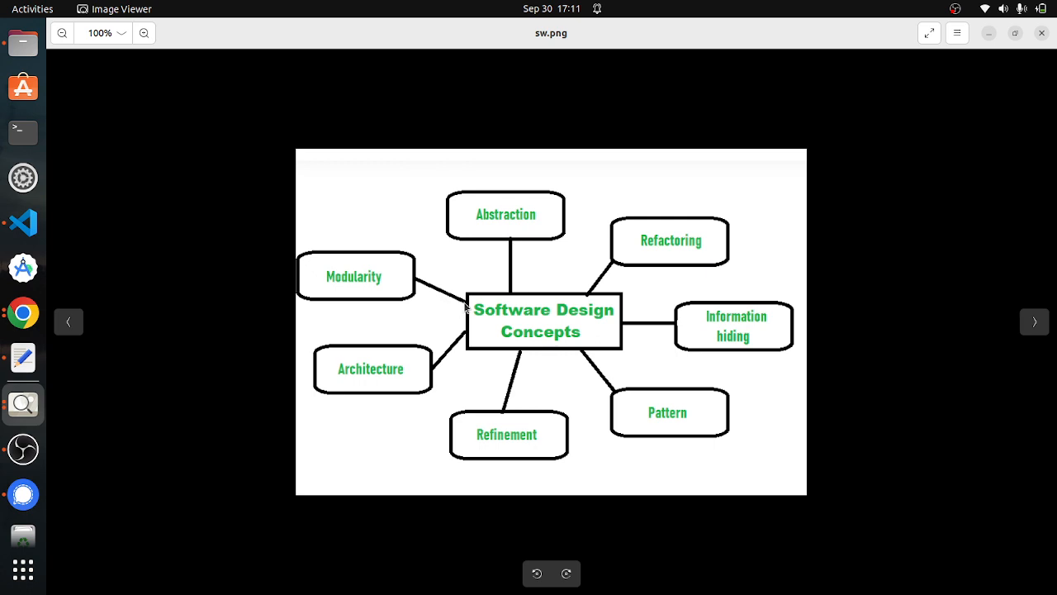
pyautogui.moveTo(405, 339)
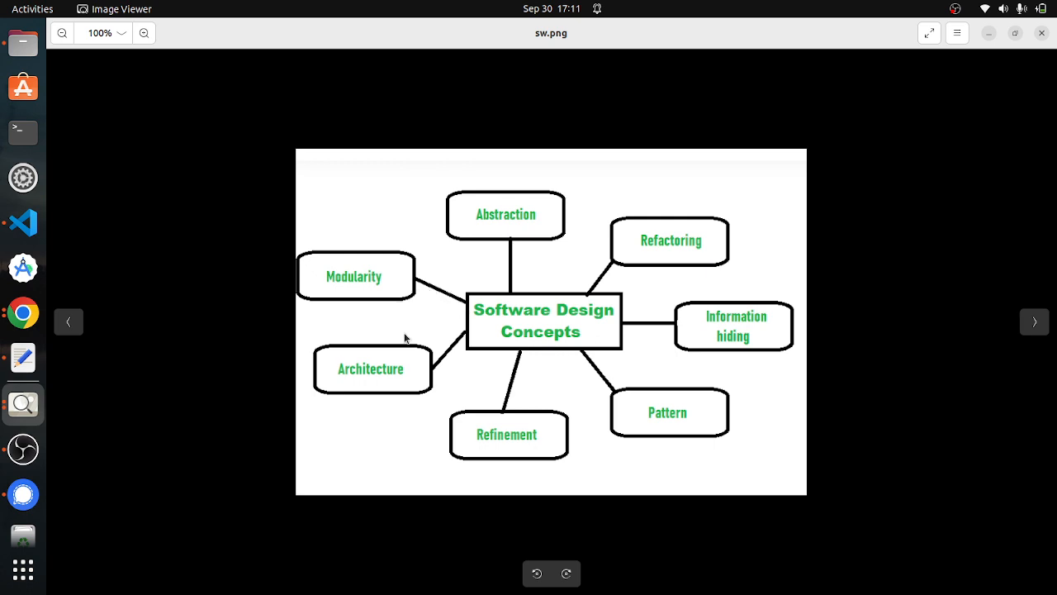
pyautogui.moveTo(396, 405)
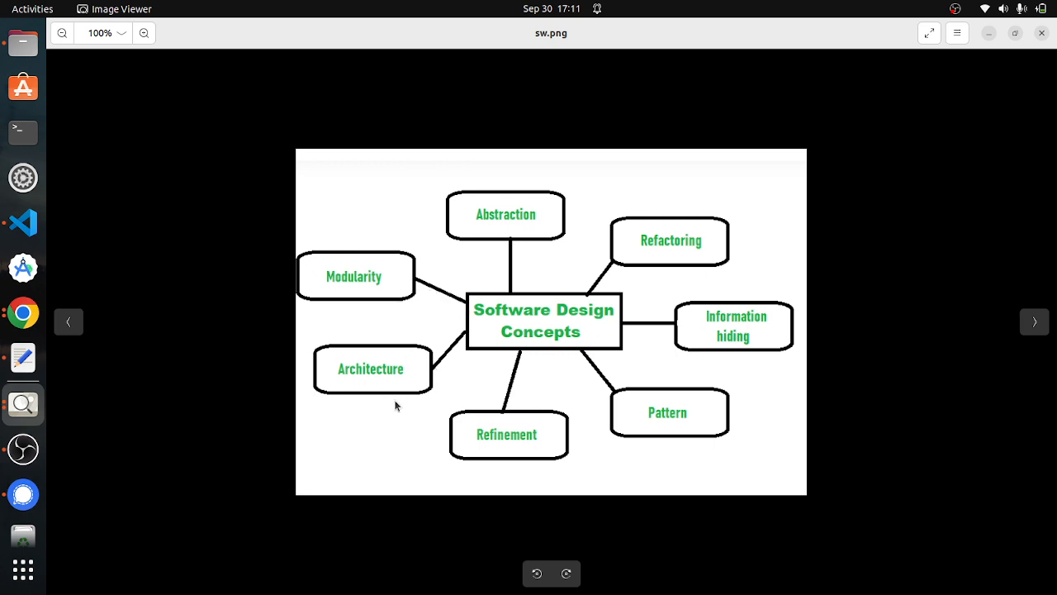
pyautogui.moveTo(428, 388)
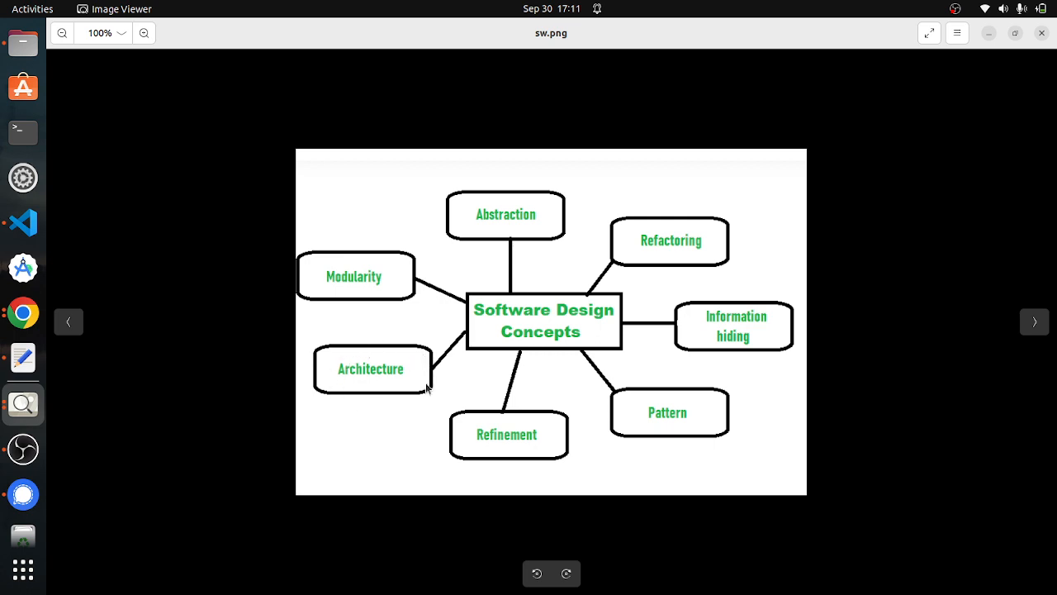
pyautogui.moveTo(529, 399)
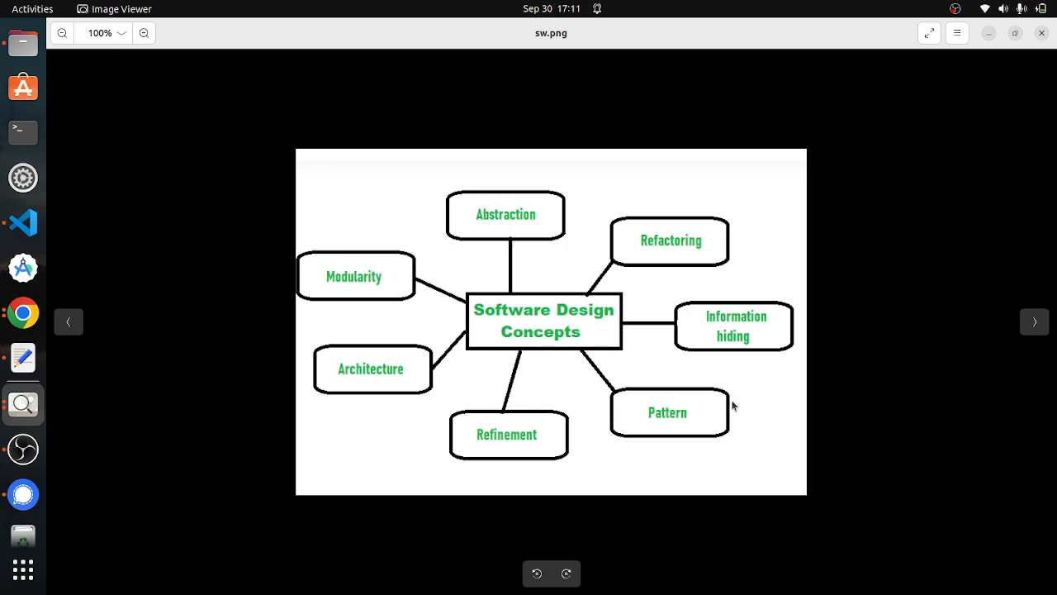
pyautogui.moveTo(679, 440)
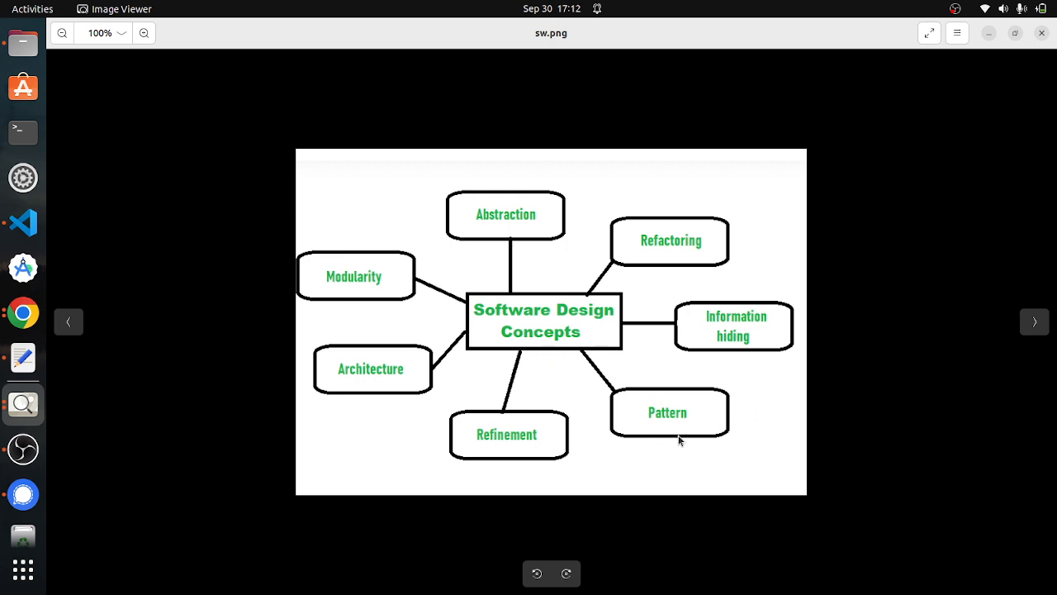
pyautogui.moveTo(706, 446)
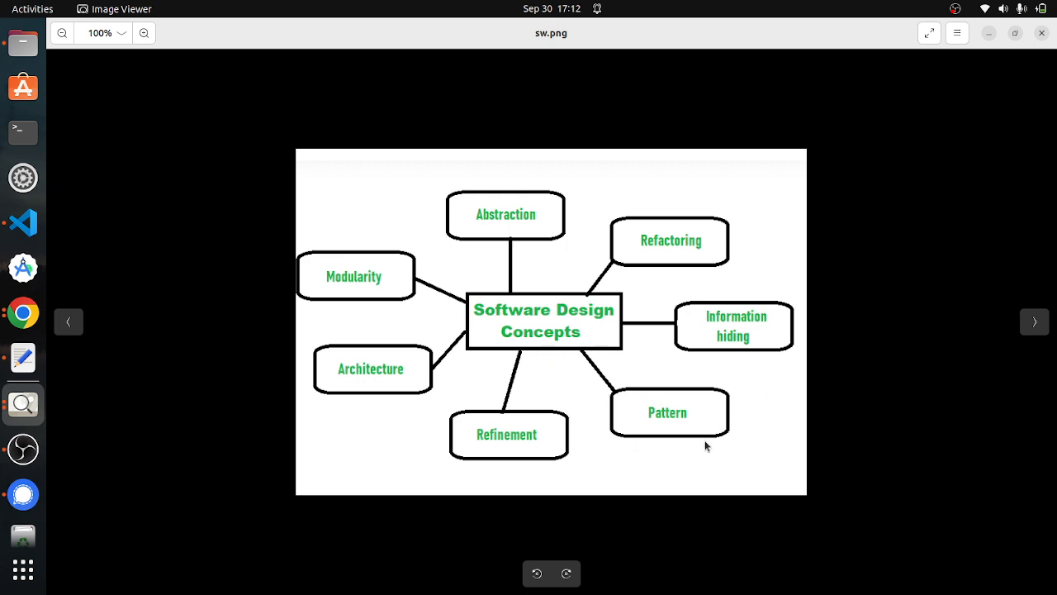
pyautogui.moveTo(671, 422)
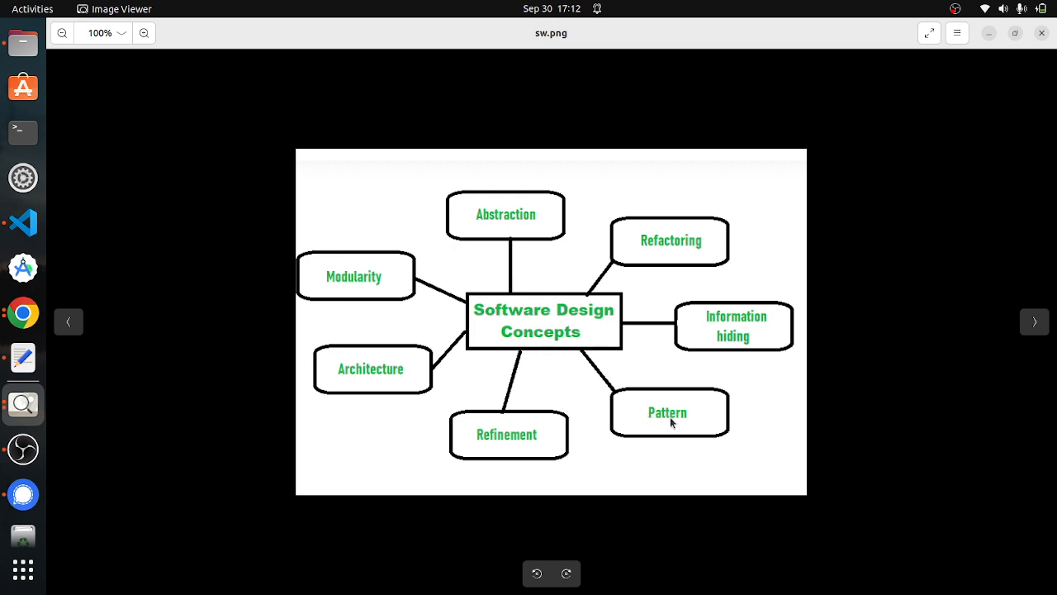
pyautogui.moveTo(698, 416)
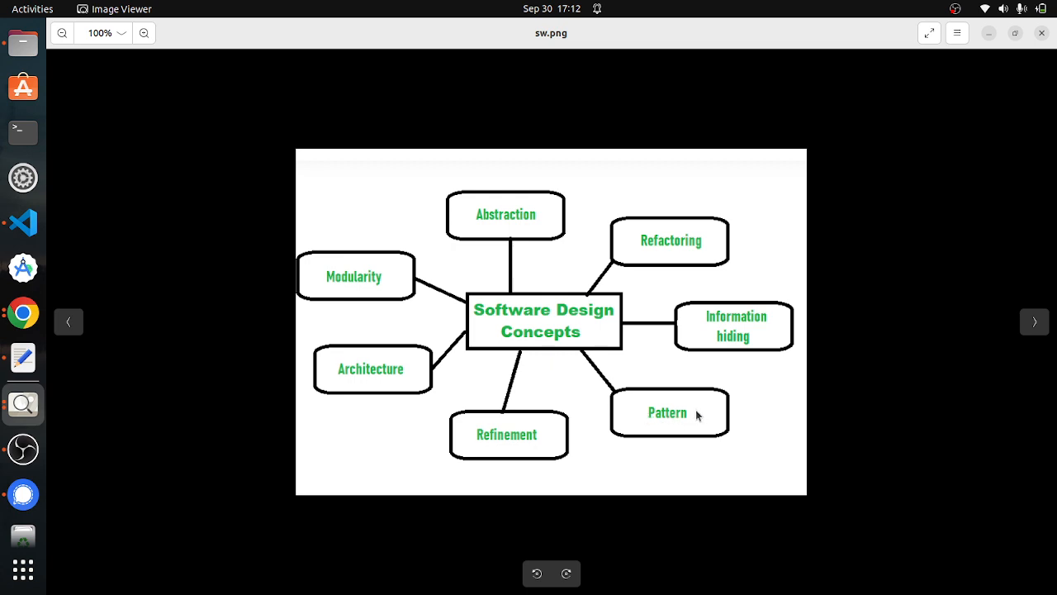
pyautogui.moveTo(806, 328)
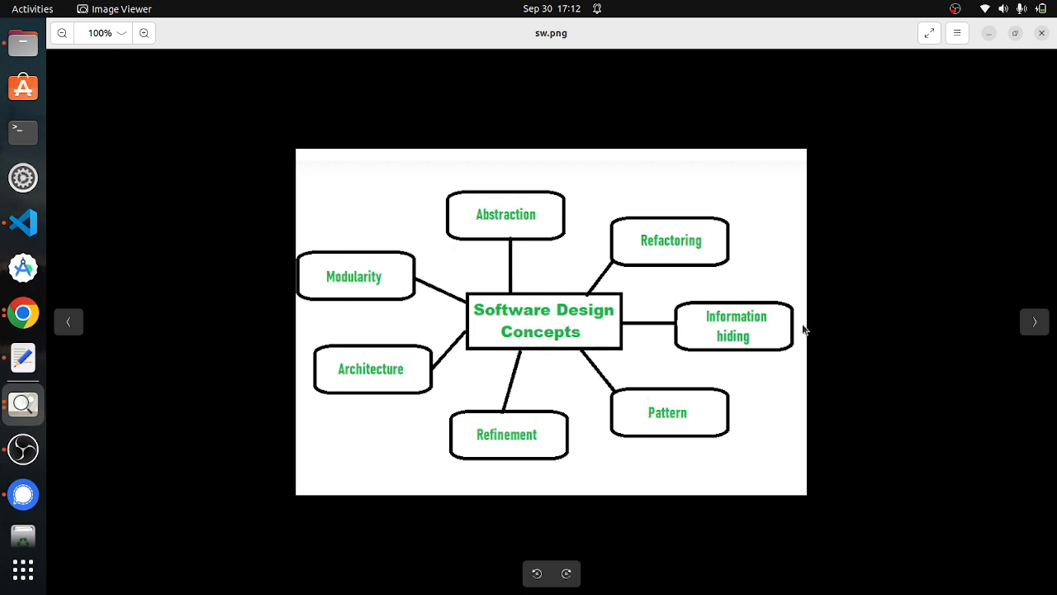
pyautogui.moveTo(745, 345)
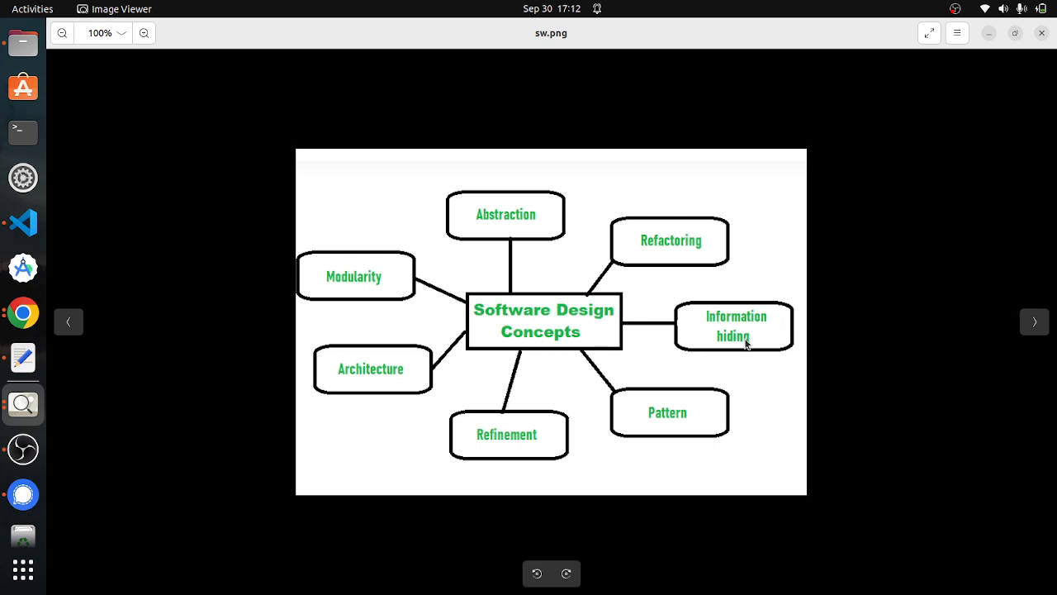
pyautogui.moveTo(754, 321)
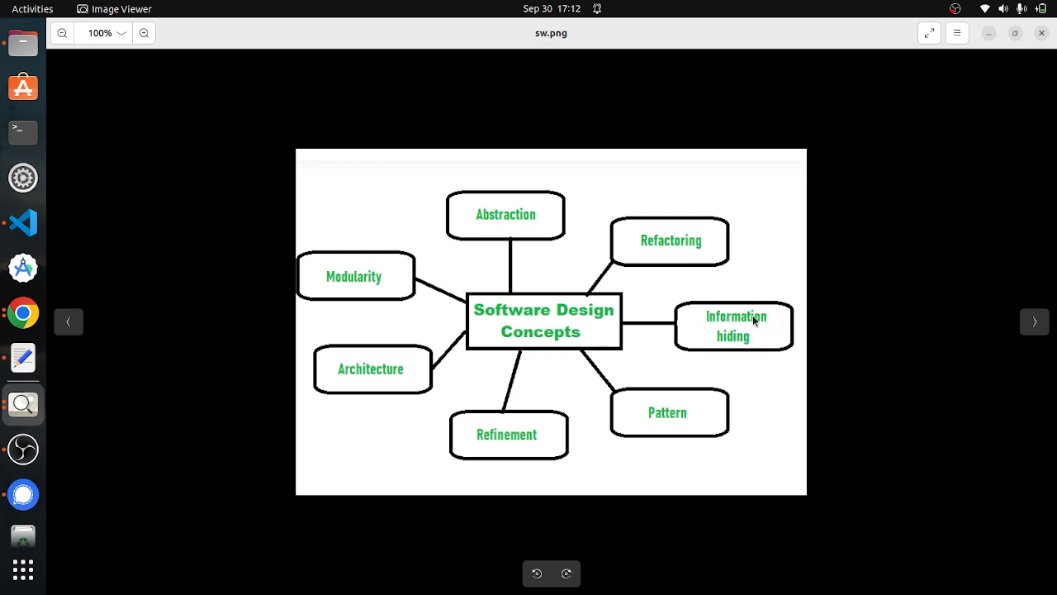
pyautogui.moveTo(691, 289)
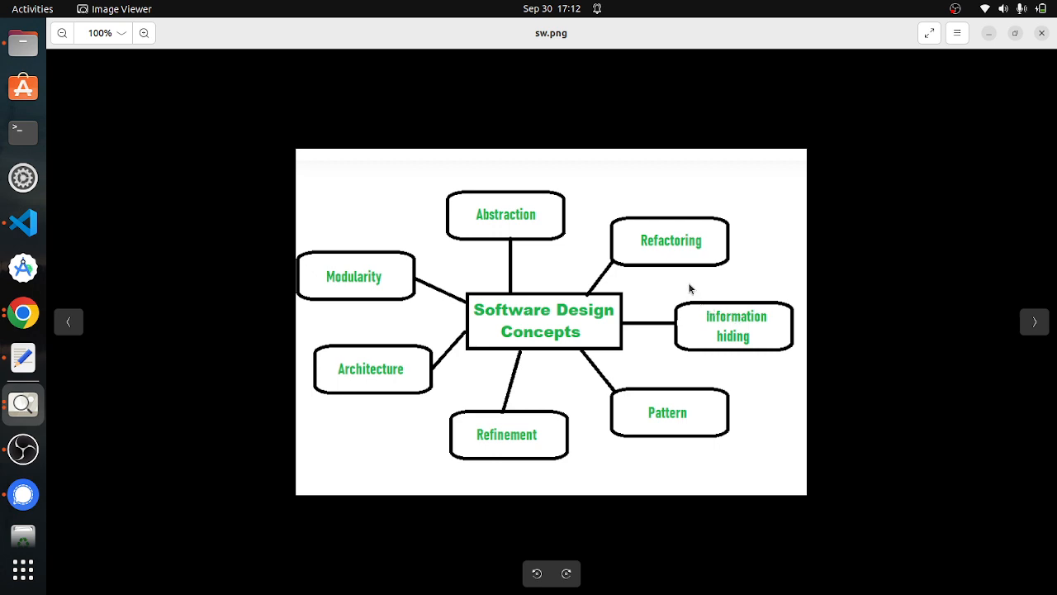
pyautogui.moveTo(615, 219)
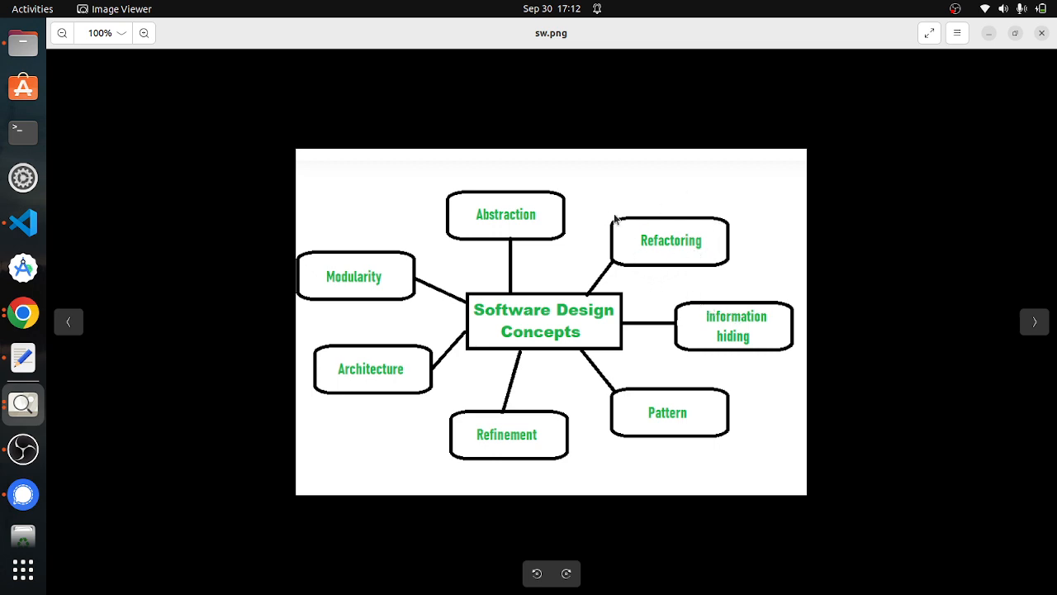
pyautogui.moveTo(446, 460)
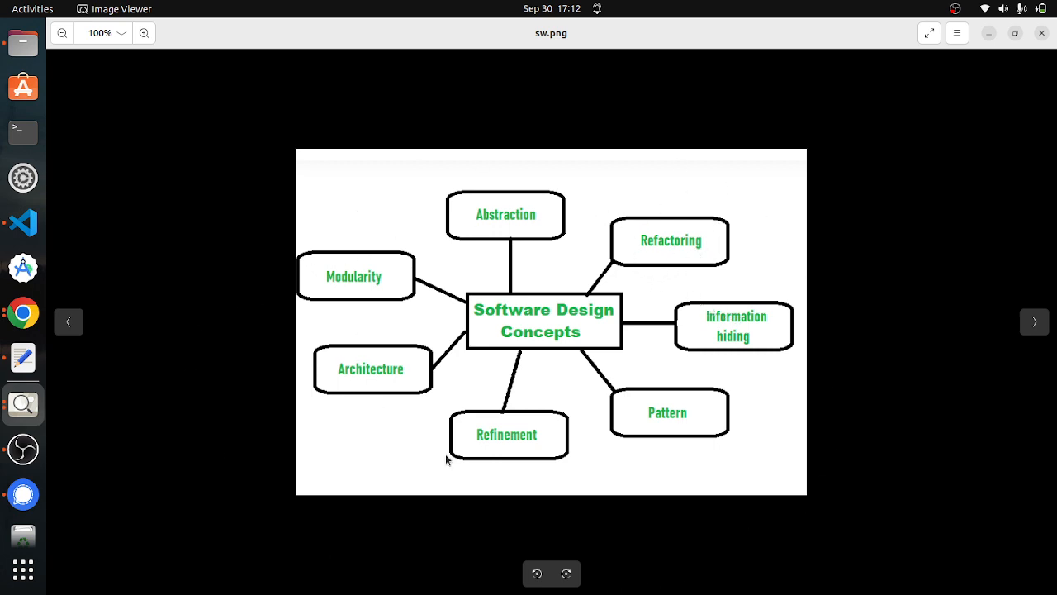
pyautogui.moveTo(665, 260)
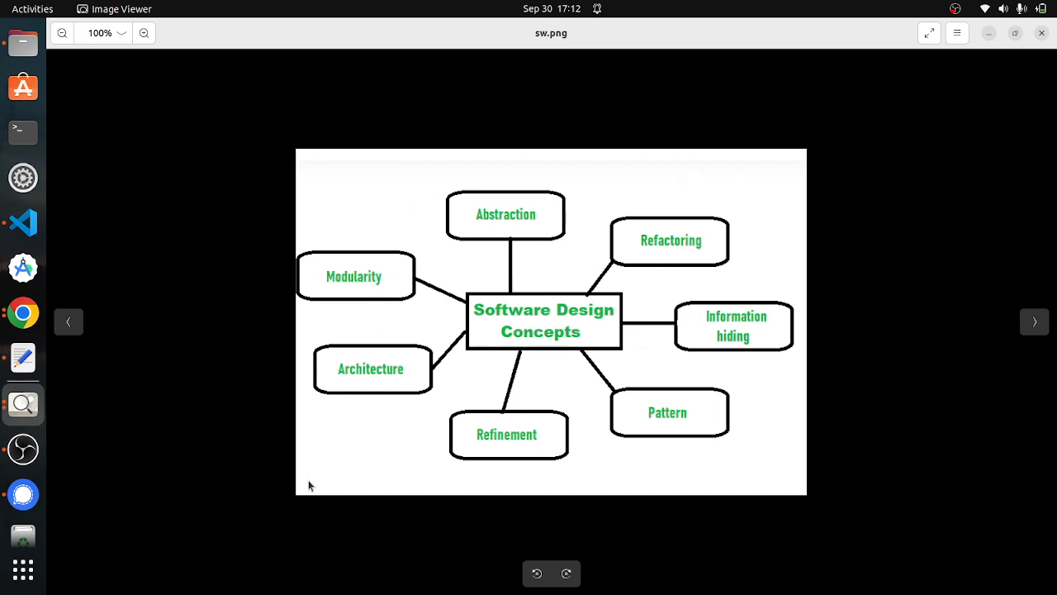
pyautogui.moveTo(872, 562)
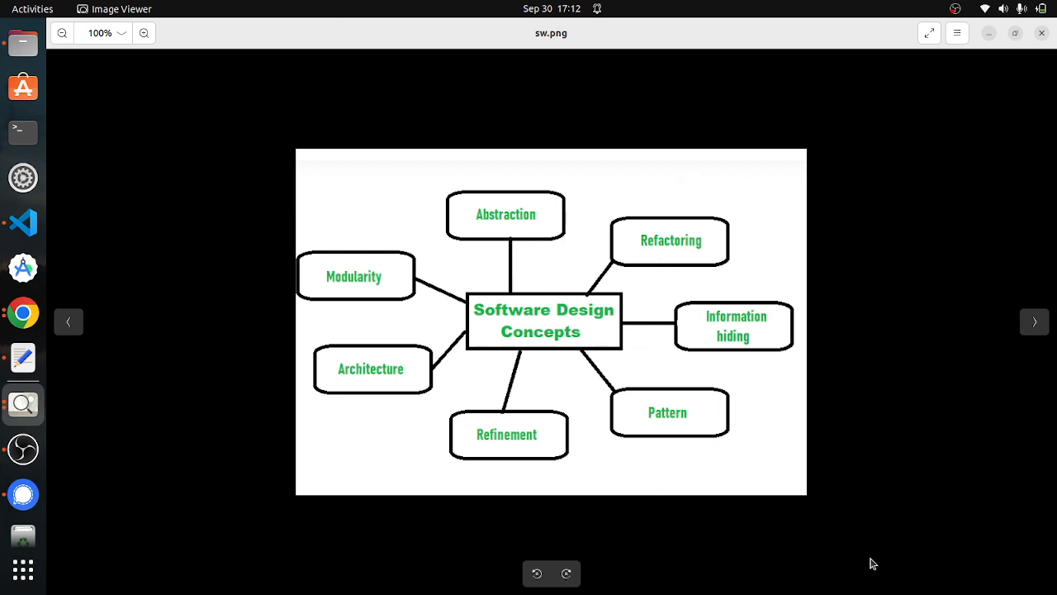
pyautogui.moveTo(995, 54)
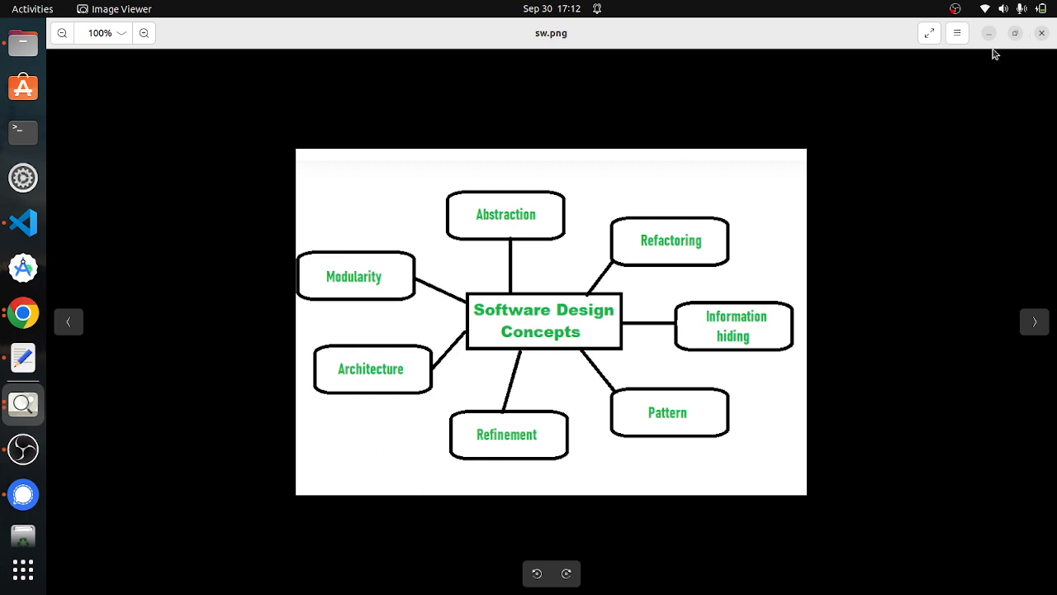
pyautogui.moveTo(518, 233)
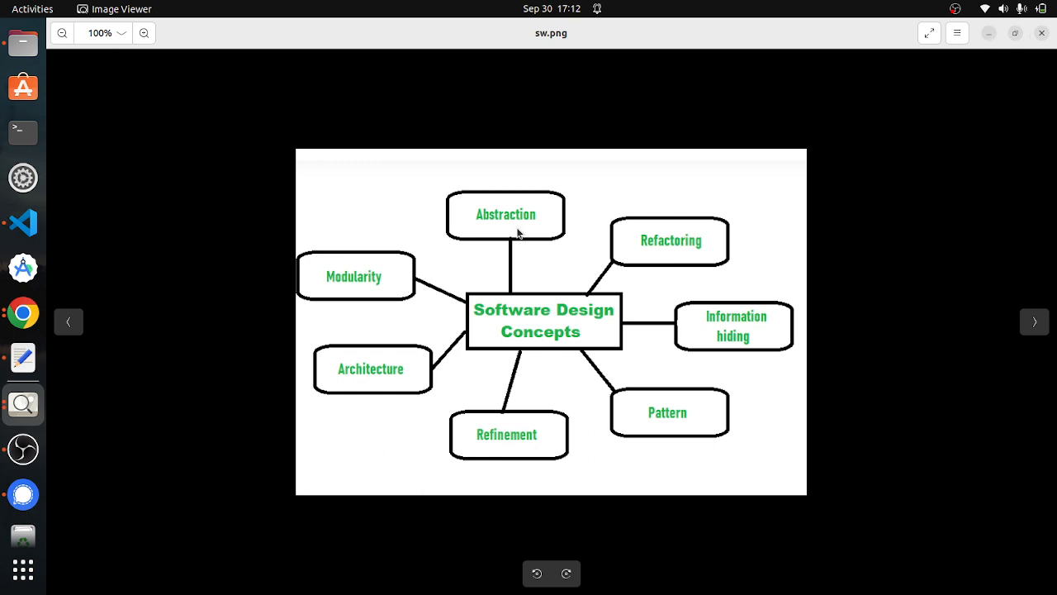
pyautogui.moveTo(991, 48)
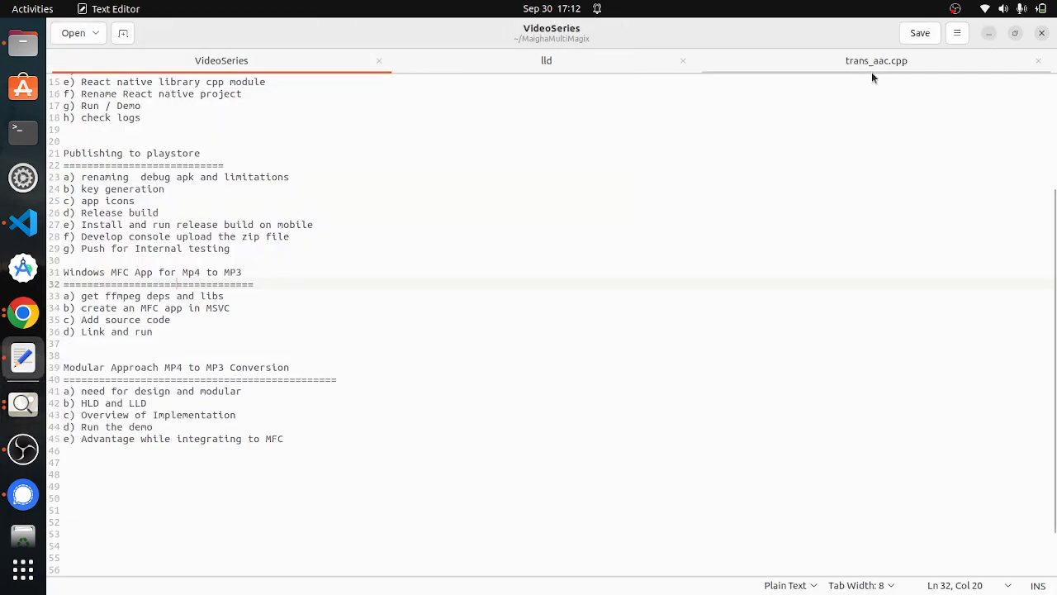
# Show trans_aac.cpp and scroll down to its FFmpeg encoder parameter setup code
pyautogui.click(875, 60)
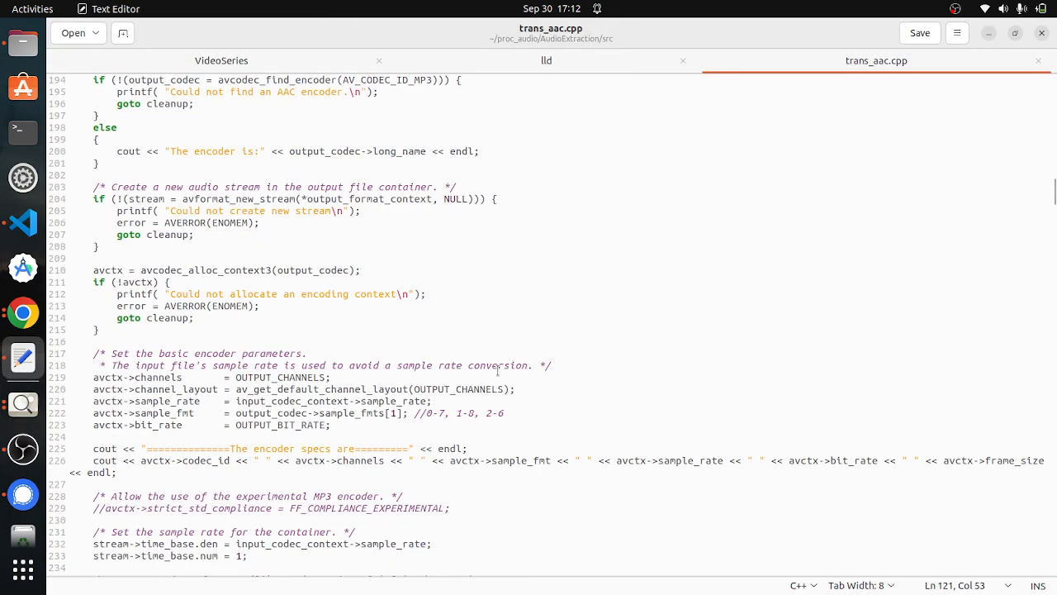
pyautogui.scroll(-3)
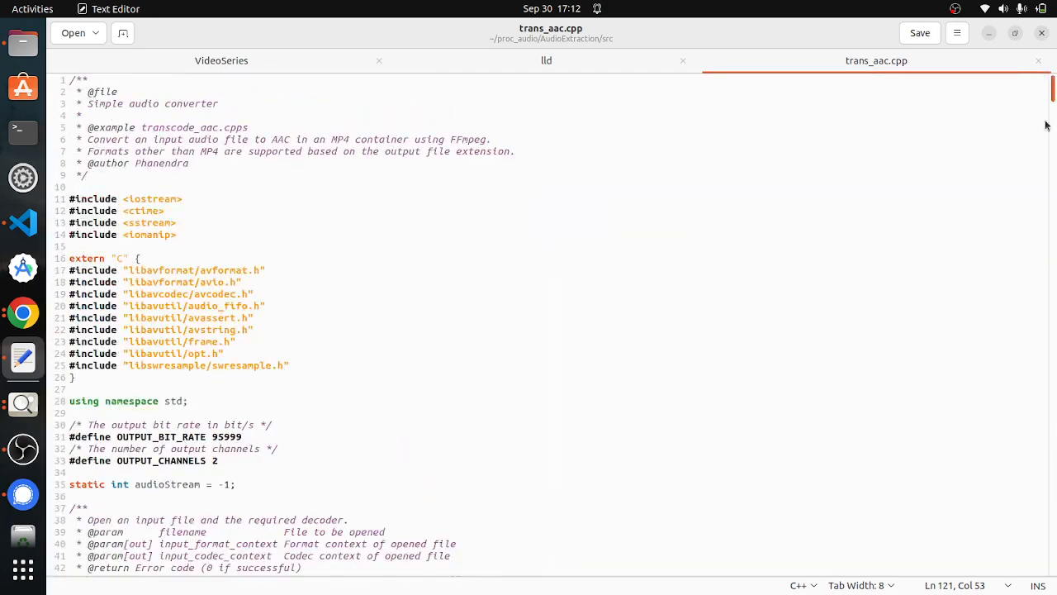
pyautogui.scroll(-3)
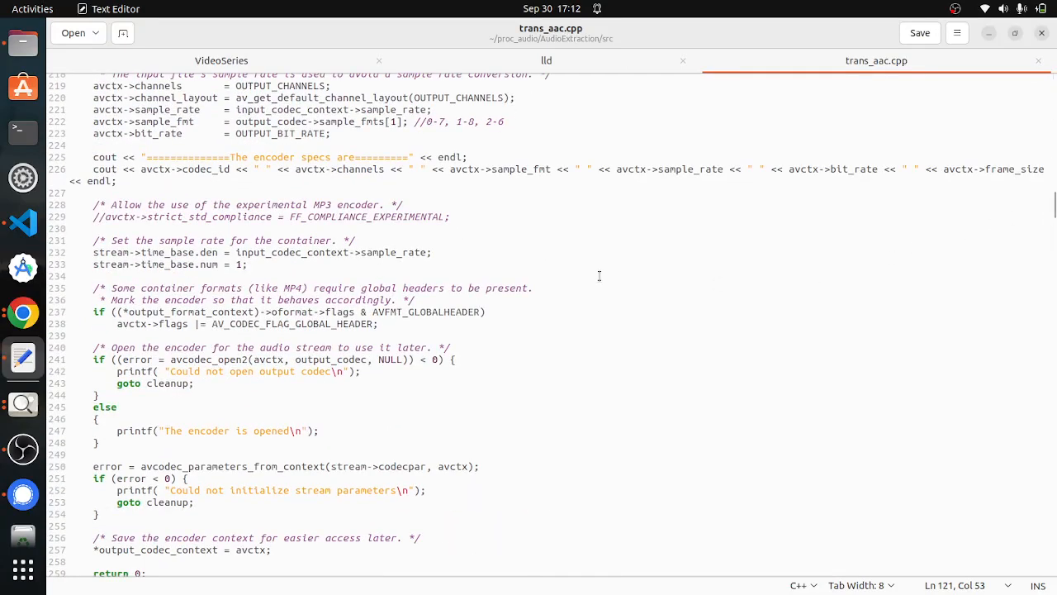
pyautogui.moveTo(386, 328)
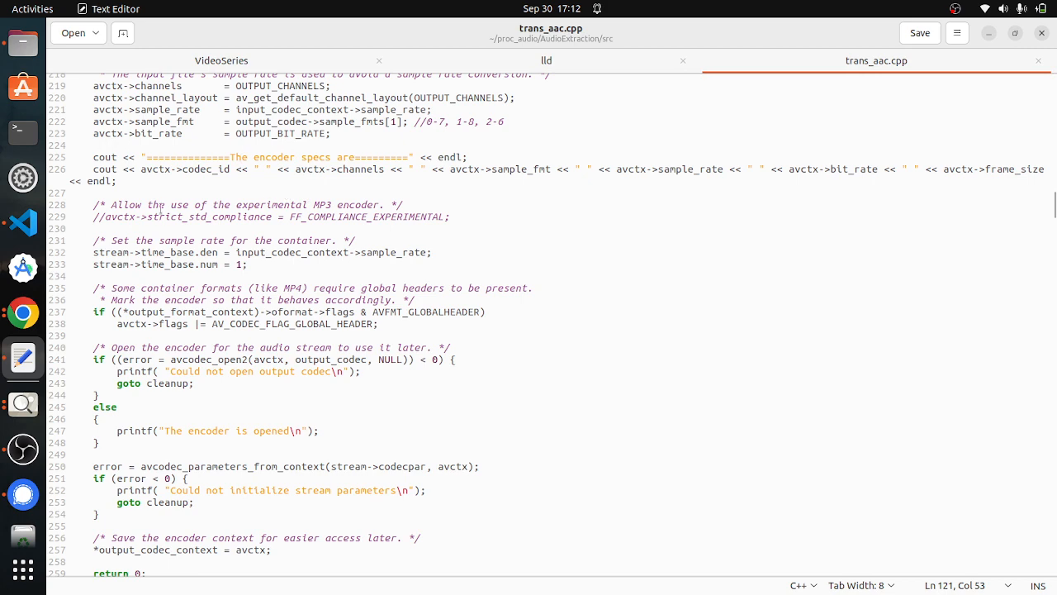
pyautogui.moveTo(22, 358)
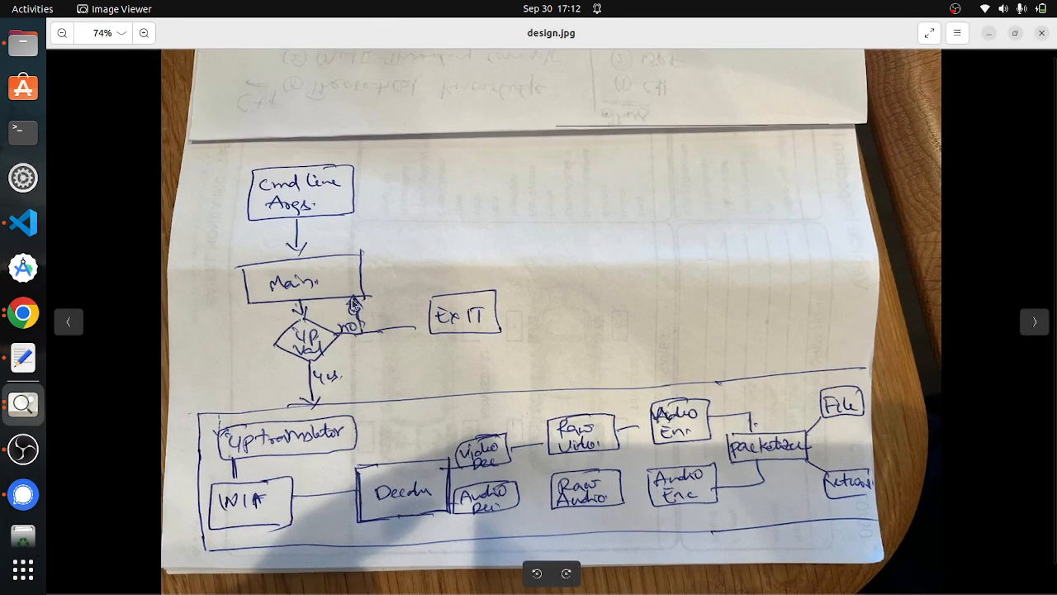
pyautogui.moveTo(587, 160)
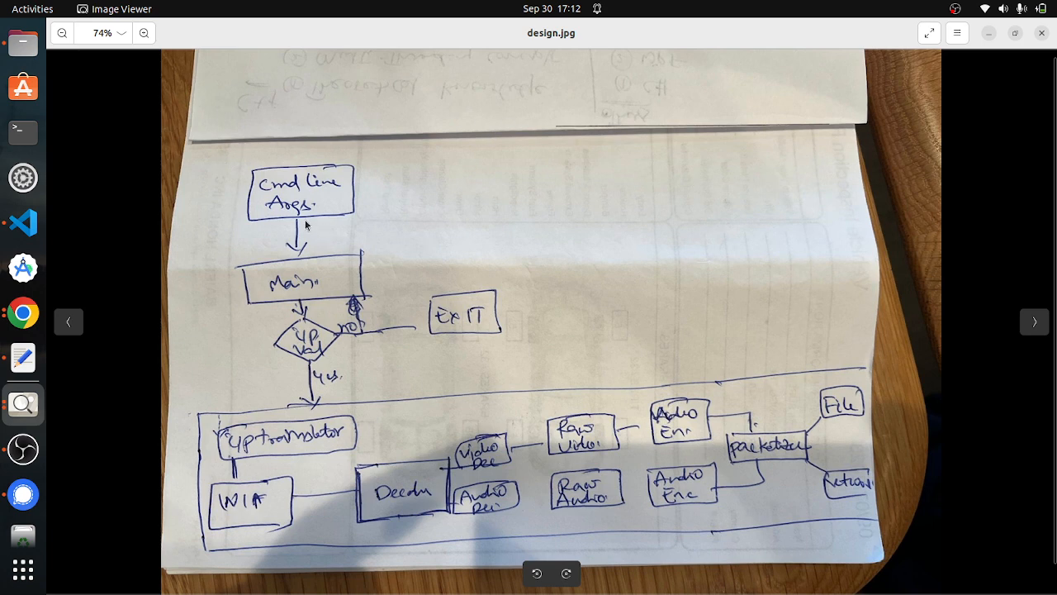
pyautogui.moveTo(328, 206)
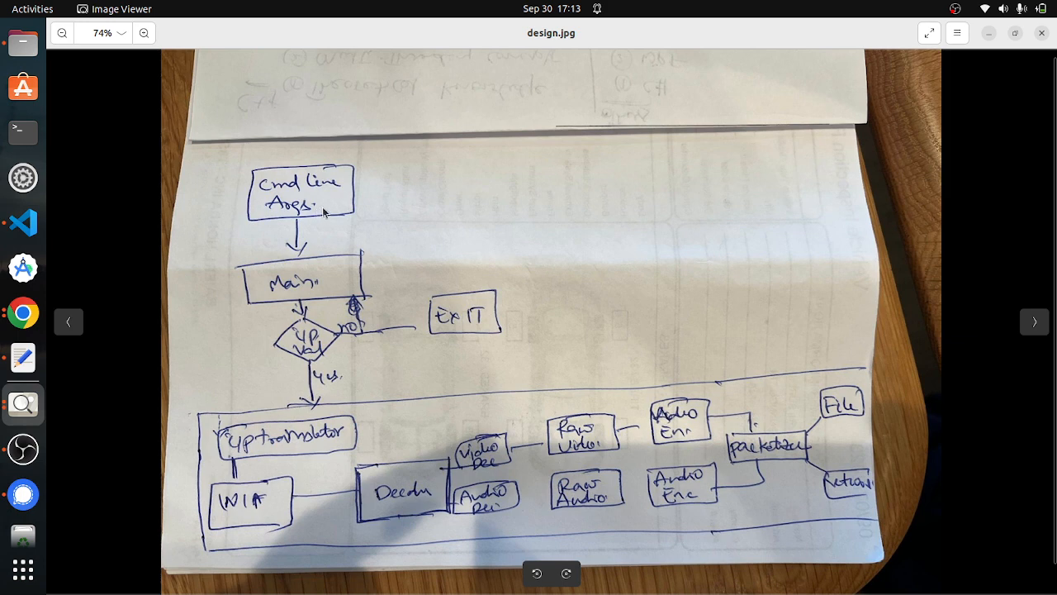
pyautogui.moveTo(293, 216)
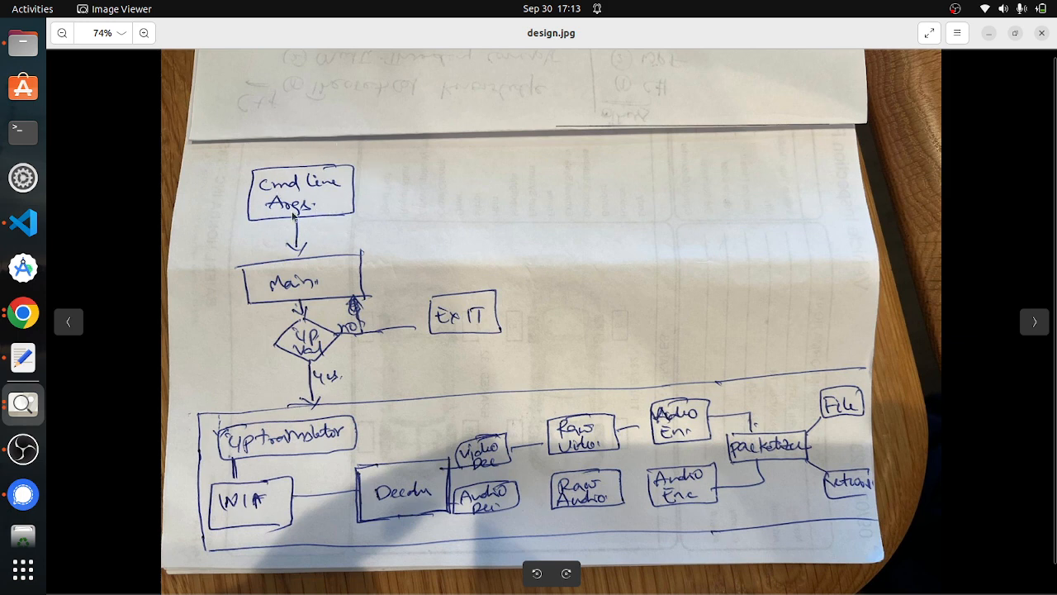
pyautogui.moveTo(378, 215)
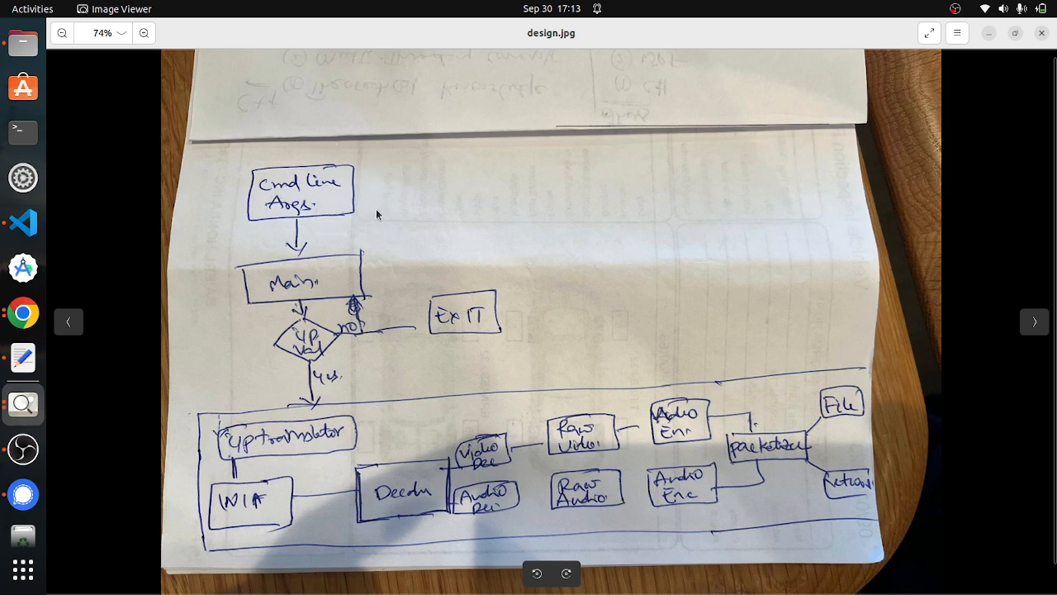
pyautogui.moveTo(483, 142)
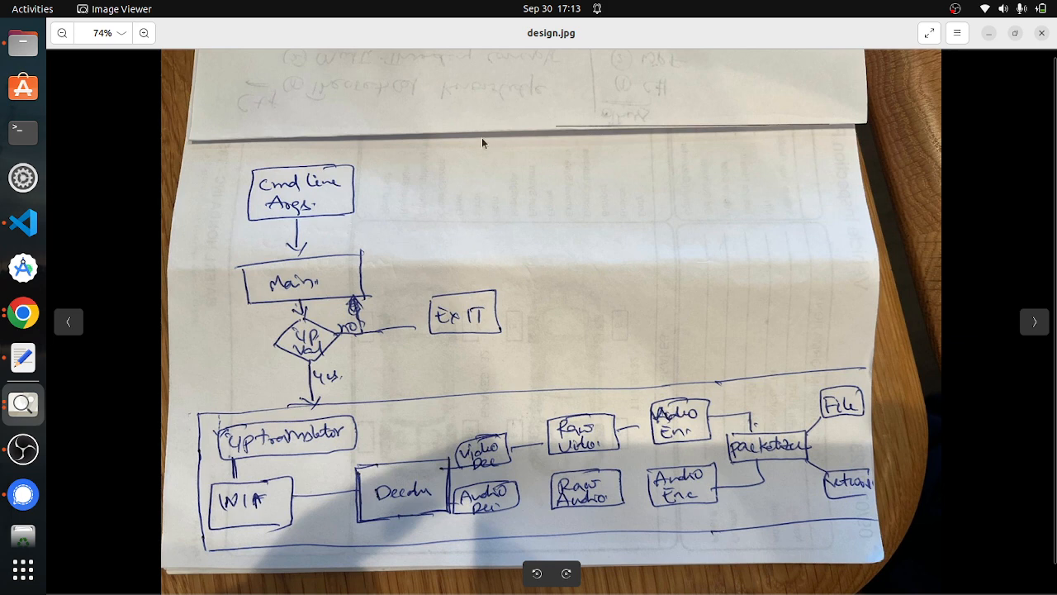
pyautogui.moveTo(341, 228)
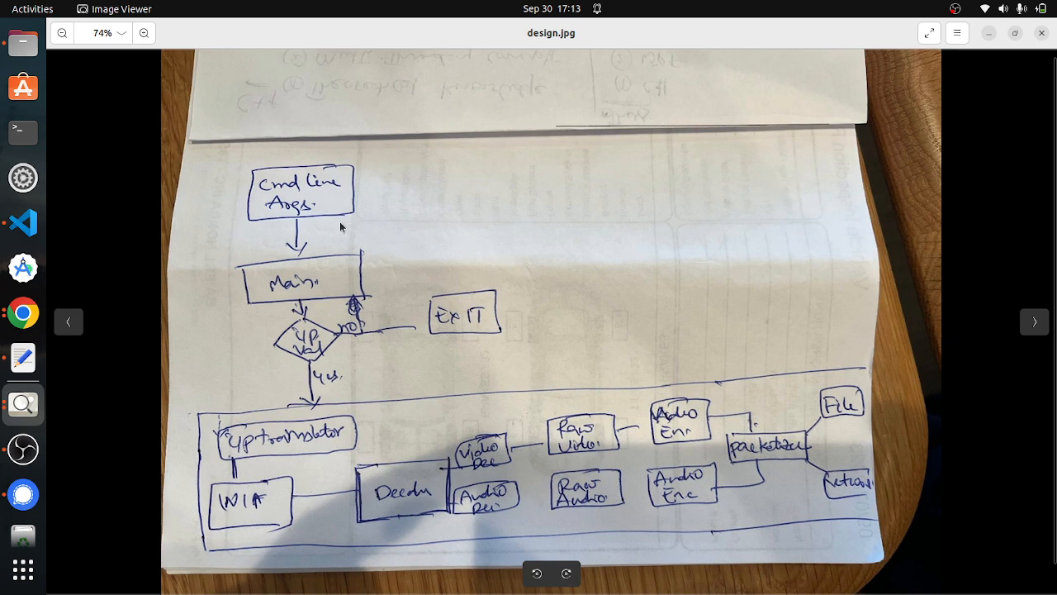
pyautogui.moveTo(255, 211)
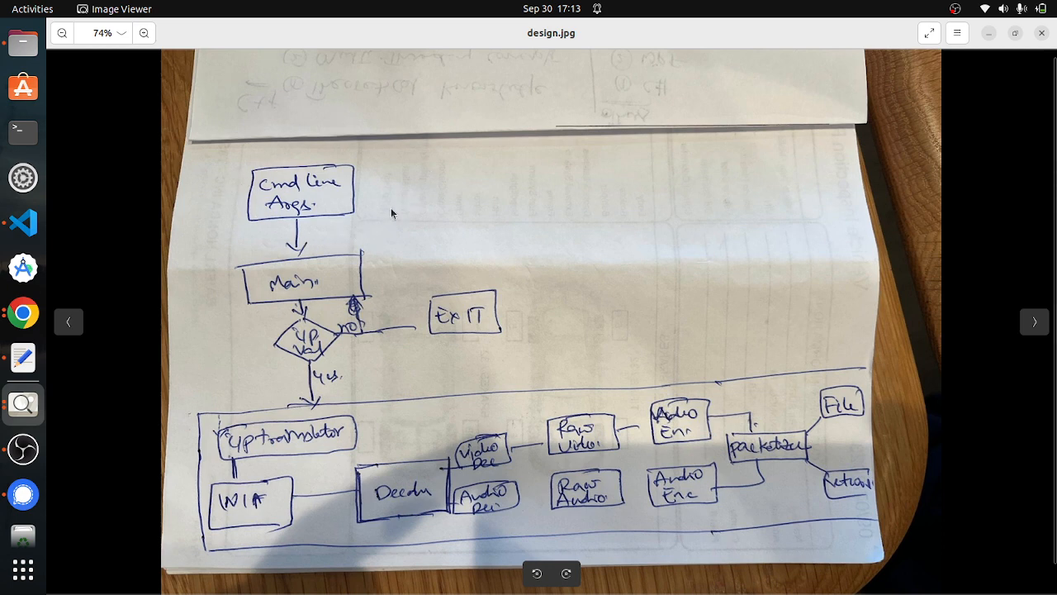
pyautogui.moveTo(425, 185)
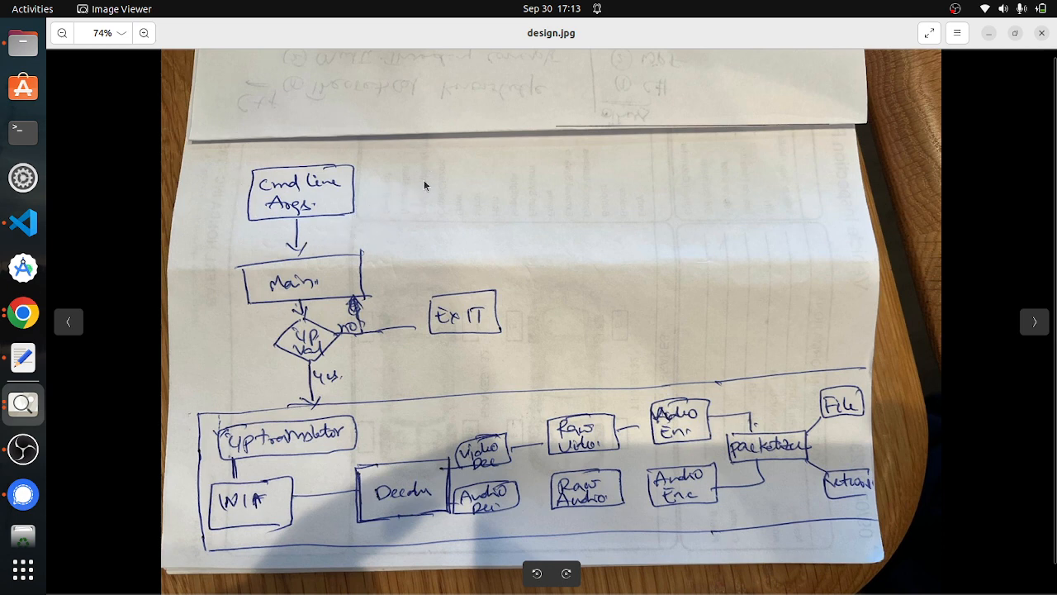
pyautogui.moveTo(343, 225)
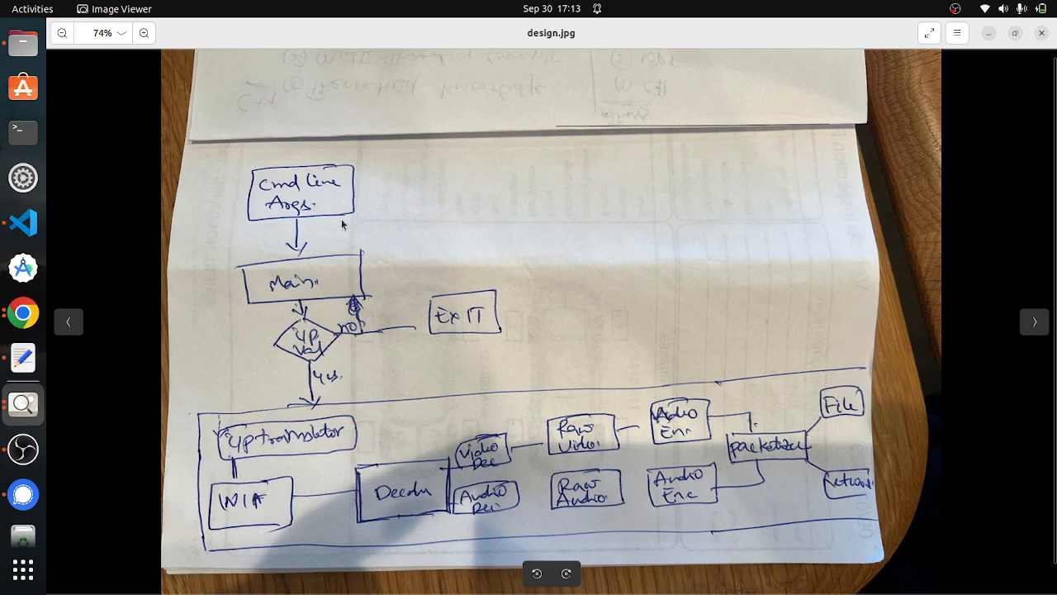
pyautogui.moveTo(473, 189)
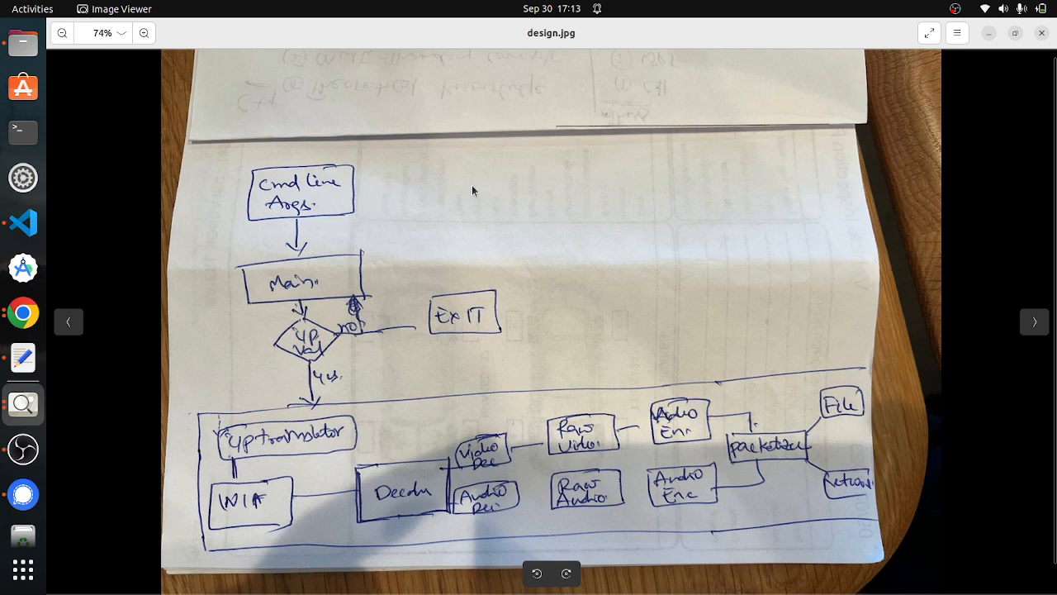
pyautogui.moveTo(370, 240)
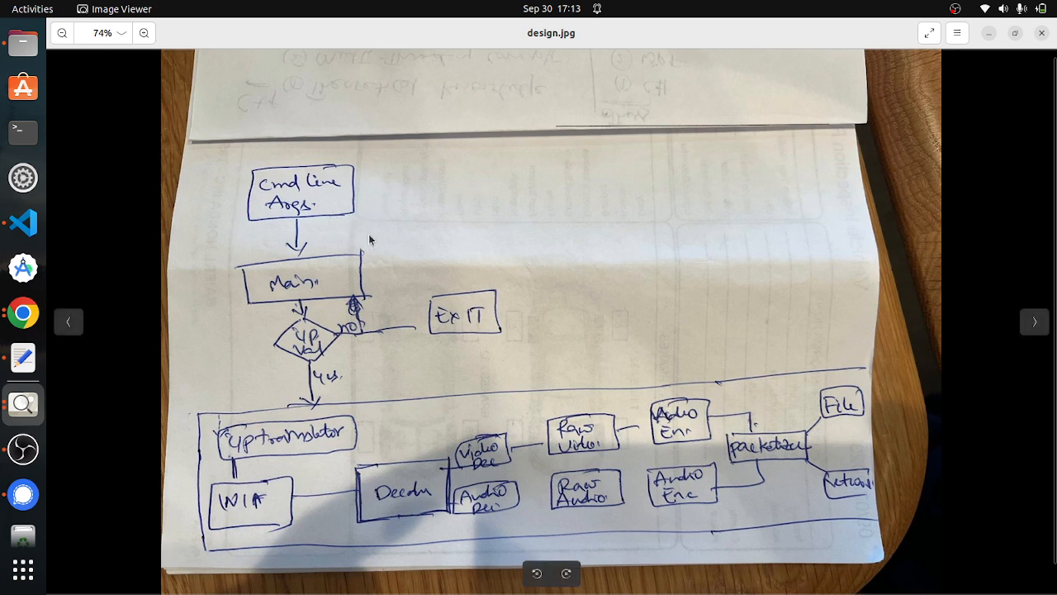
pyautogui.moveTo(379, 222)
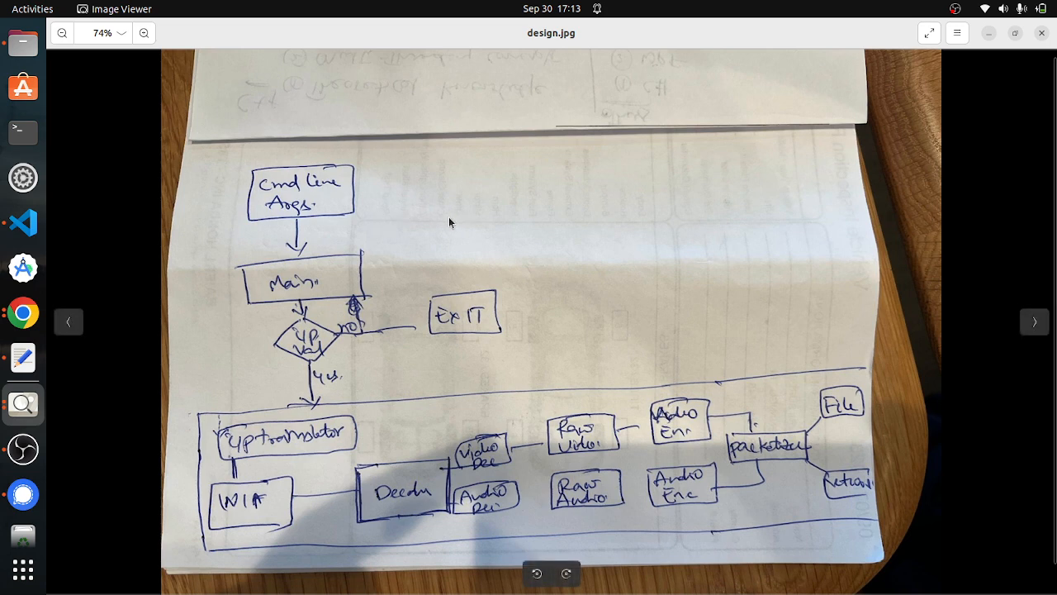
pyautogui.moveTo(353, 263)
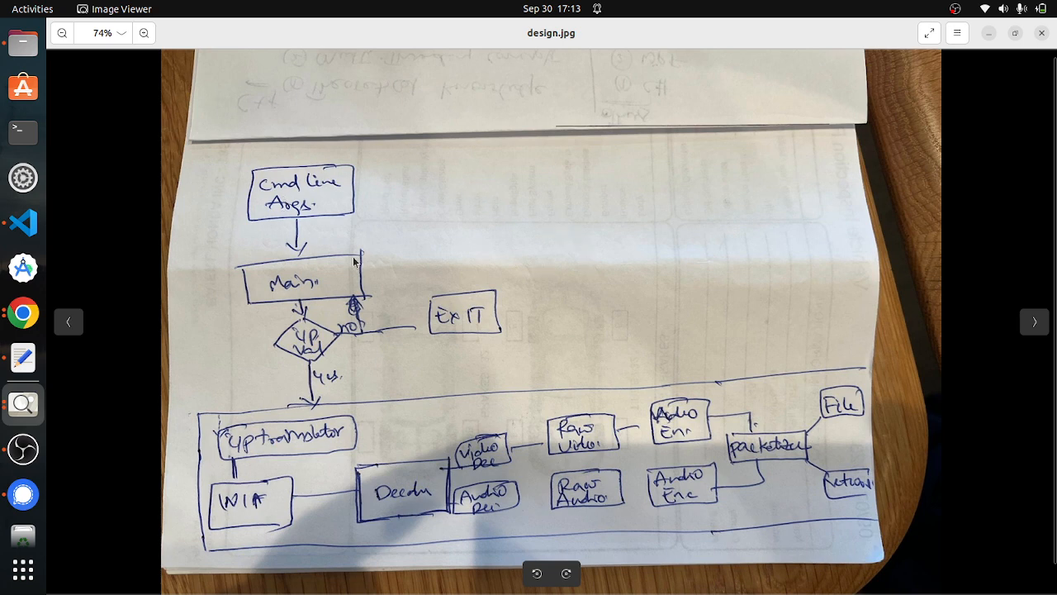
pyautogui.moveTo(366, 260)
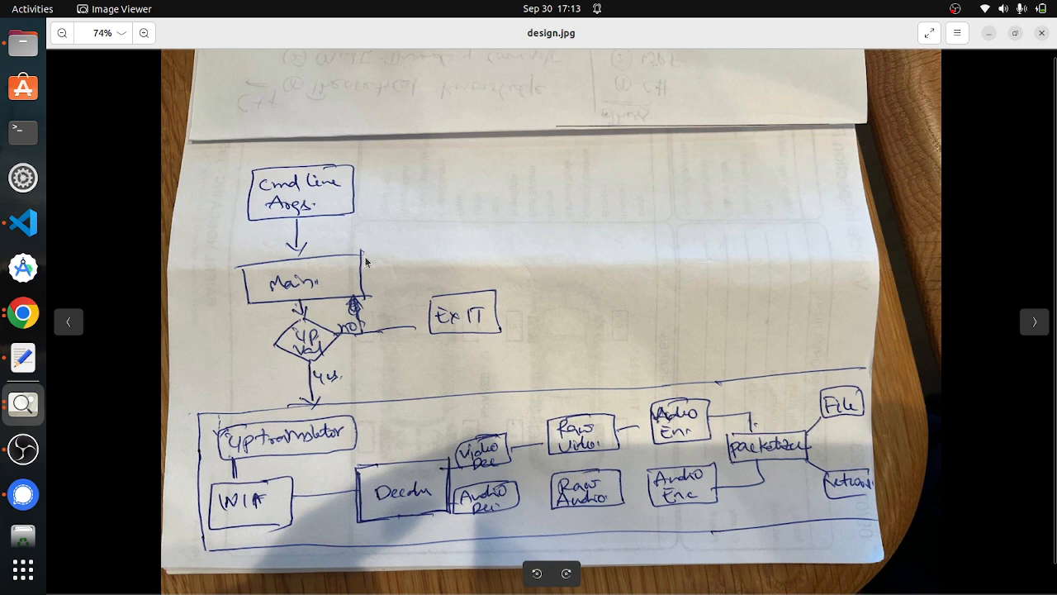
pyautogui.moveTo(311, 361)
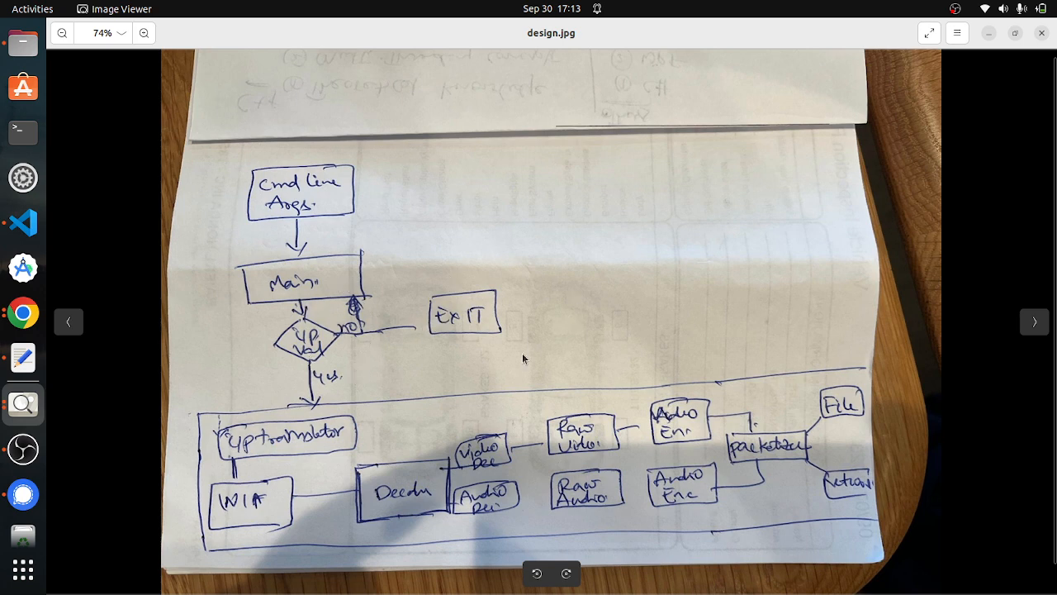
pyautogui.moveTo(462, 367)
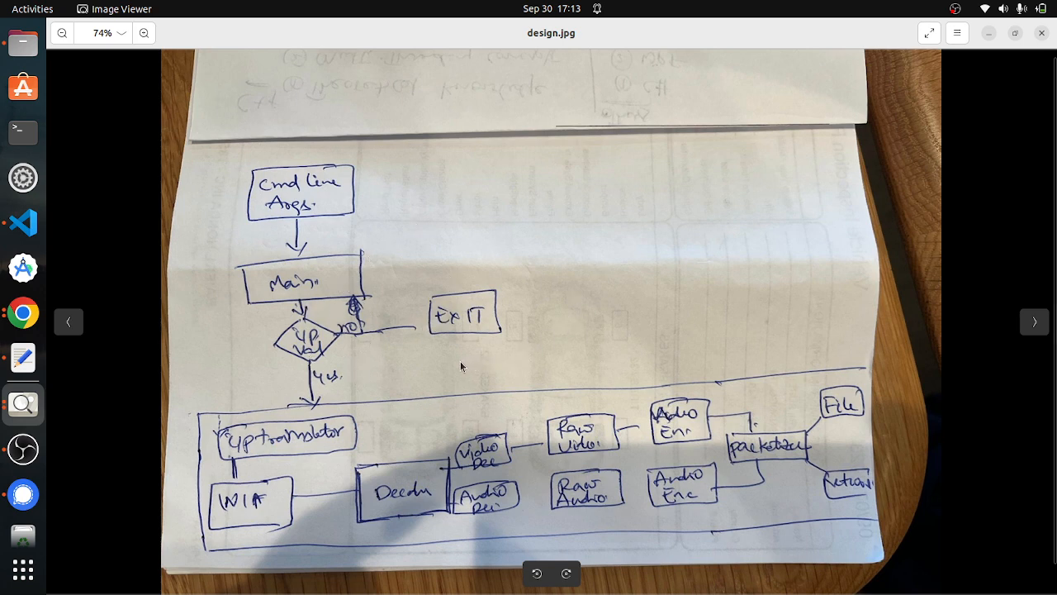
pyautogui.moveTo(488, 276)
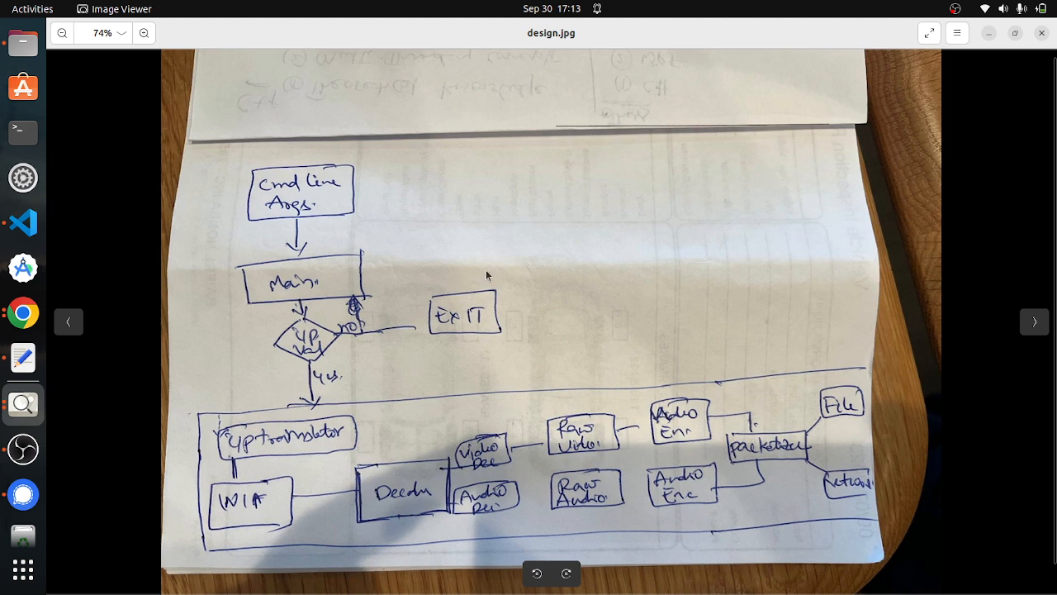
pyautogui.moveTo(540, 323)
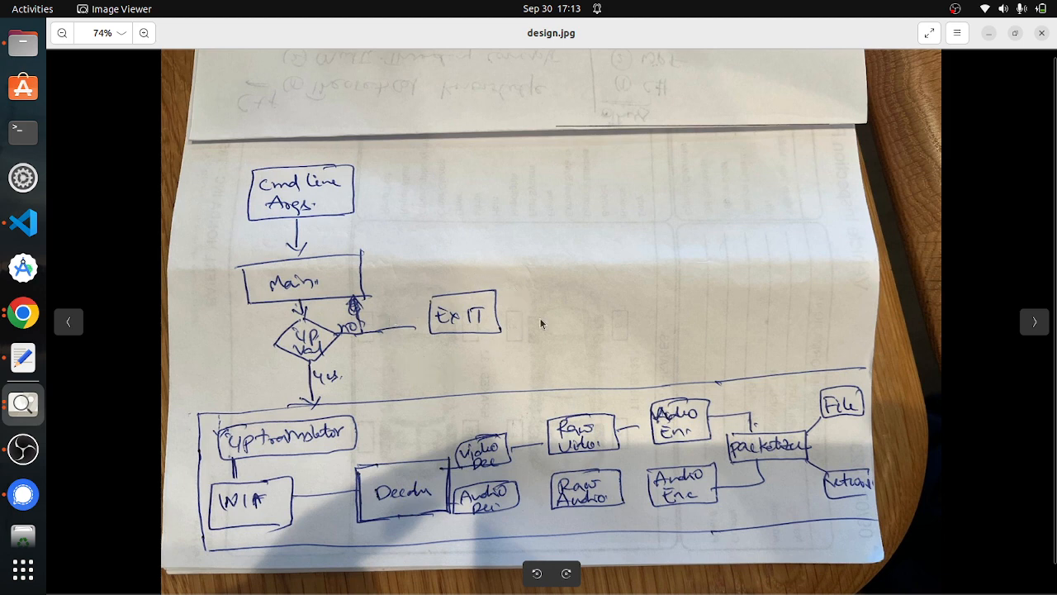
pyautogui.moveTo(413, 350)
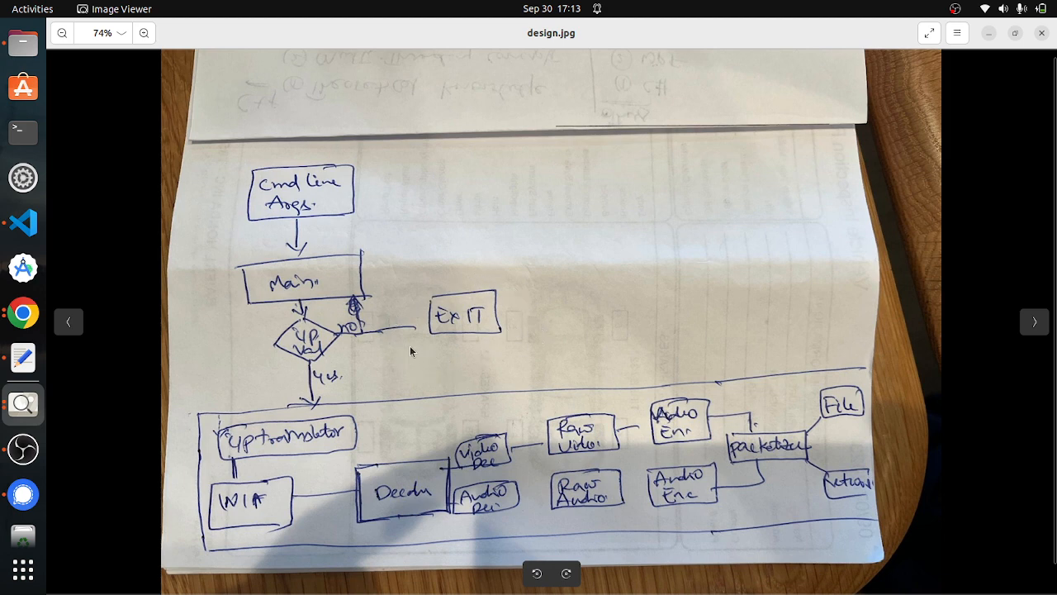
pyautogui.moveTo(304, 316)
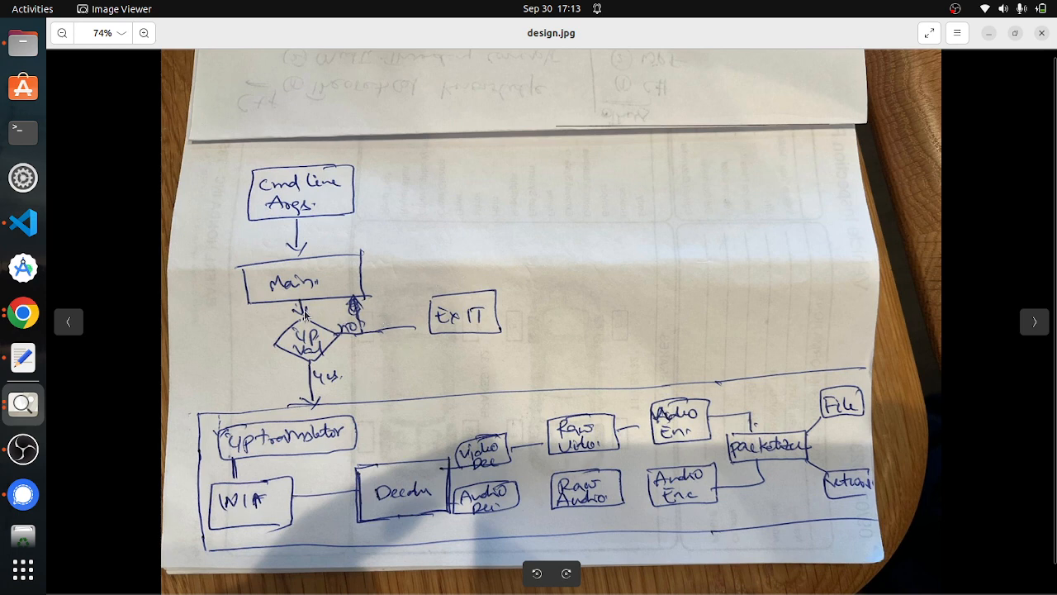
pyautogui.moveTo(371, 140)
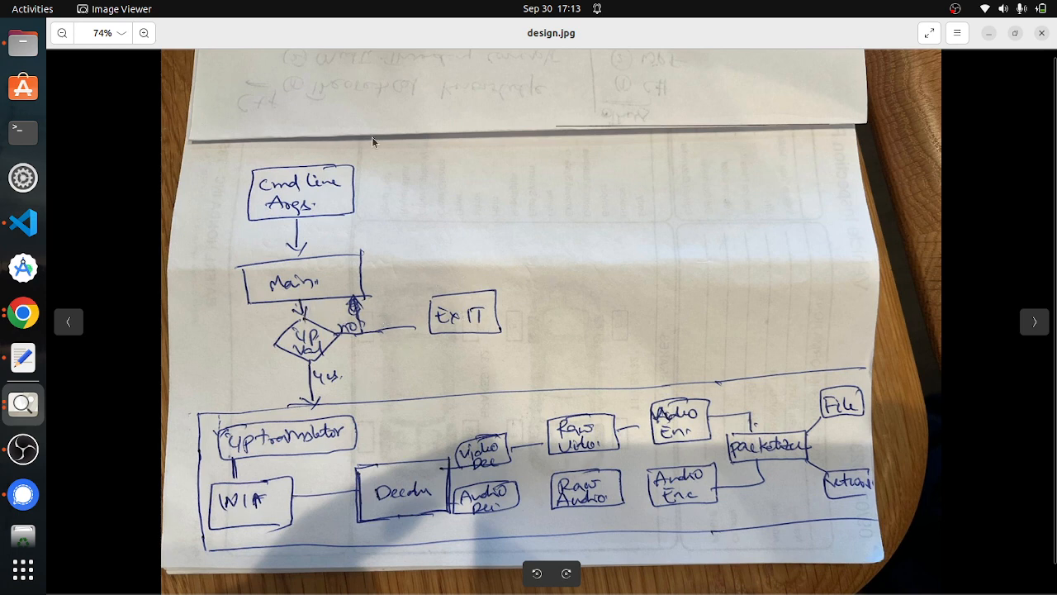
pyautogui.moveTo(401, 365)
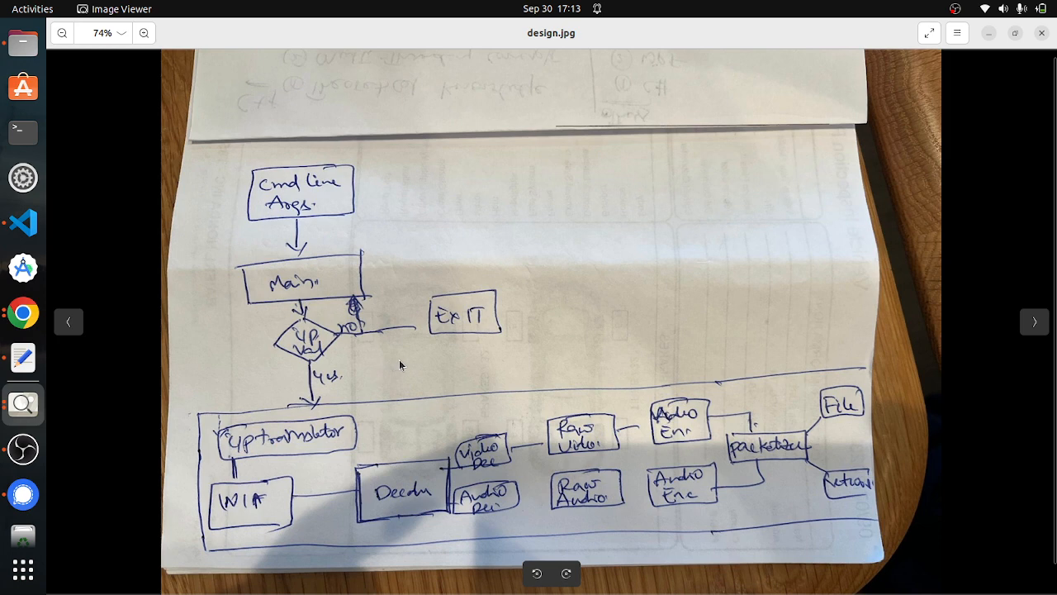
pyautogui.moveTo(357, 374)
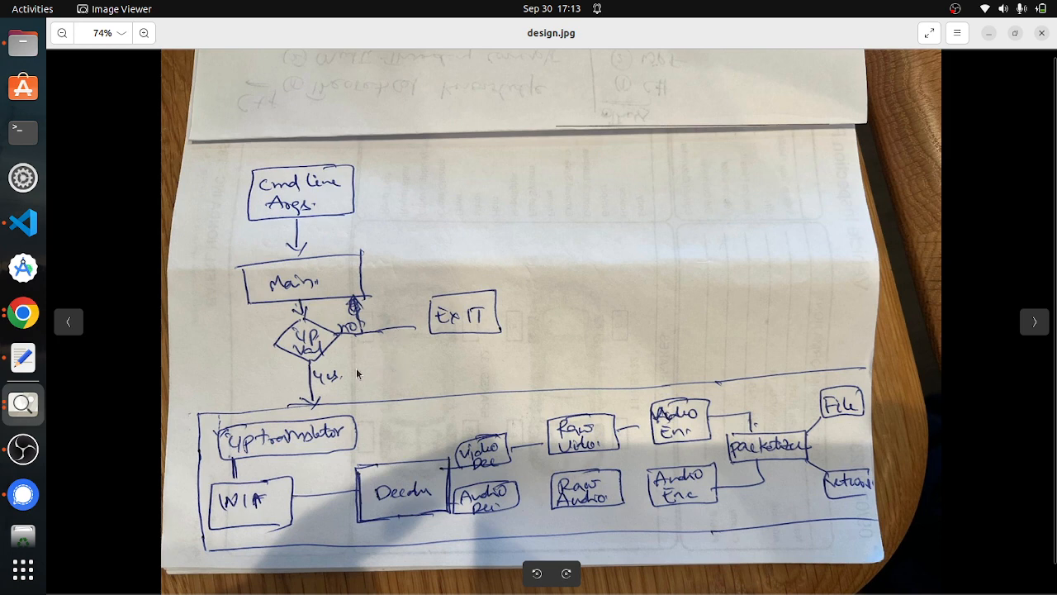
pyautogui.moveTo(314, 374)
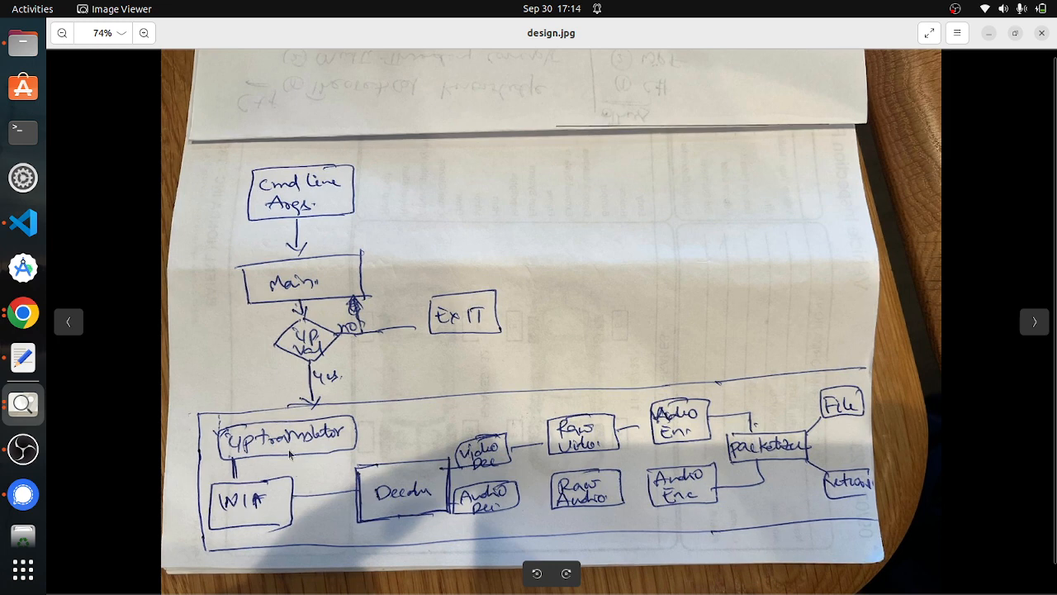
pyautogui.moveTo(330, 435)
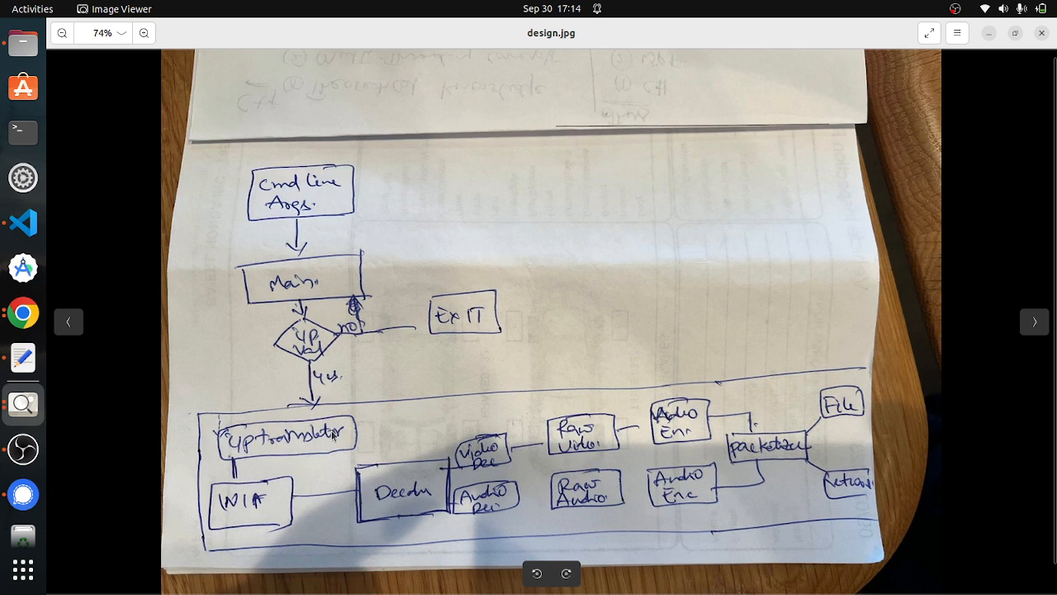
pyautogui.moveTo(318, 382)
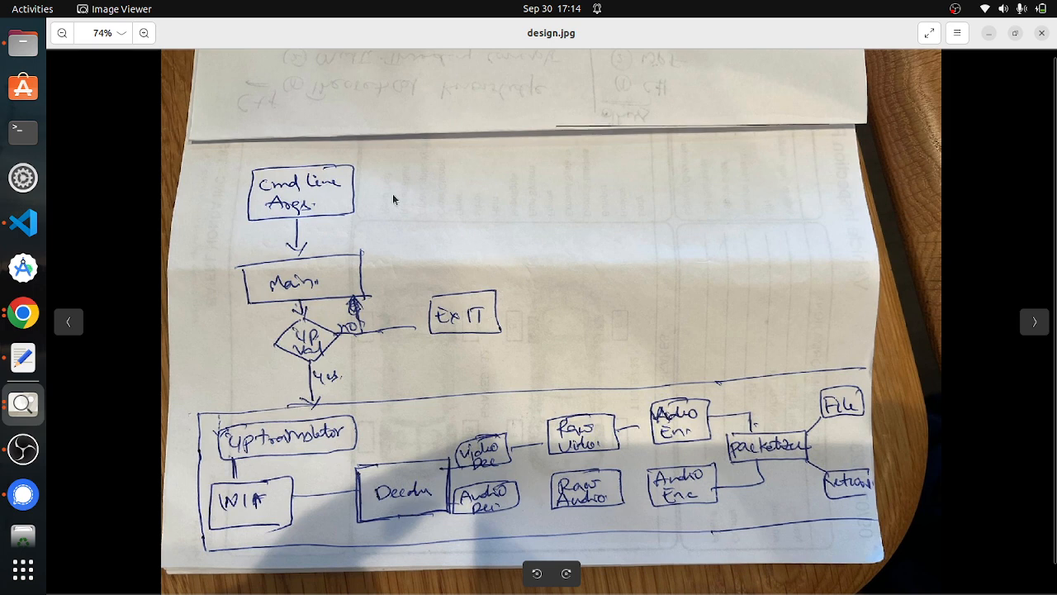
pyautogui.moveTo(467, 468)
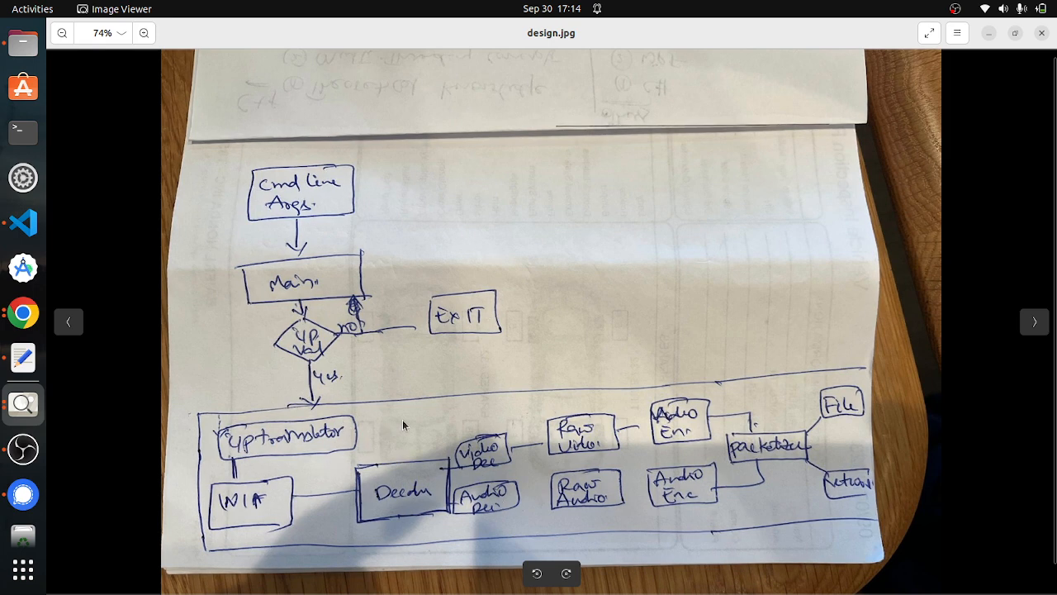
pyautogui.moveTo(507, 423)
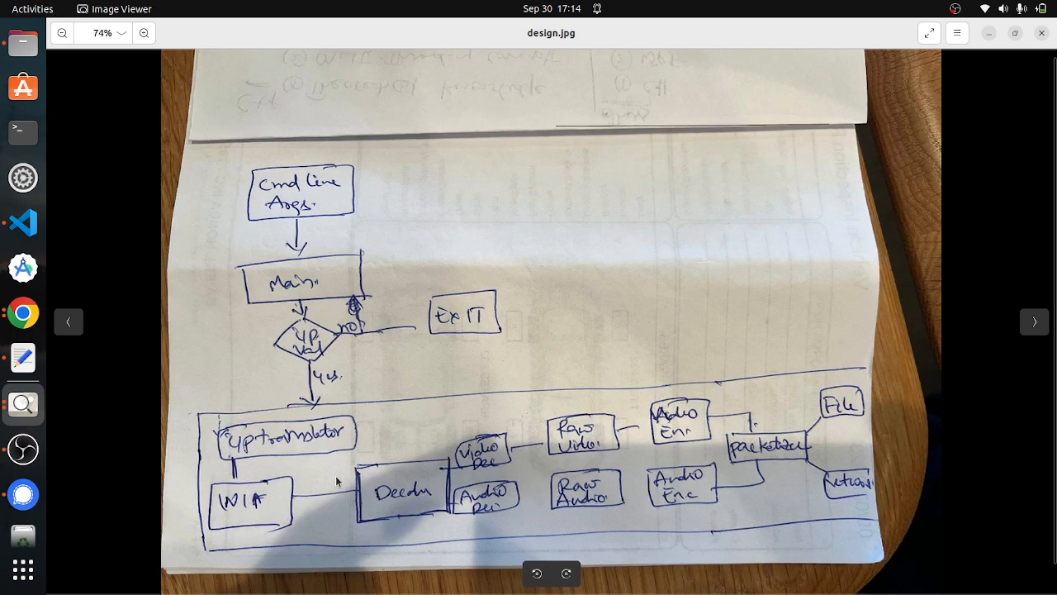
pyautogui.moveTo(318, 479)
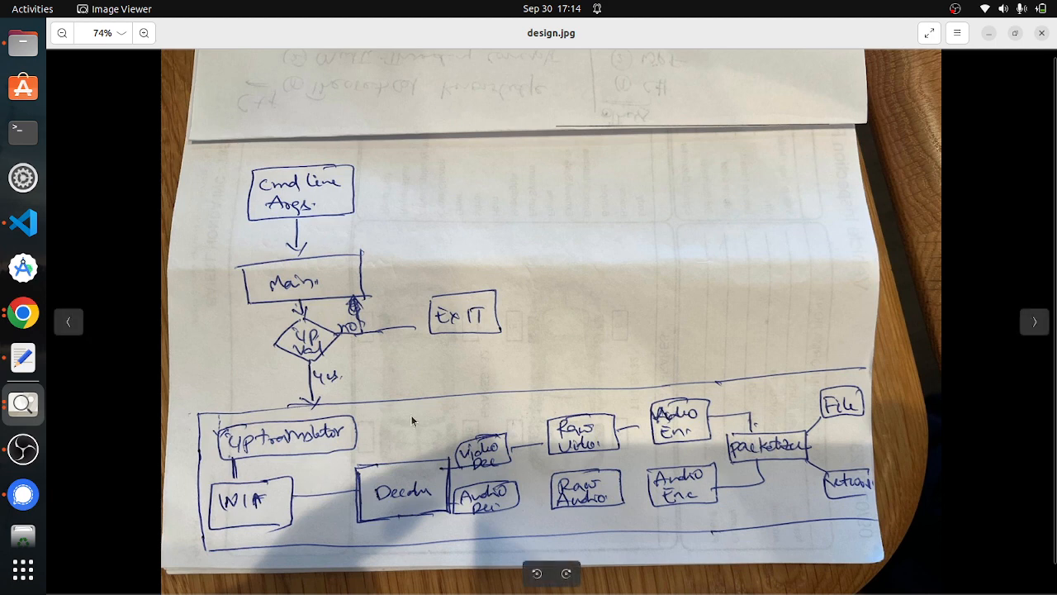
pyautogui.moveTo(367, 483)
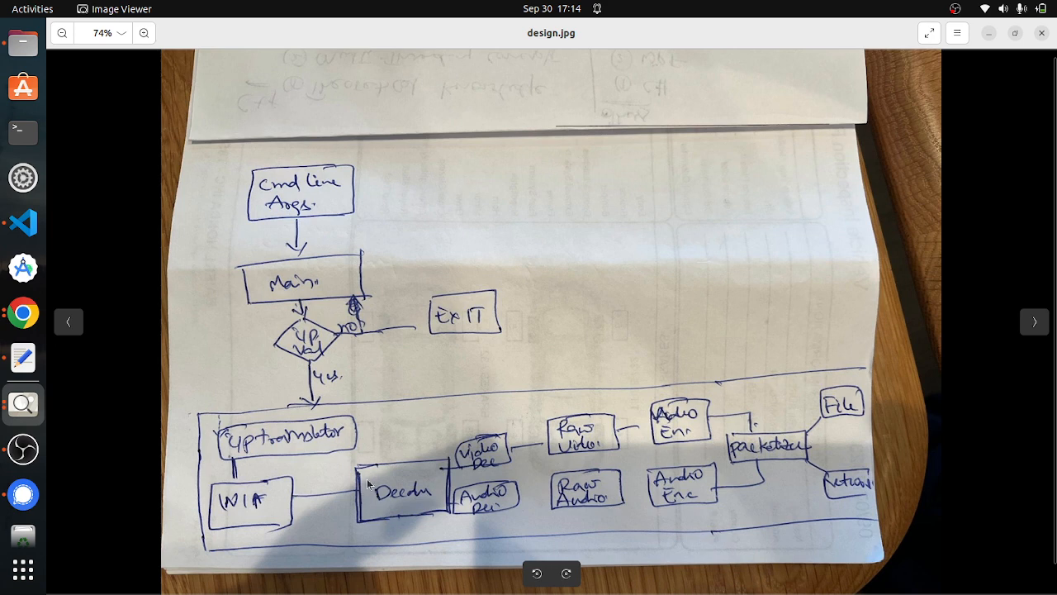
pyautogui.moveTo(441, 483)
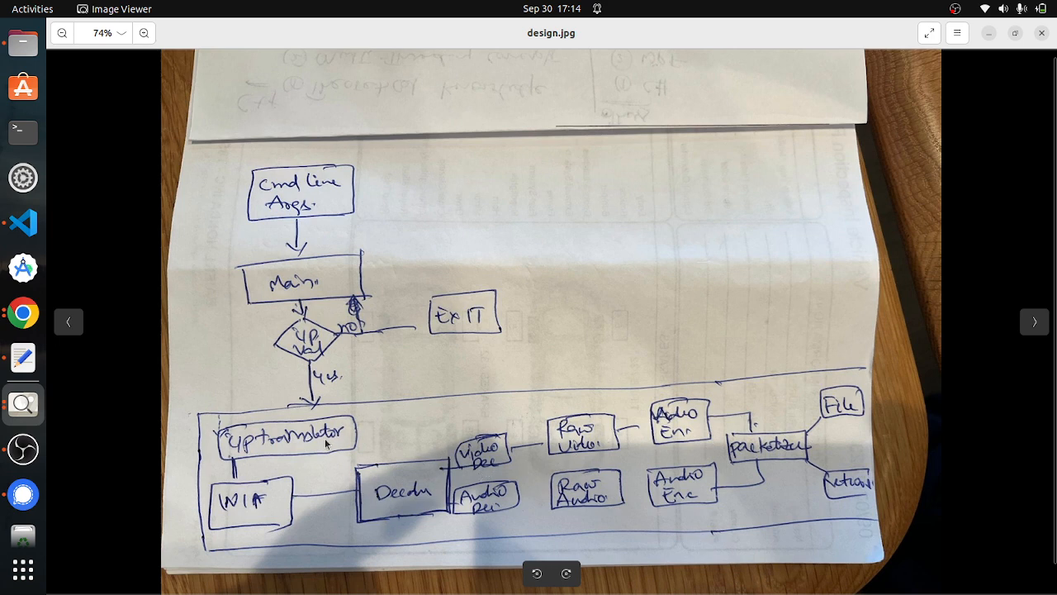
pyautogui.moveTo(413, 526)
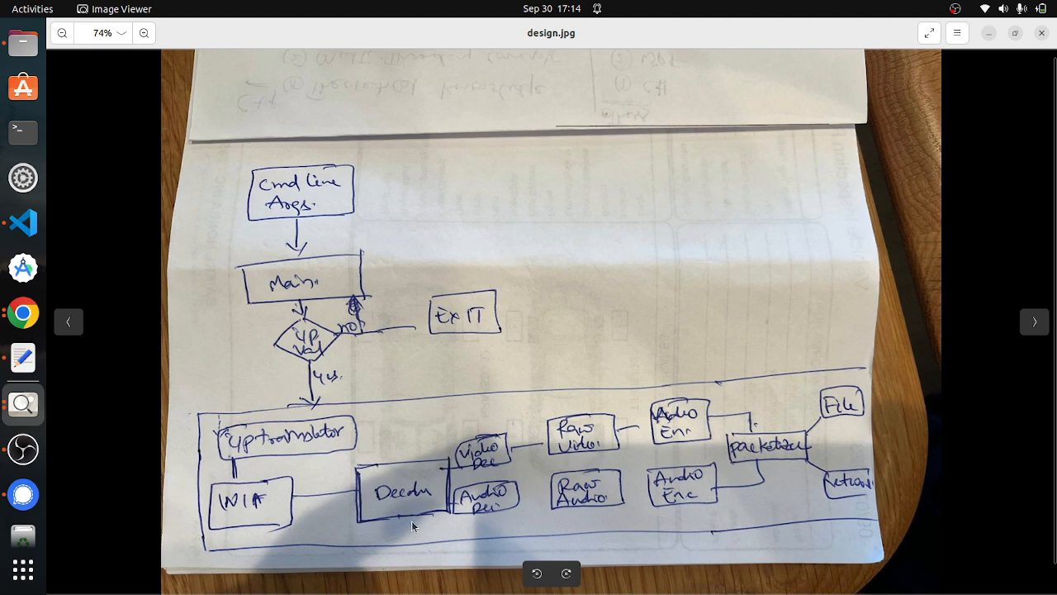
pyautogui.moveTo(442, 496)
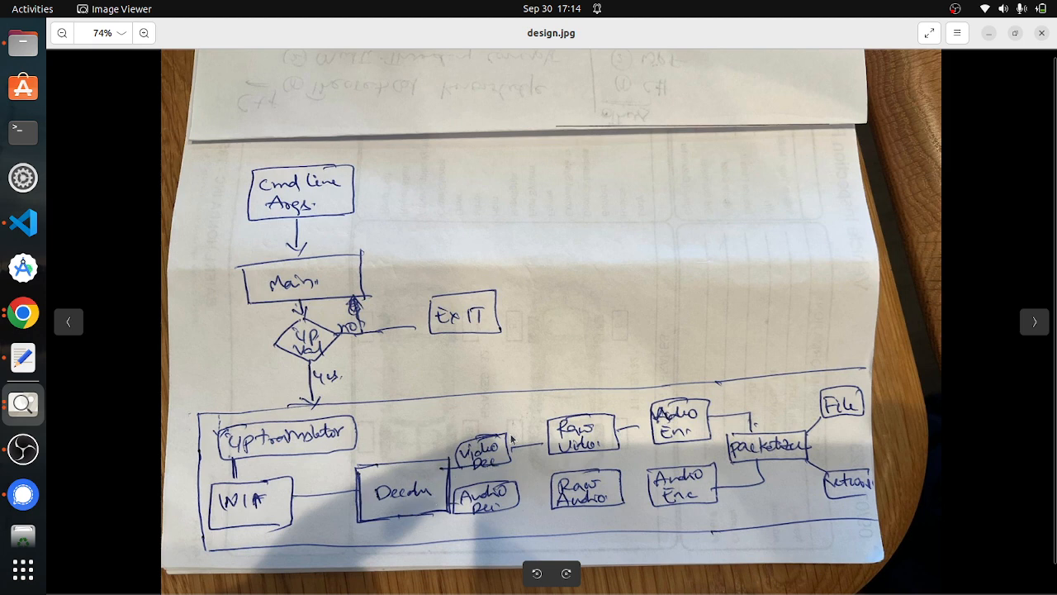
pyautogui.moveTo(495, 452)
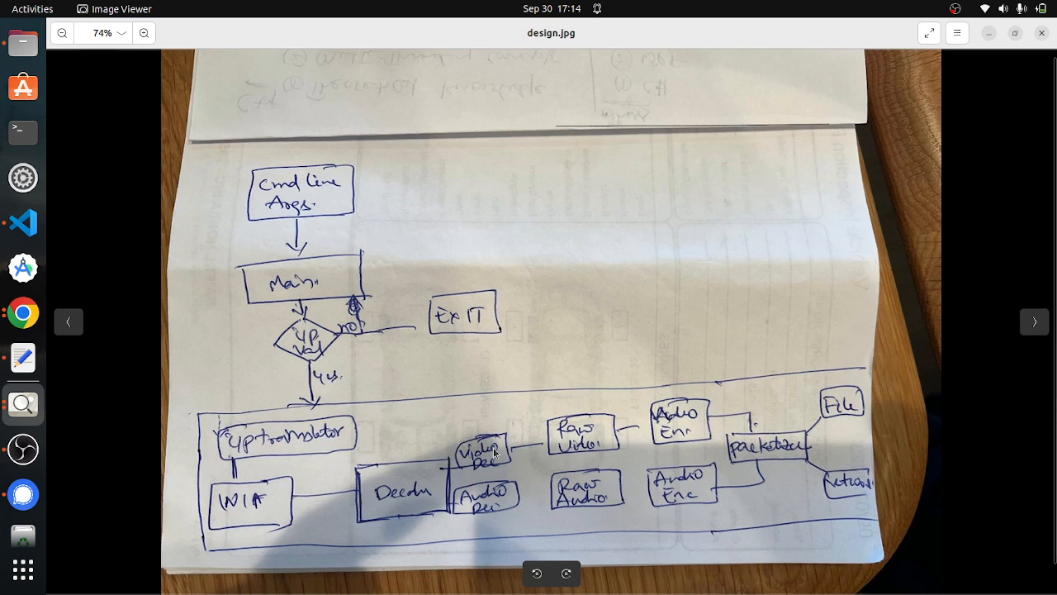
pyautogui.moveTo(561, 468)
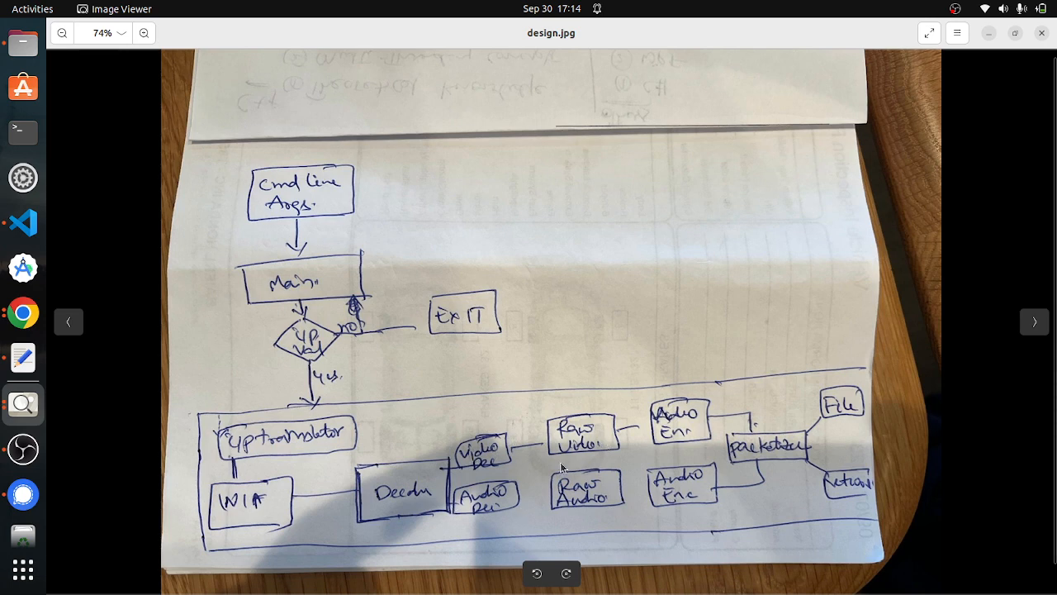
pyautogui.moveTo(624, 449)
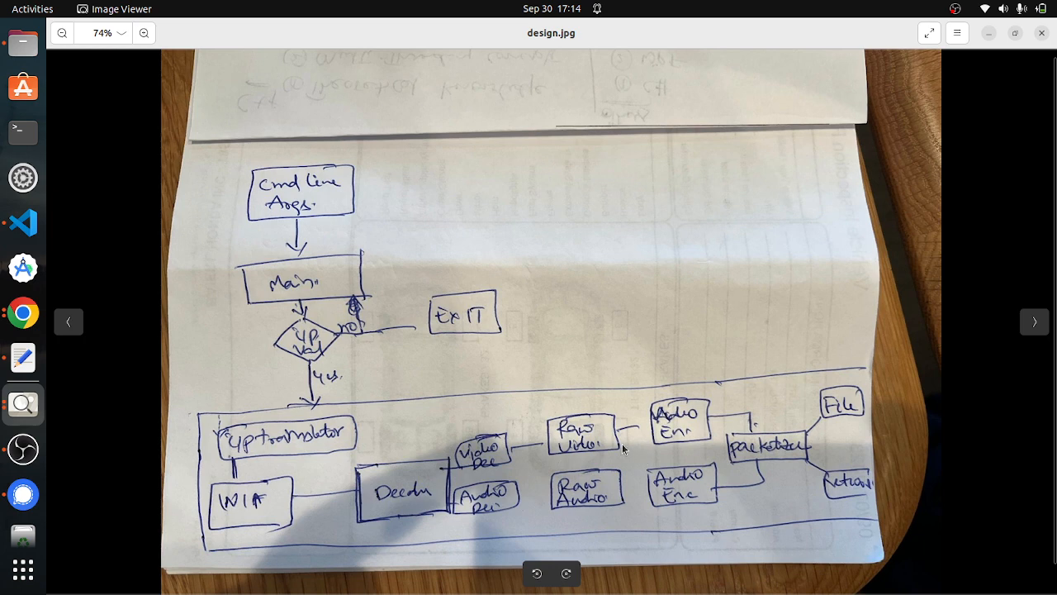
pyautogui.moveTo(717, 443)
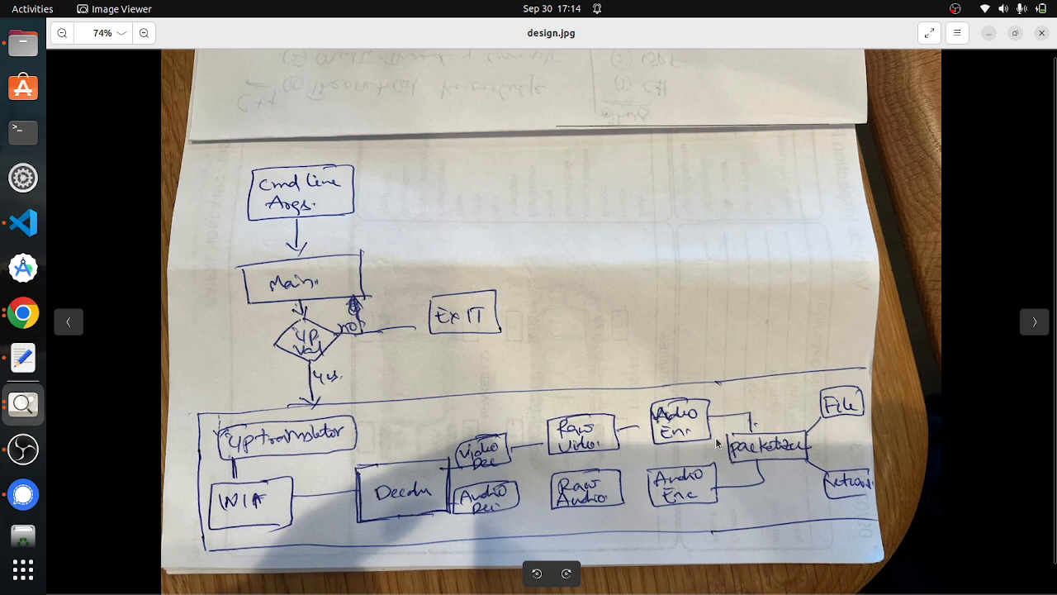
pyautogui.moveTo(701, 518)
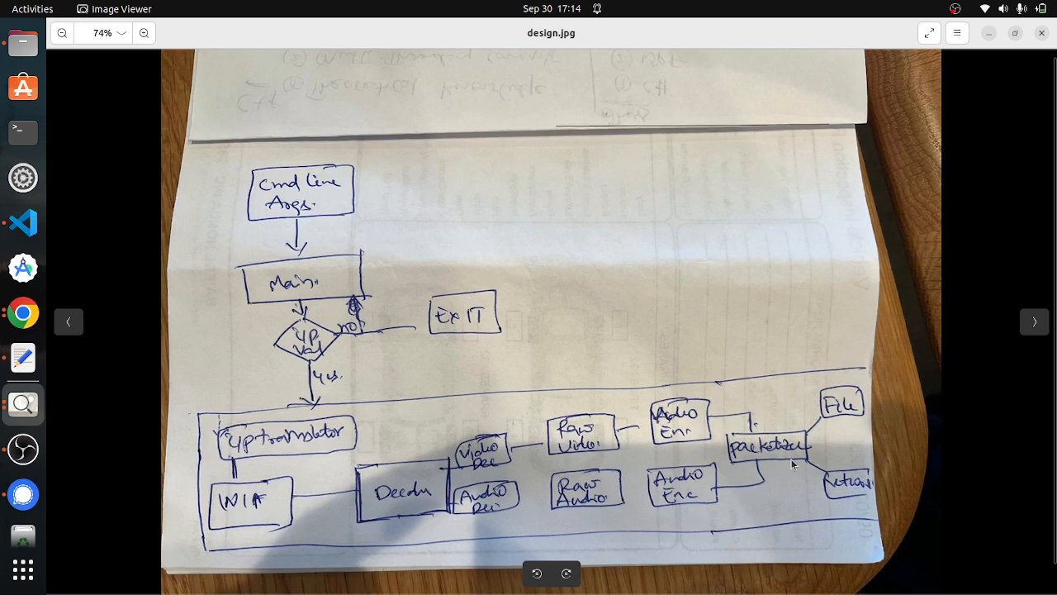
pyautogui.moveTo(826, 417)
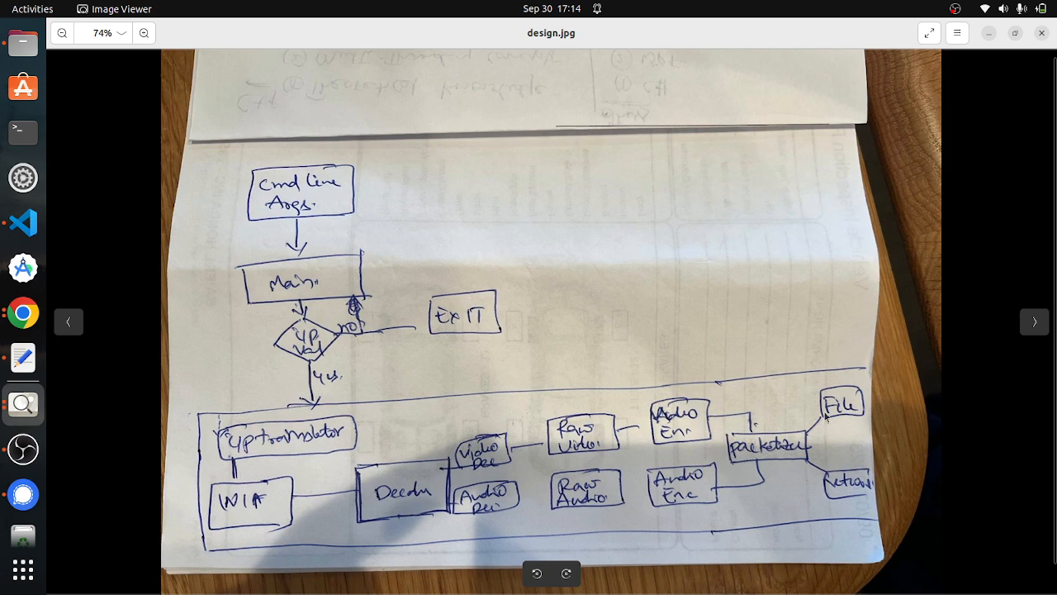
pyautogui.moveTo(853, 506)
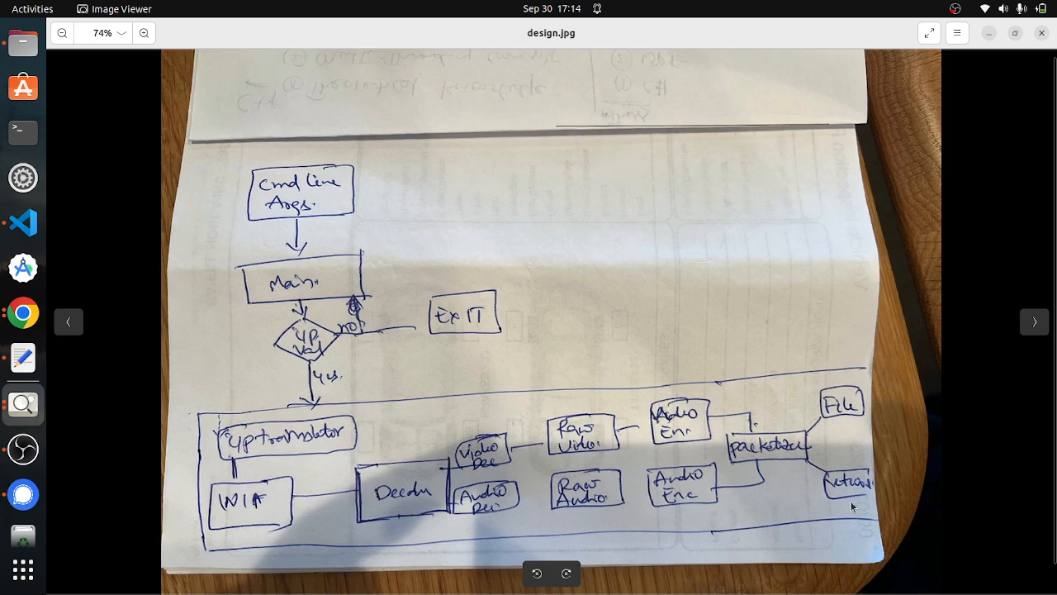
pyautogui.moveTo(831, 393)
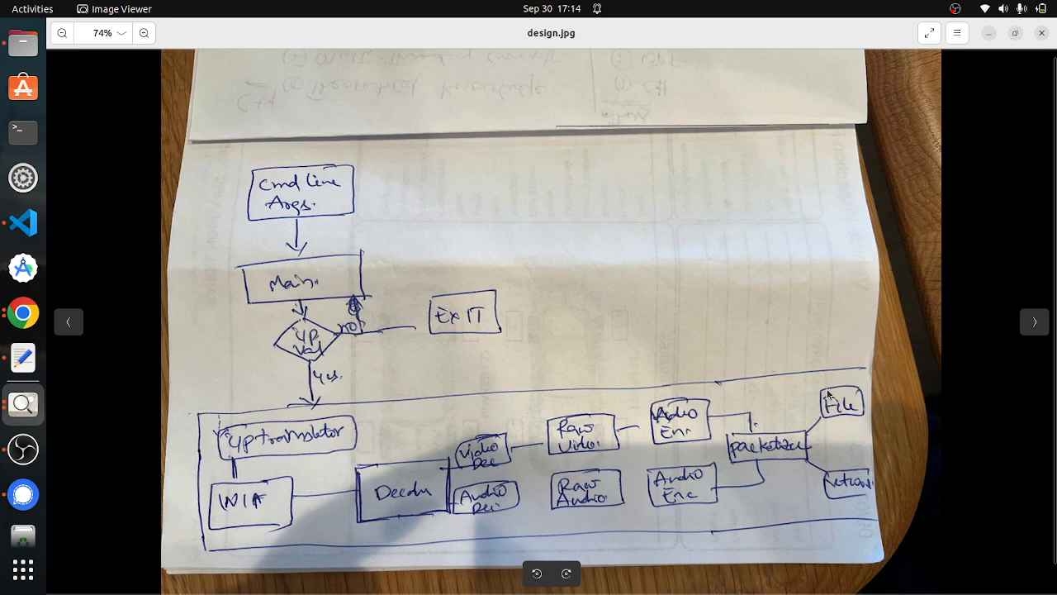
pyautogui.moveTo(962, 347)
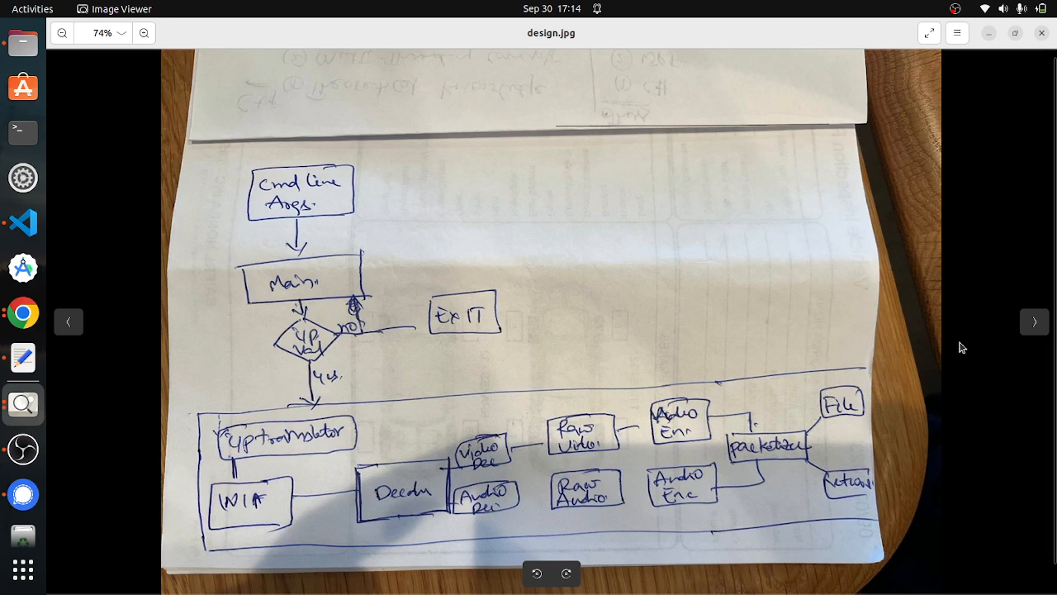
pyautogui.moveTo(326, 171)
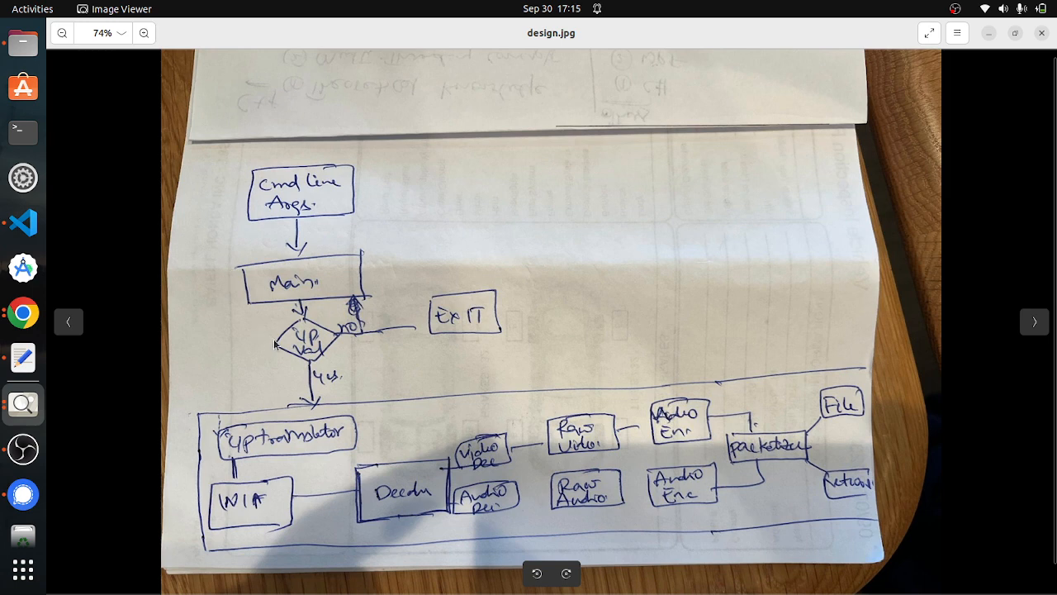
pyautogui.moveTo(368, 167)
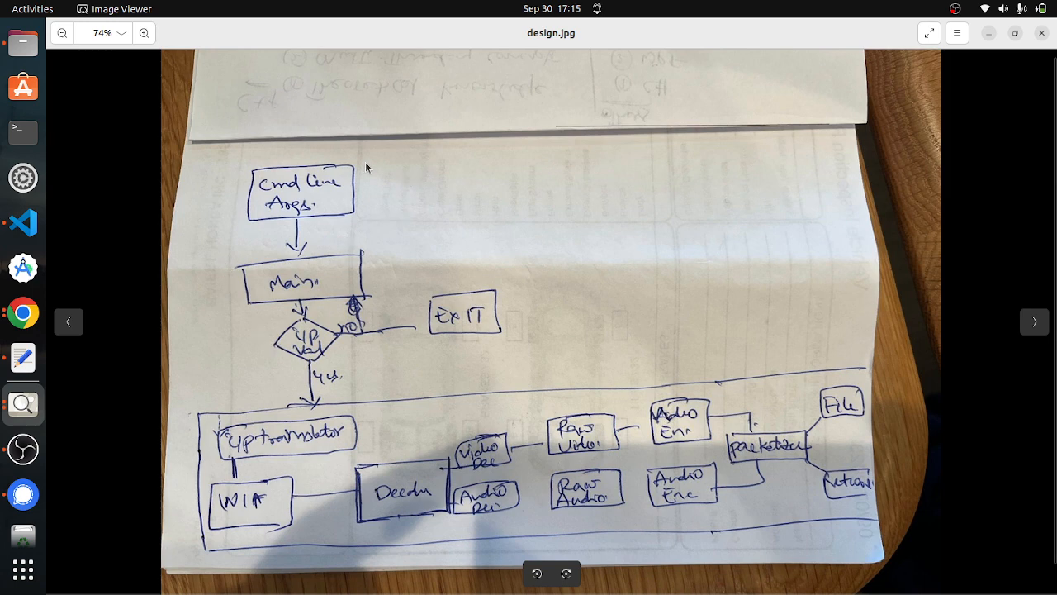
pyautogui.moveTo(246, 150)
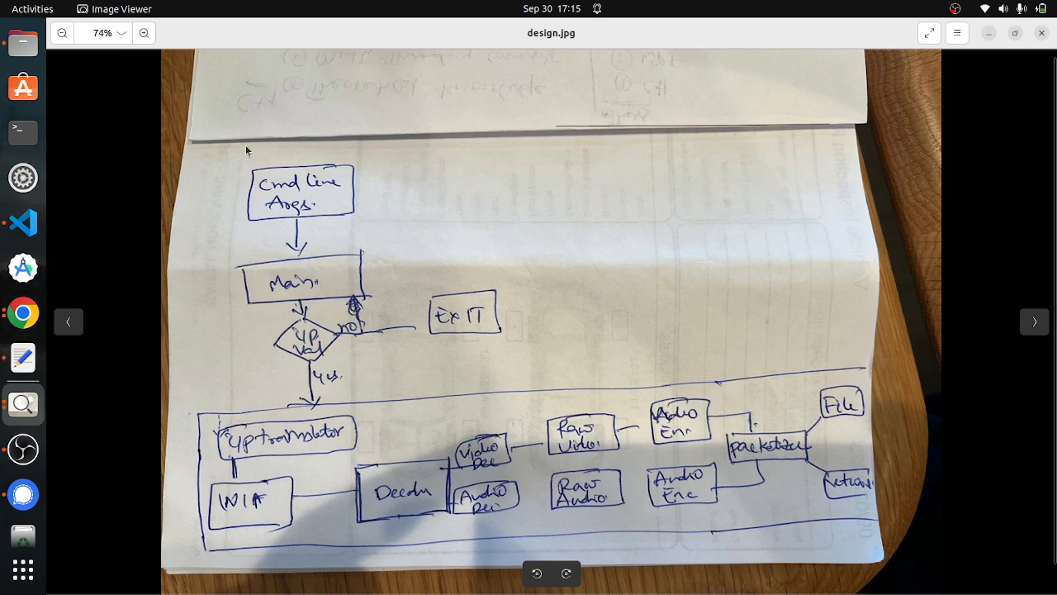
pyautogui.moveTo(181, 382)
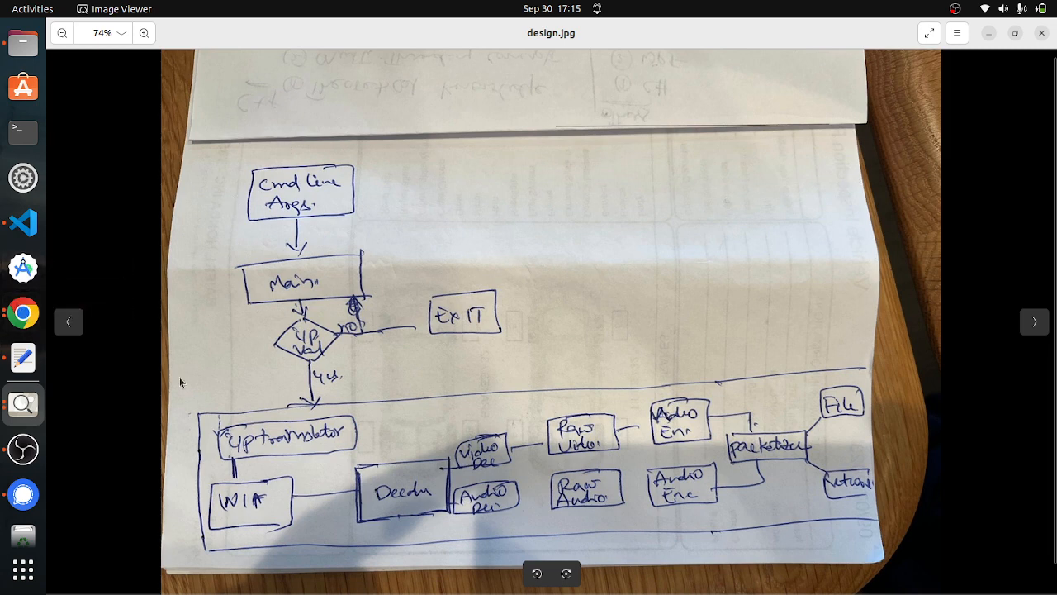
pyautogui.moveTo(23, 357)
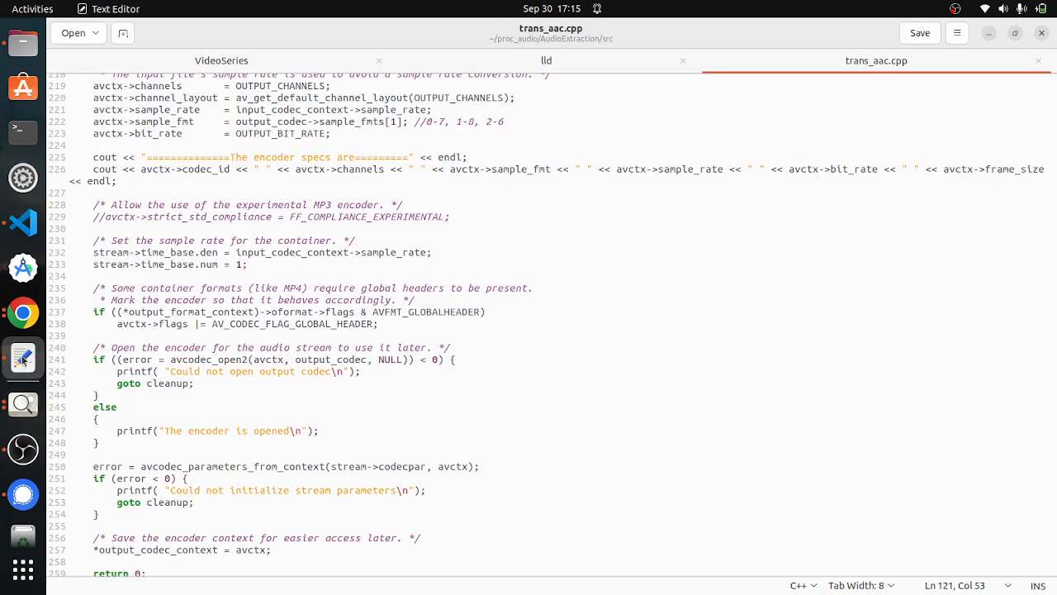
# Read the lld notes on ffmpeg constants and codec structs, highlighting MMMetaData
pyautogui.click(546, 60)
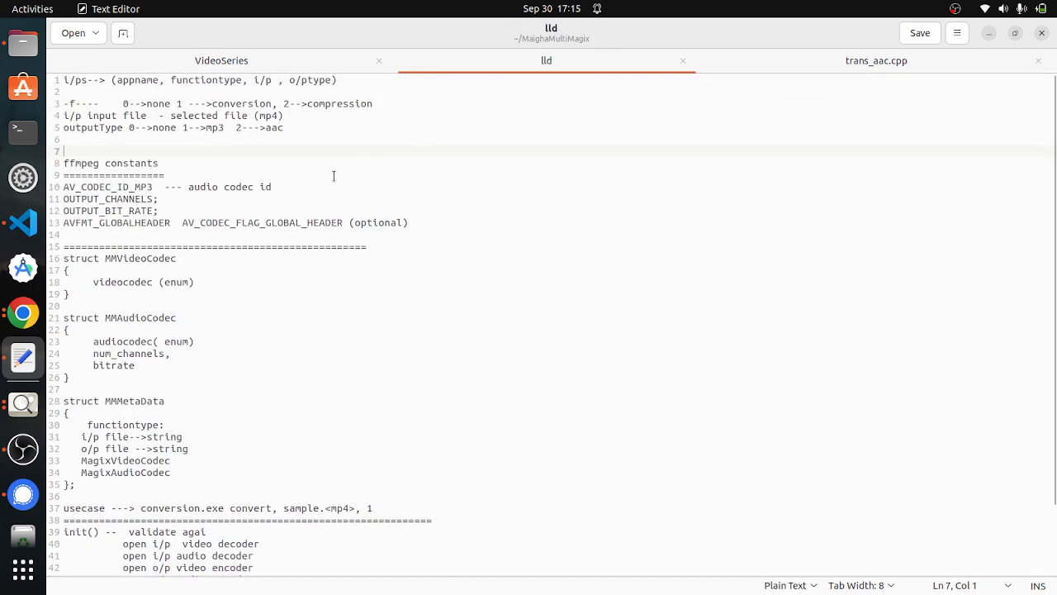
pyautogui.scroll(-3)
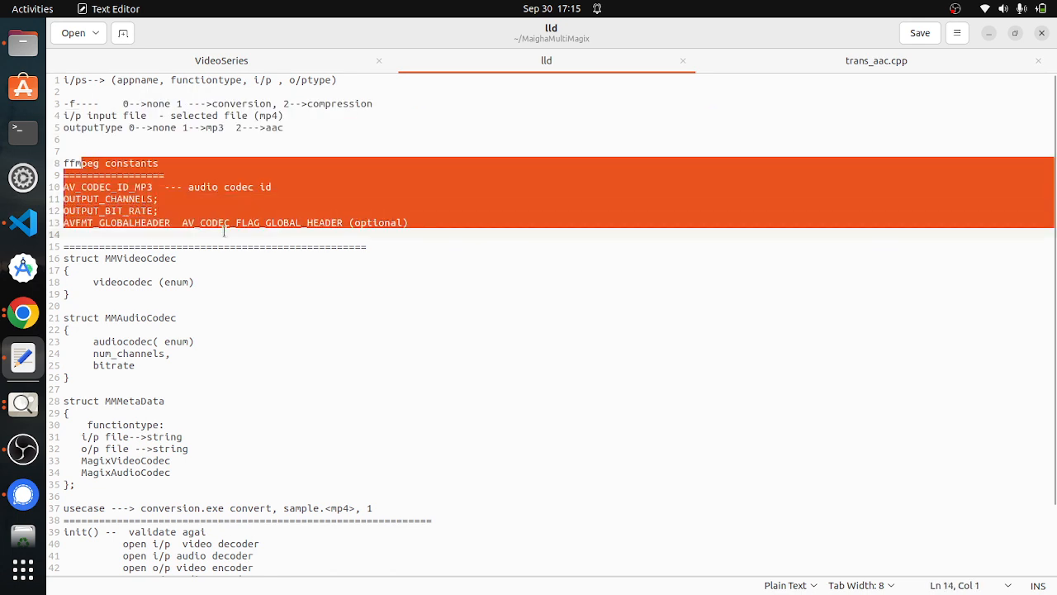
pyautogui.click(137, 198)
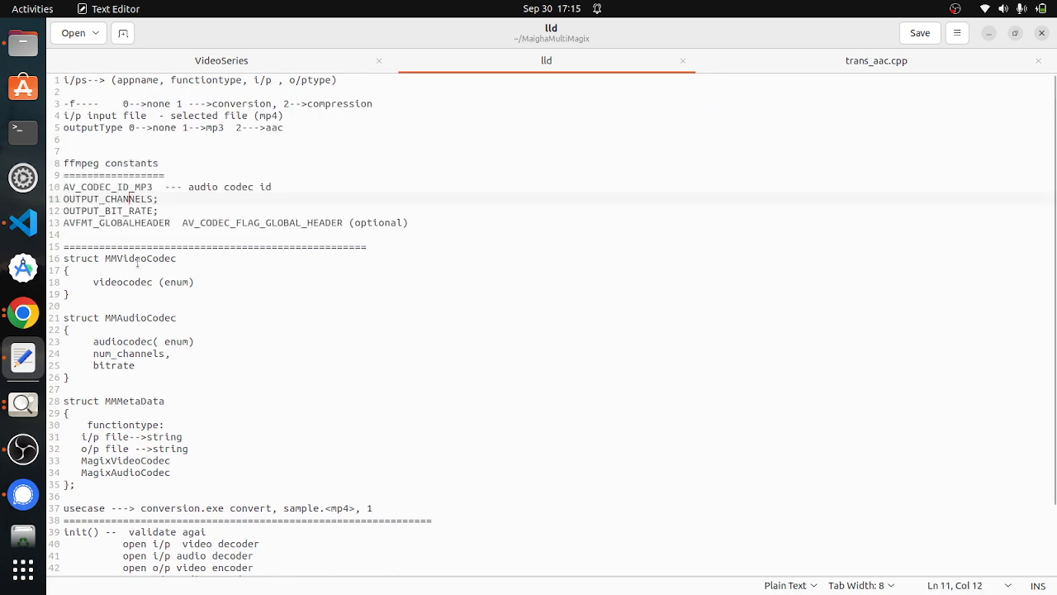
pyautogui.scroll(-3)
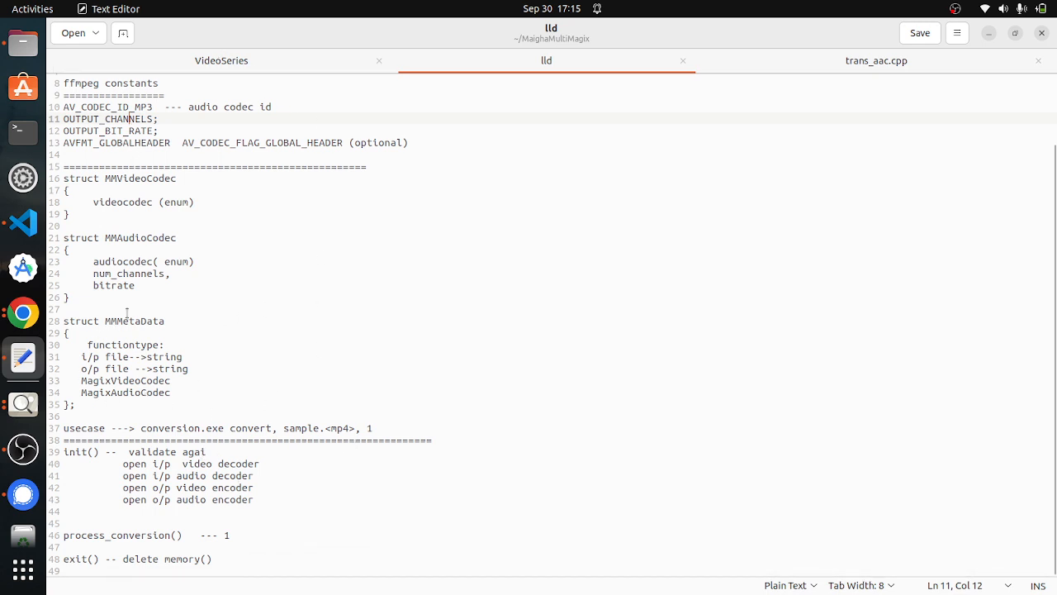
pyautogui.doubleClick(133, 320)
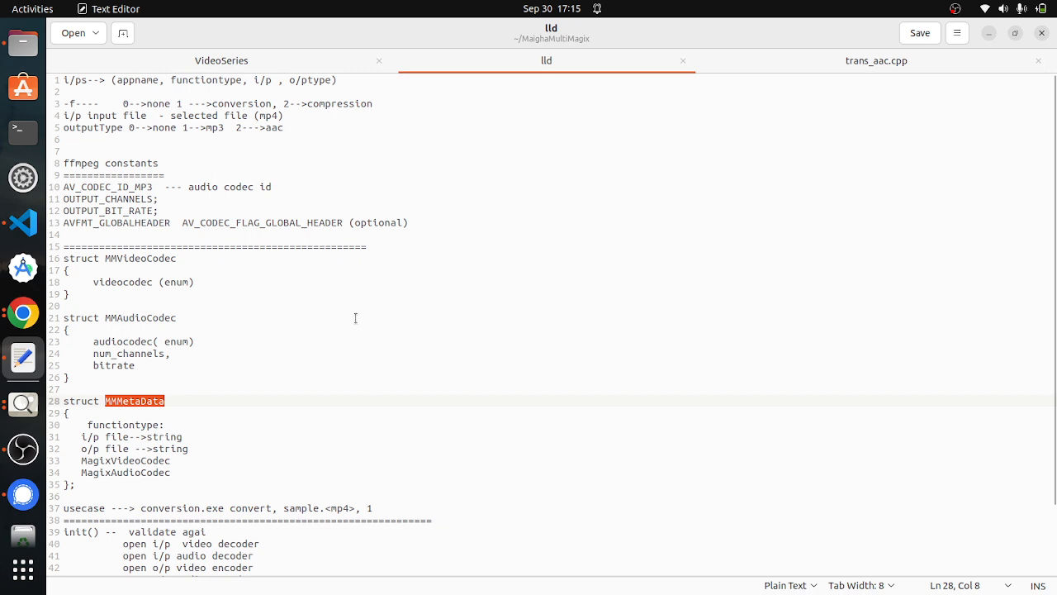
pyautogui.scroll(-3)
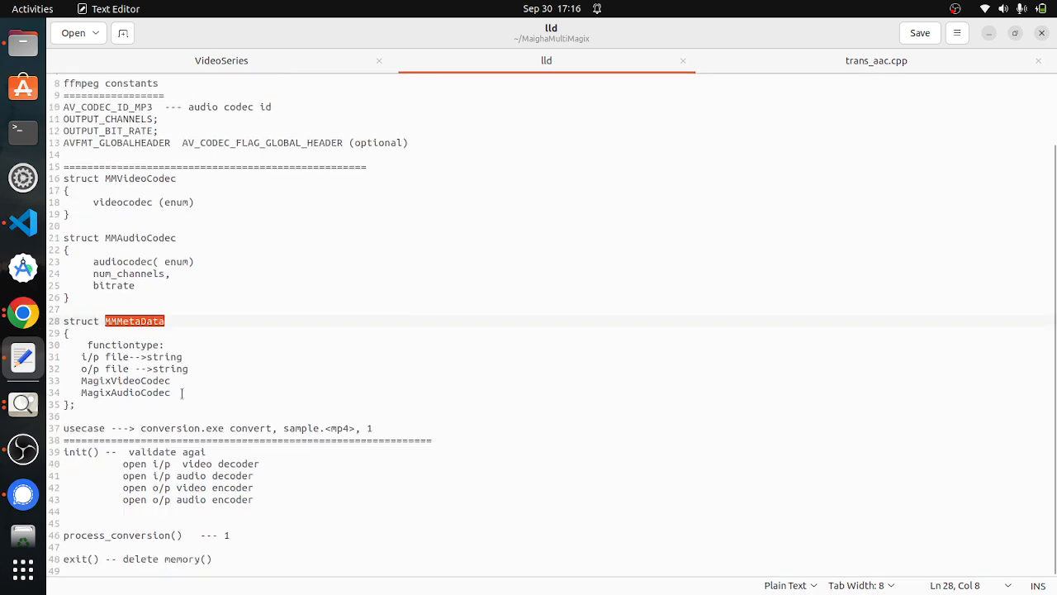
pyautogui.moveTo(212, 244)
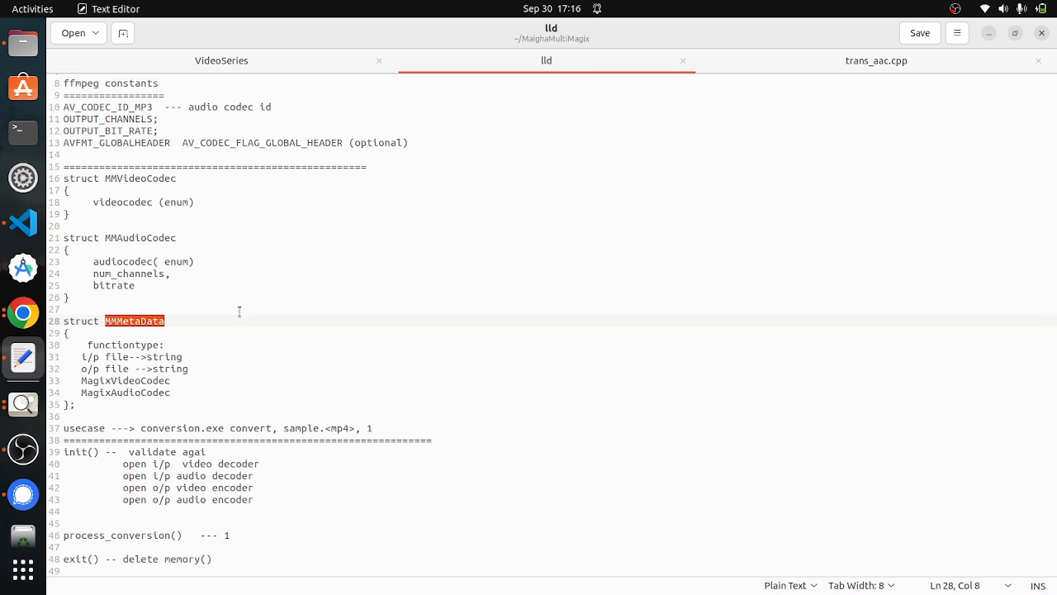
pyautogui.moveTo(183, 260)
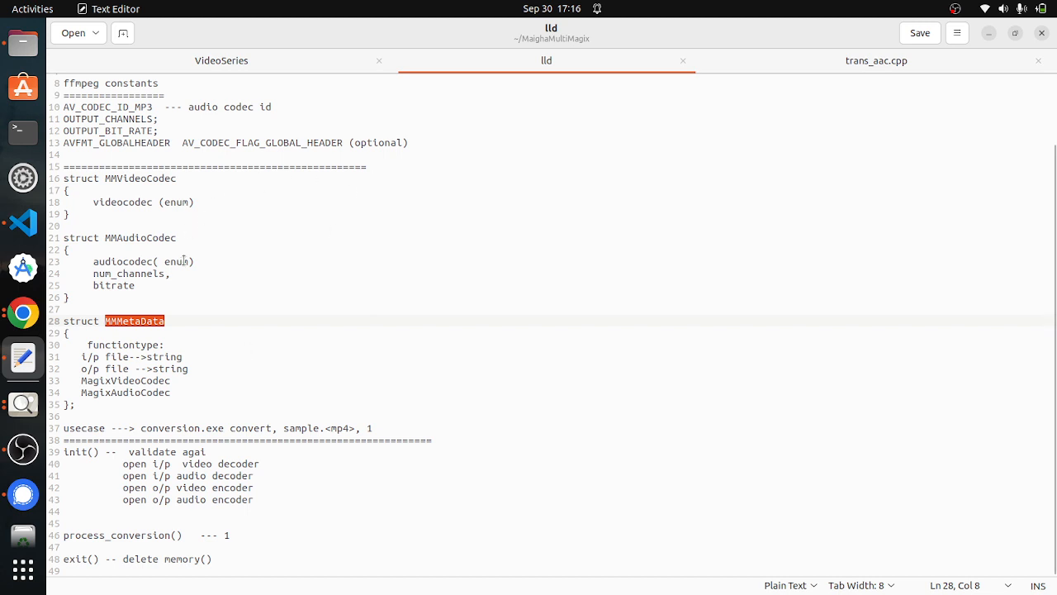
pyautogui.moveTo(191, 282)
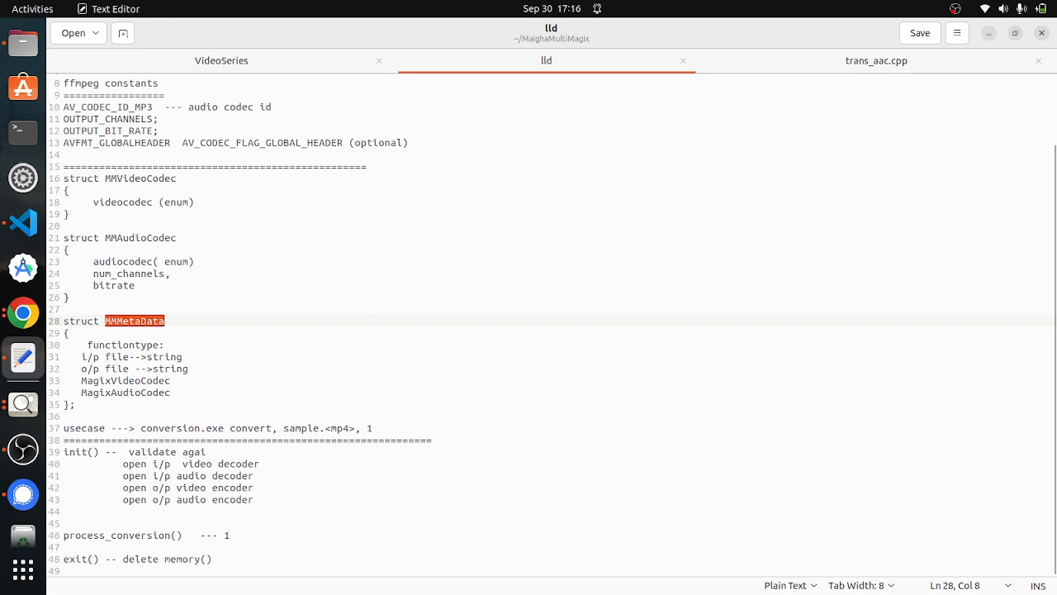
pyautogui.moveTo(424, 122)
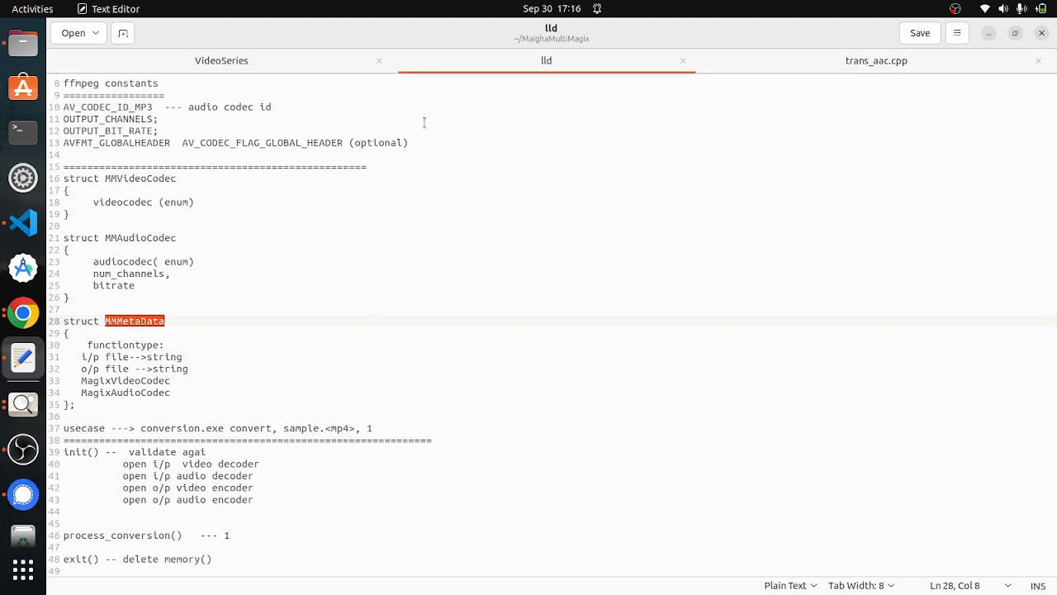
pyautogui.moveTo(244, 162)
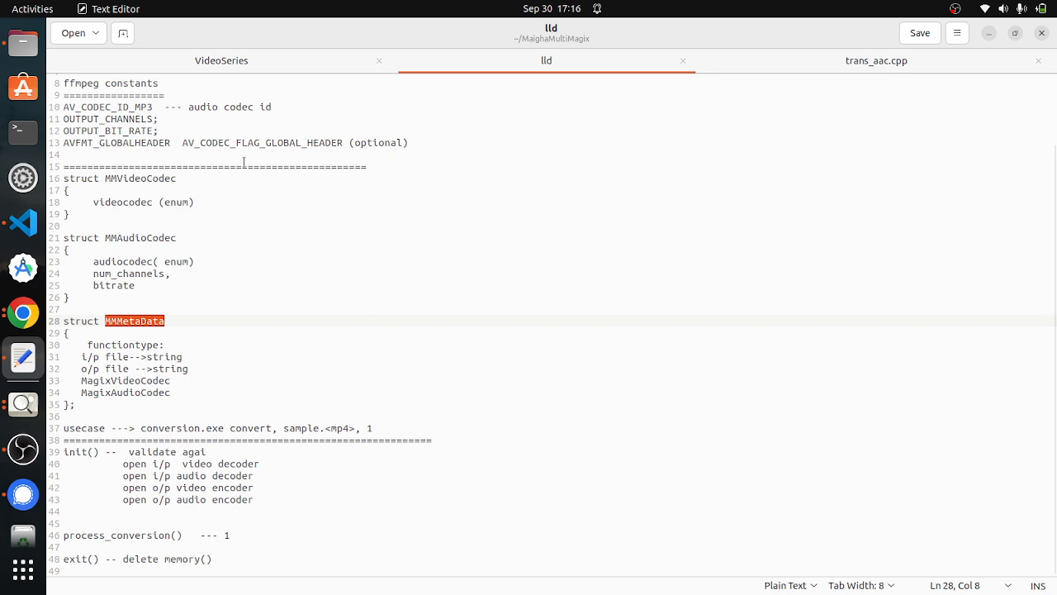
pyautogui.moveTo(22, 223)
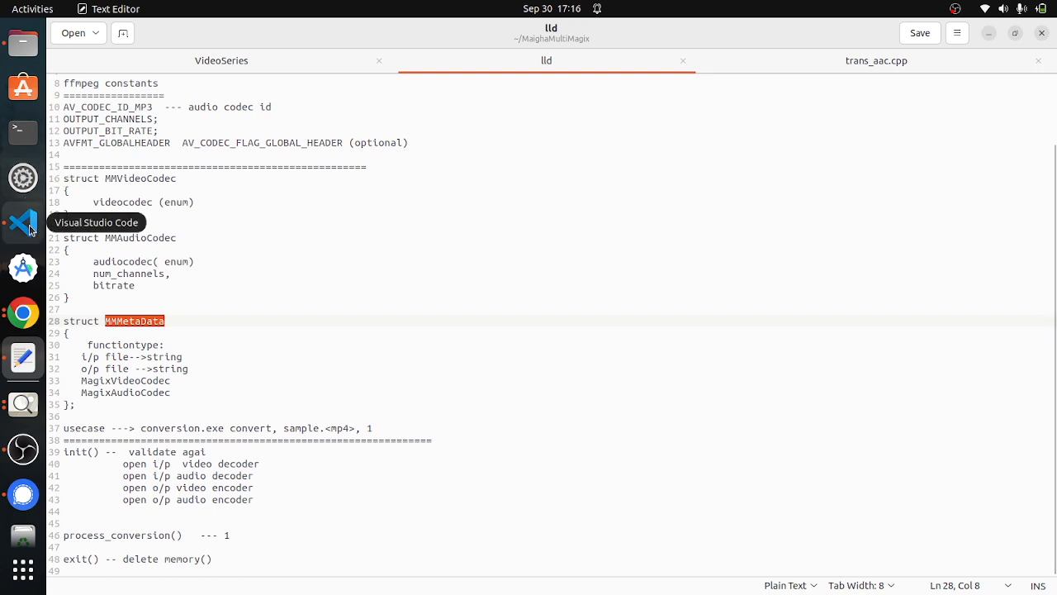
# In VS Code, review main.cpp's argc/argv parsing, then open ArgsParser.h
pyautogui.click(875, 60)
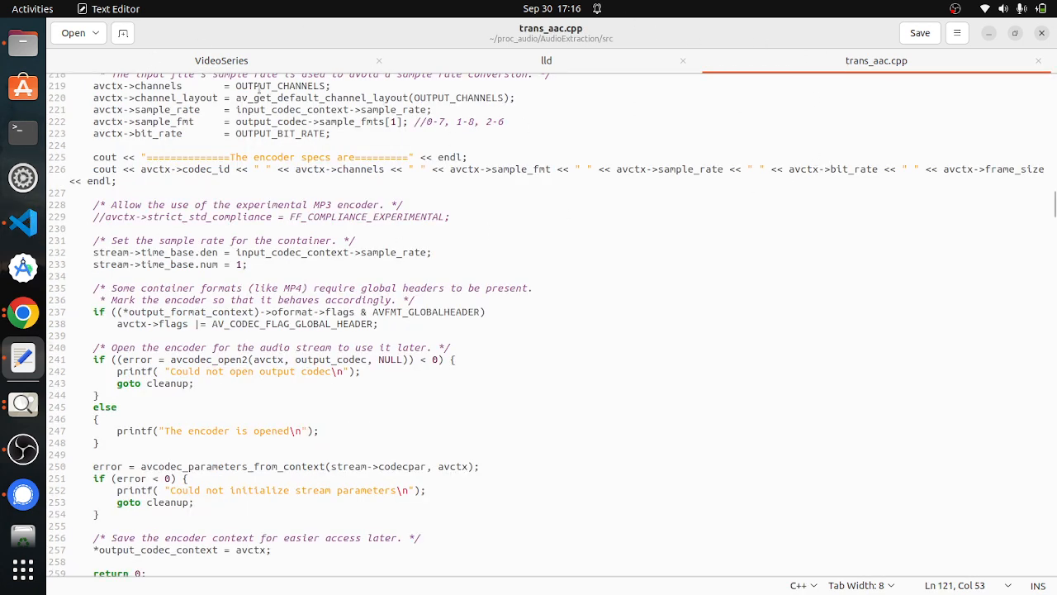
pyautogui.click(222, 60)
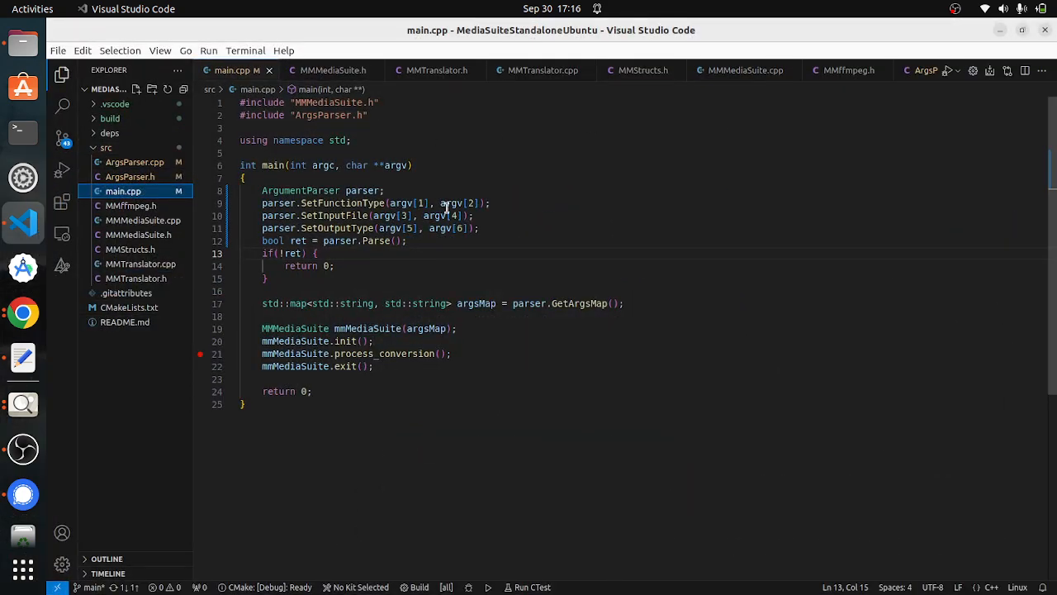
pyautogui.moveTo(488, 394)
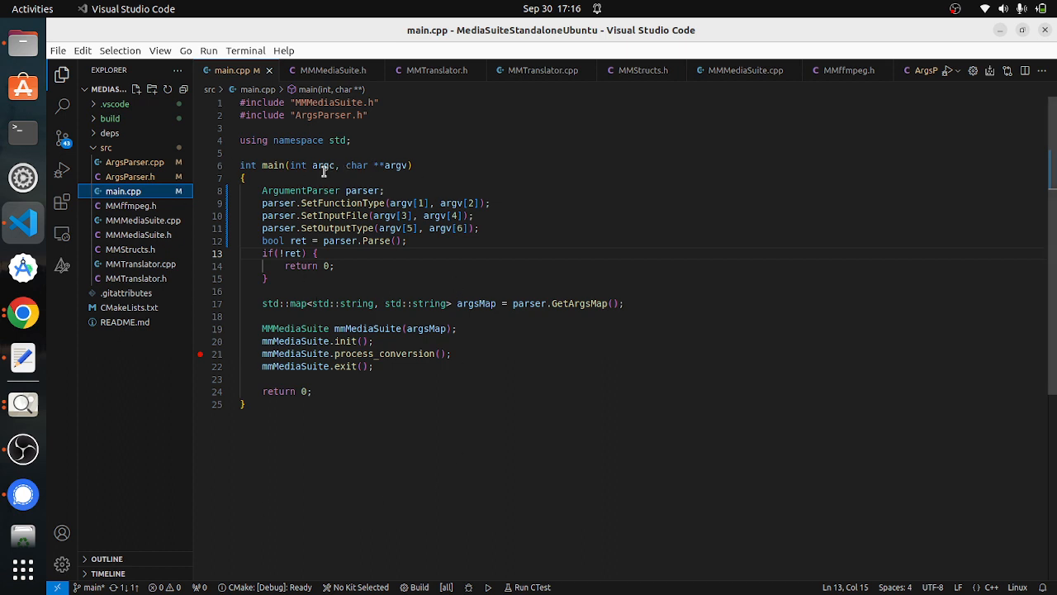
pyautogui.doubleClick(272, 165)
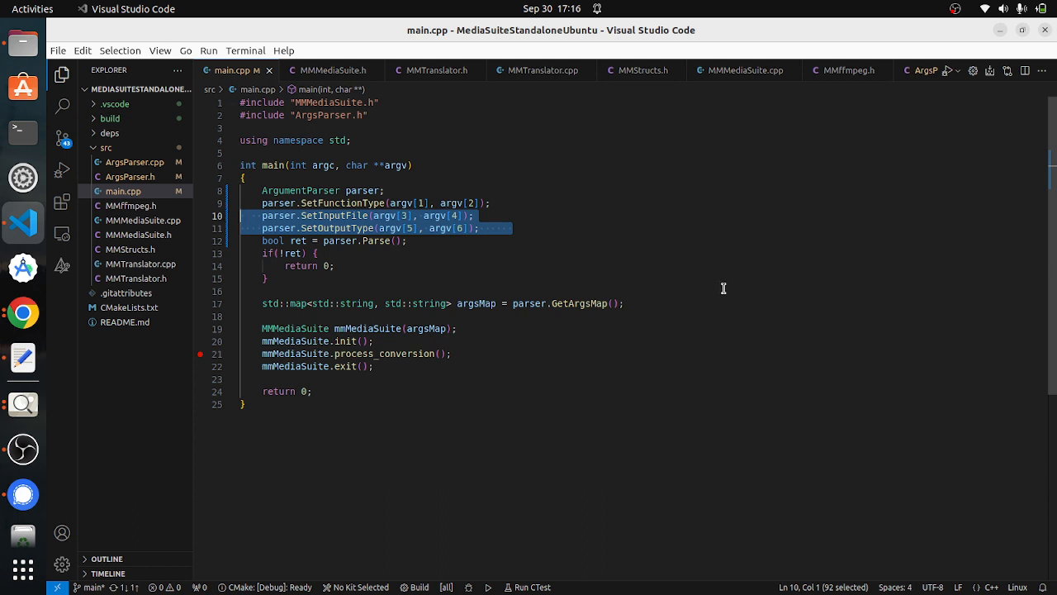
pyautogui.click(423, 303)
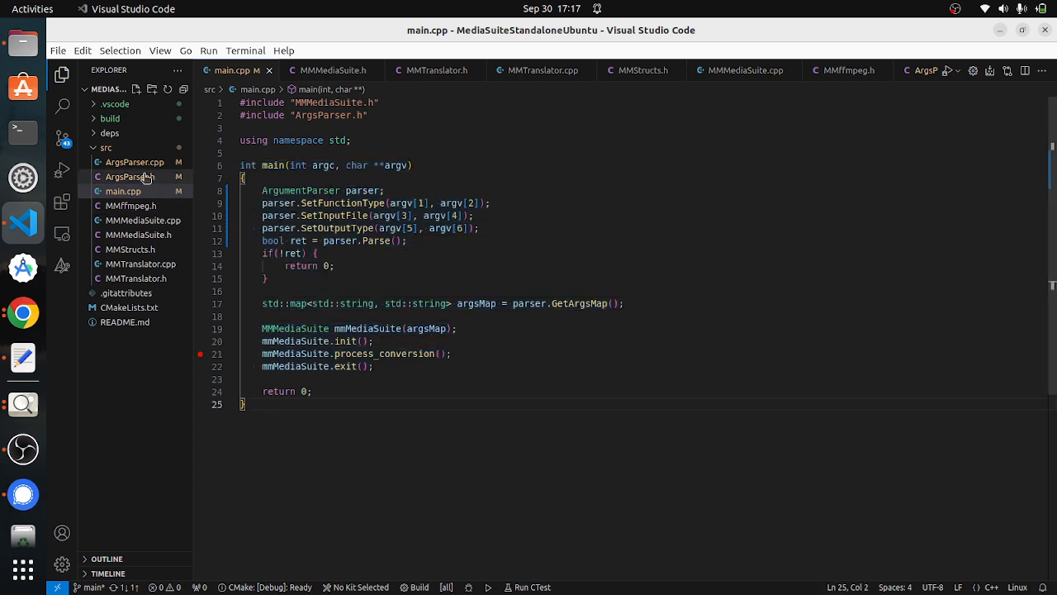
pyautogui.click(130, 176)
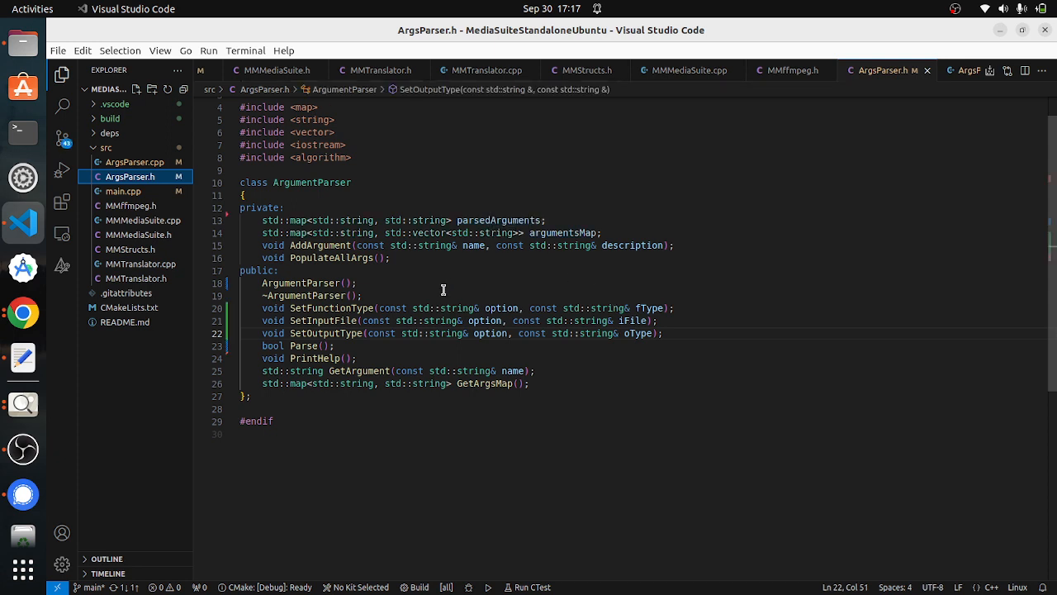
pyautogui.moveTo(326, 268)
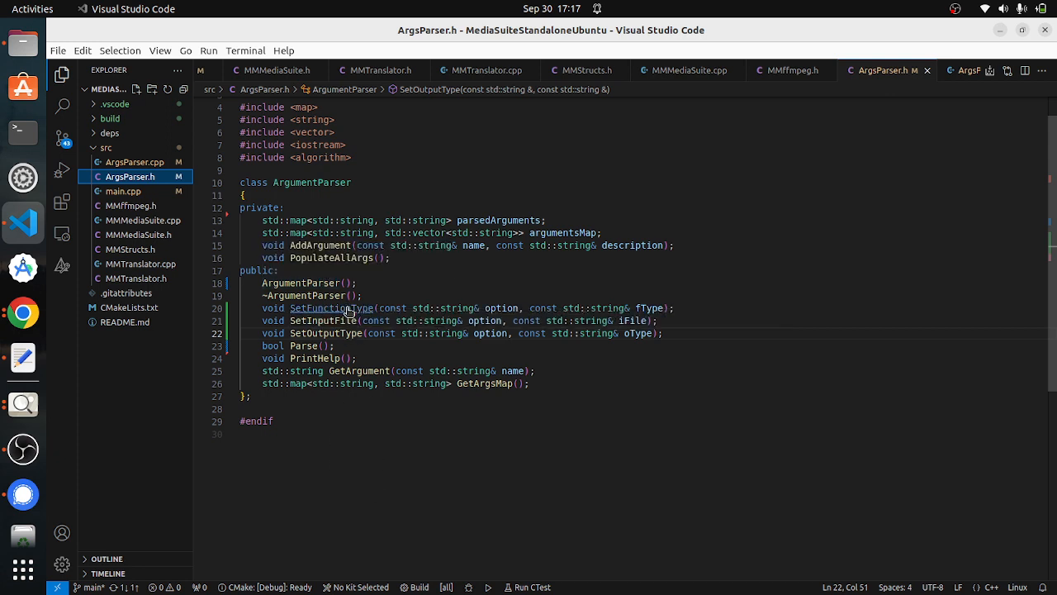
pyautogui.moveTo(400, 515)
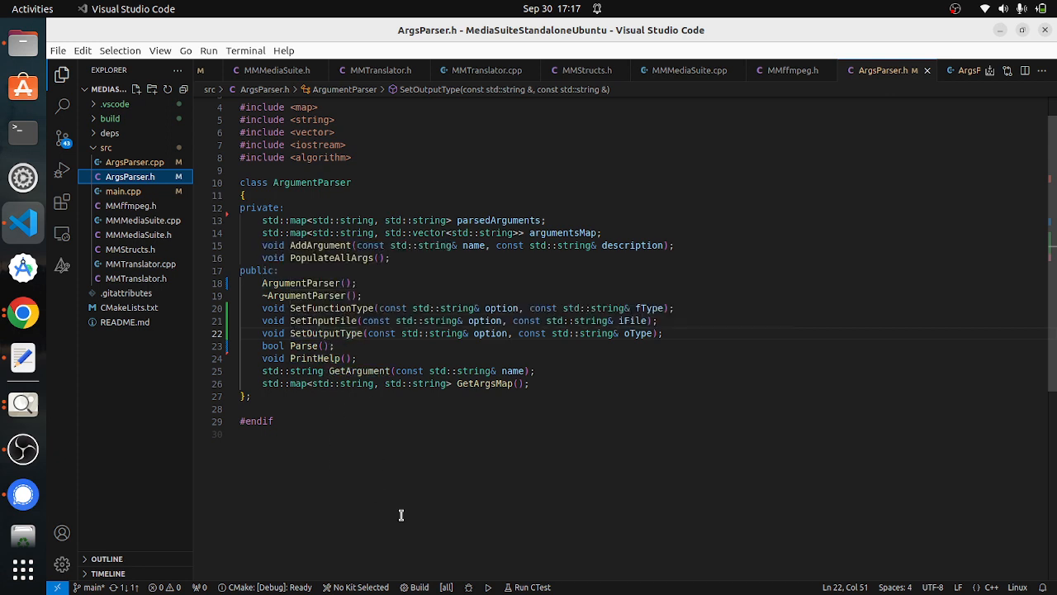
pyautogui.moveTo(136, 278)
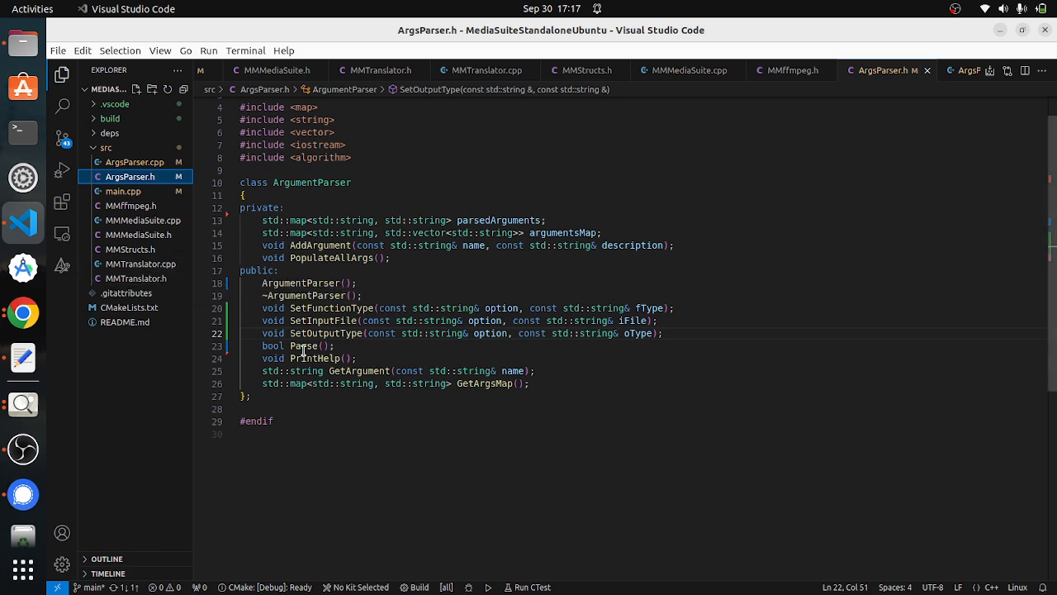
# Jump to the Parse() definition in ArgsParser.cpp with its argument-count check
pyautogui.click(880, 70)
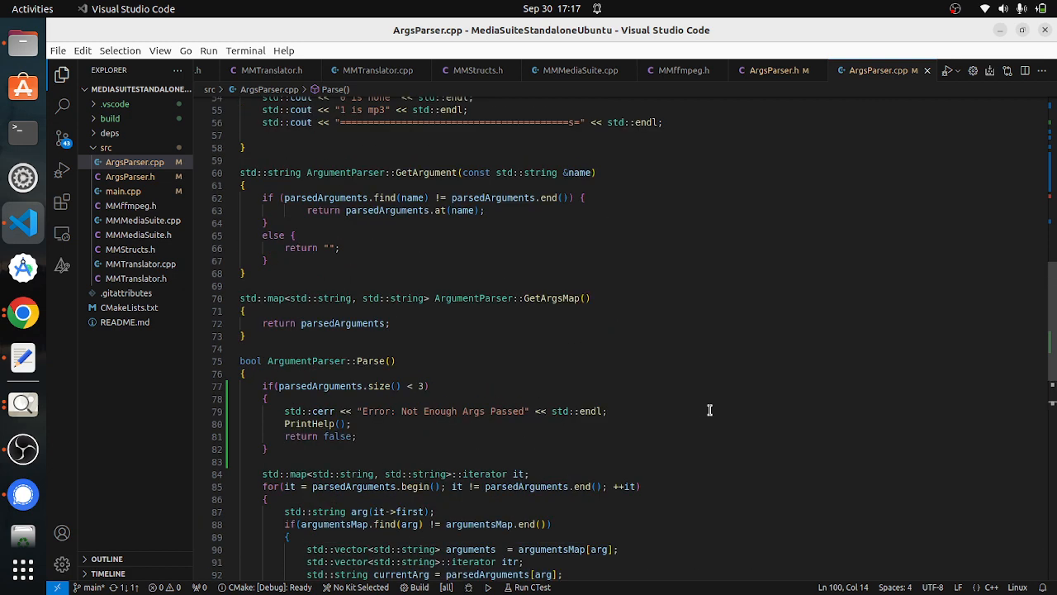
pyautogui.scroll(3)
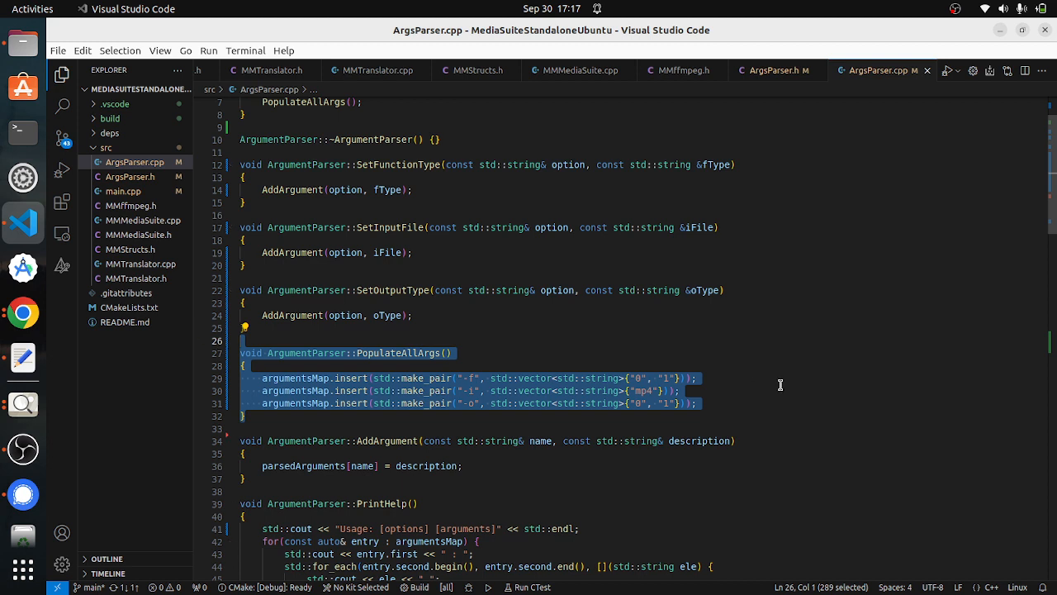
pyautogui.moveTo(769, 424)
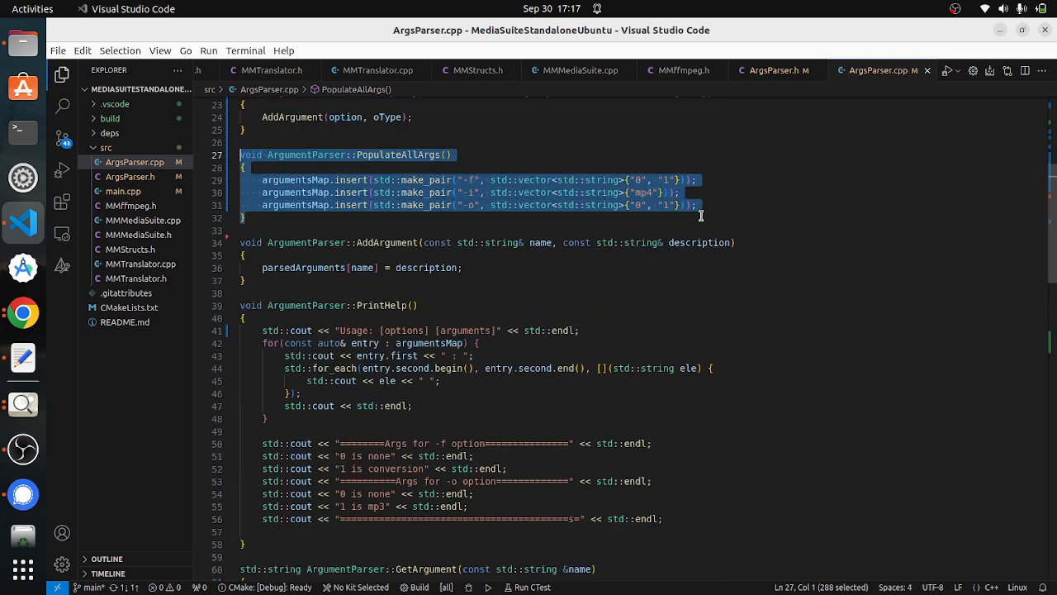
pyautogui.click(716, 213)
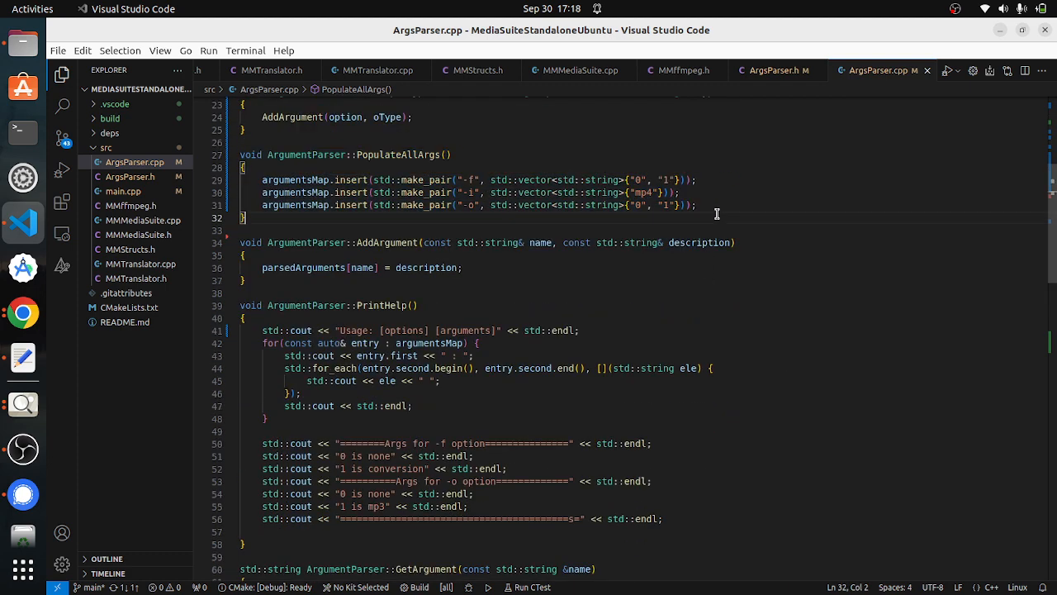
pyautogui.scroll(-3)
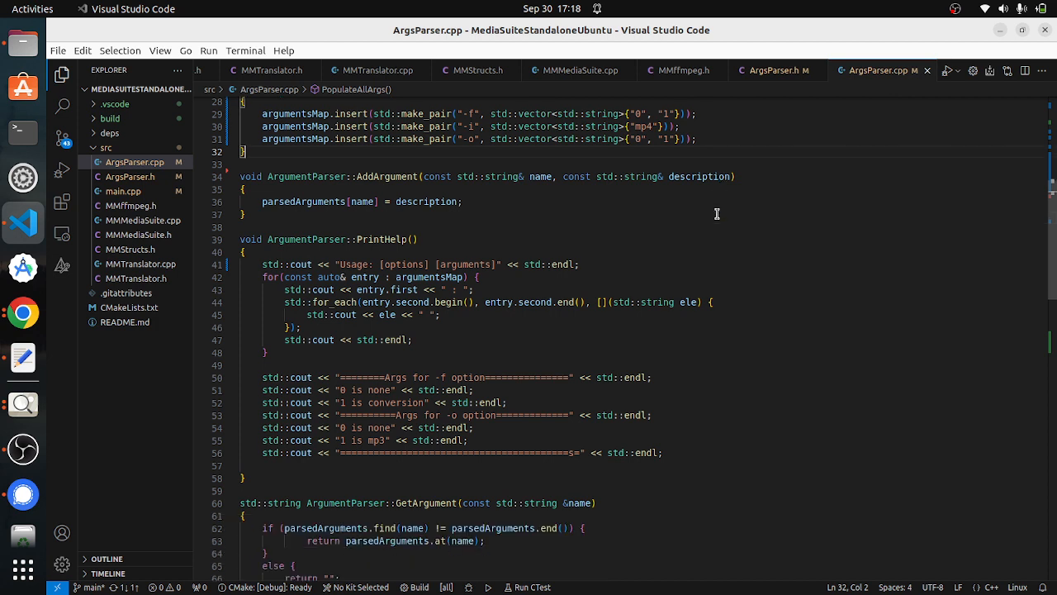
pyautogui.scroll(-3)
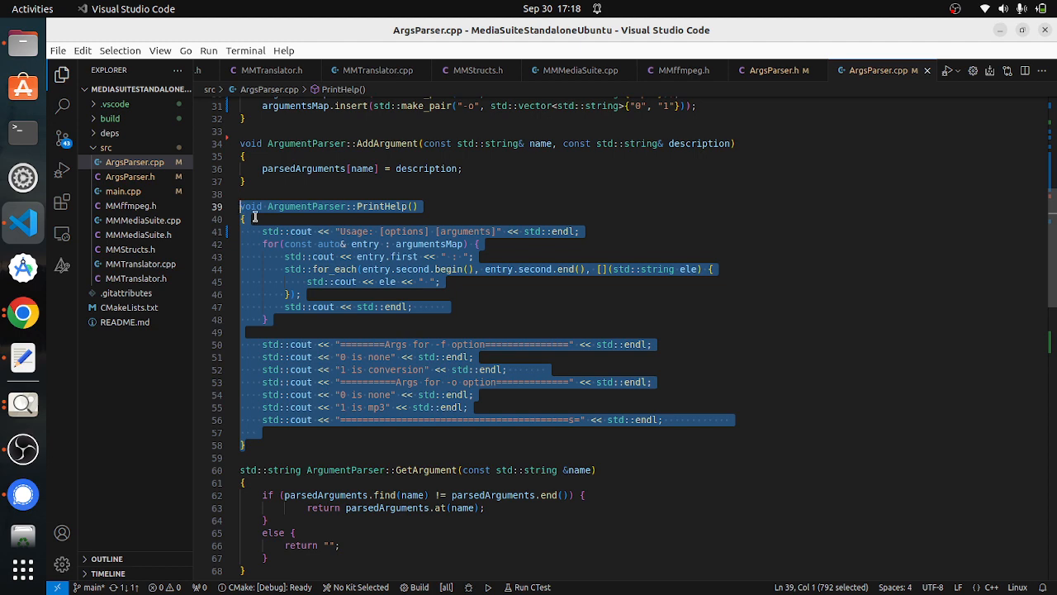
pyautogui.click(256, 445)
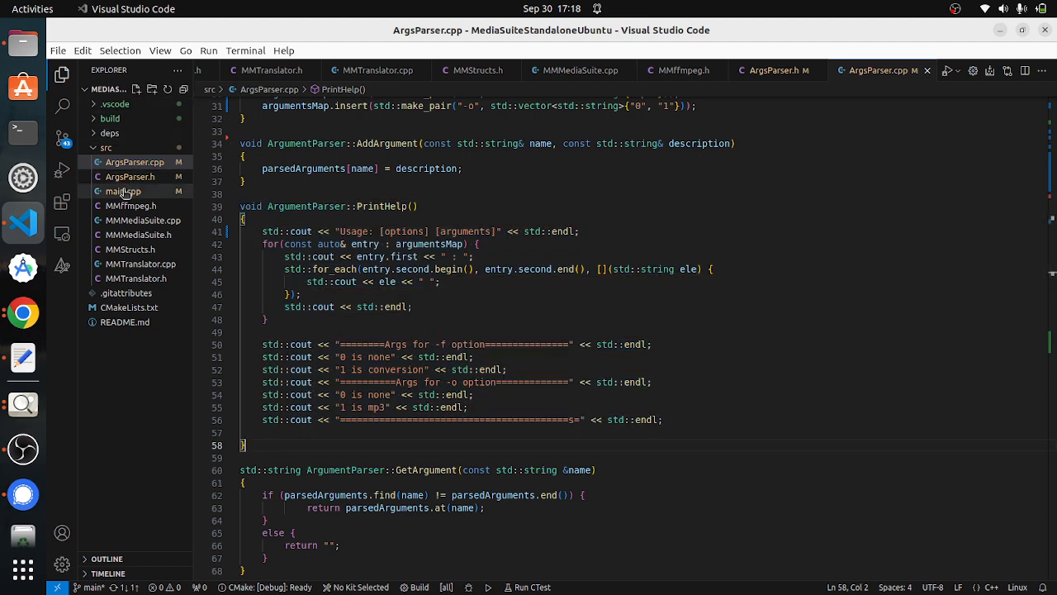
# From main.cpp, highlight the mmMediaSuite calls and jump to MMMediaSuite.h
pyautogui.click(123, 191)
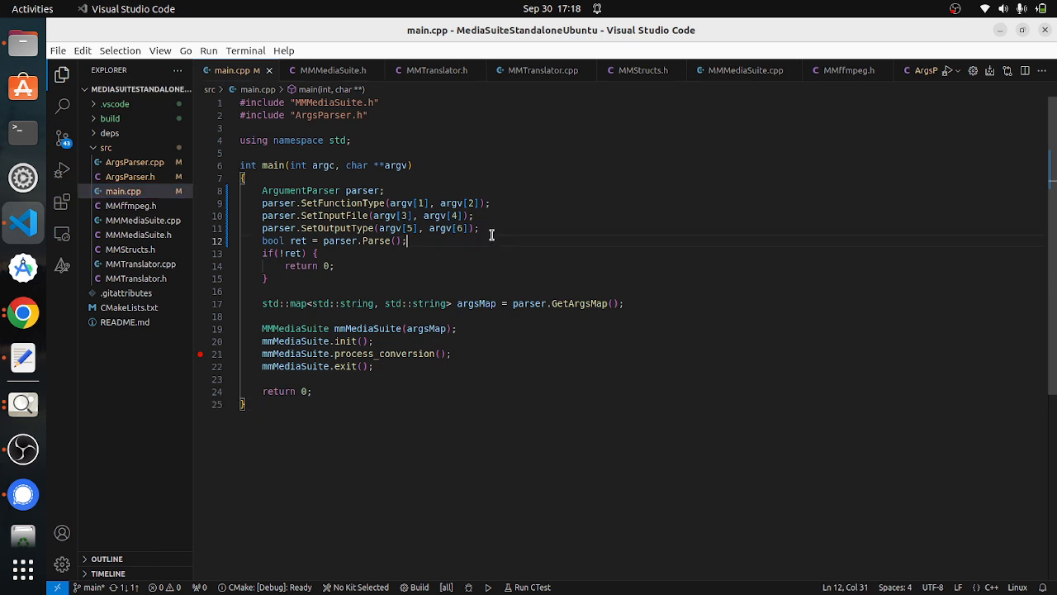
pyautogui.moveTo(262, 204); pyautogui.dragTo(406, 240)
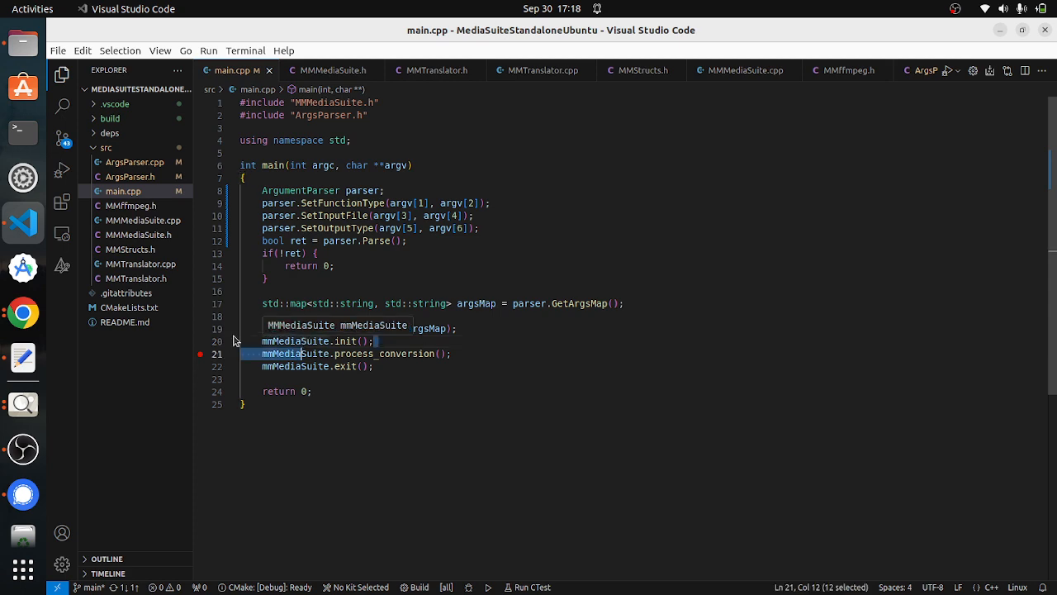
pyautogui.click(330, 70)
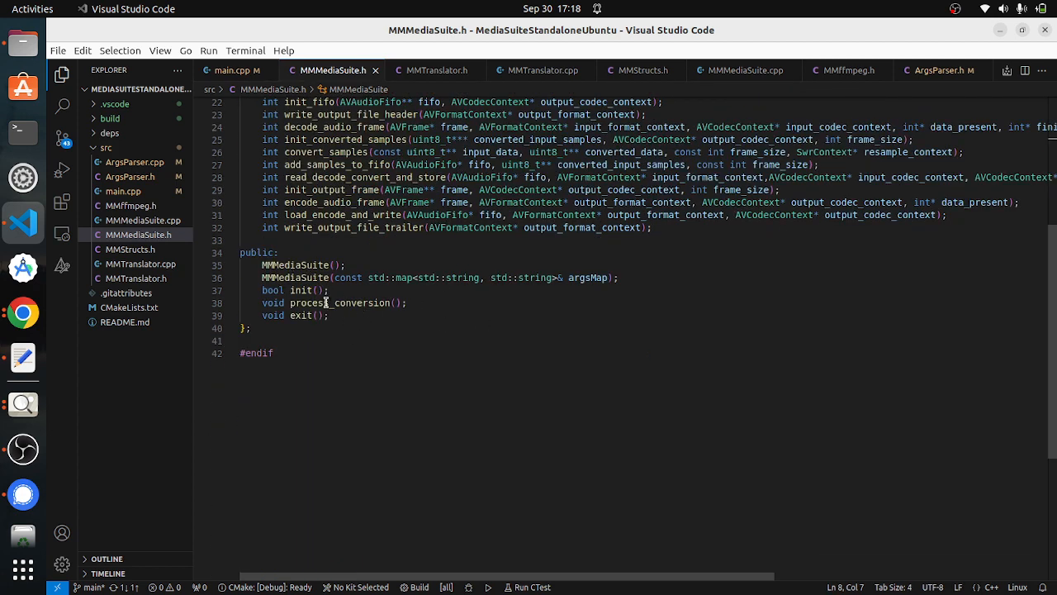
# Jump to process_conversion in MMMediaSuite.cpp and scroll through its FIFO encode loop
pyautogui.click(744, 70)
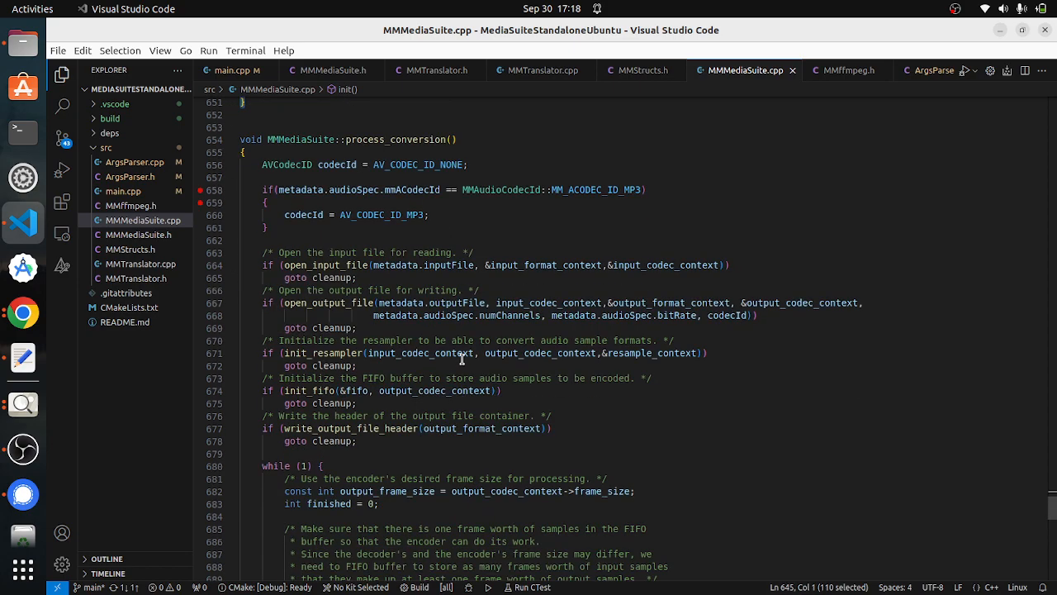
pyautogui.scroll(-3)
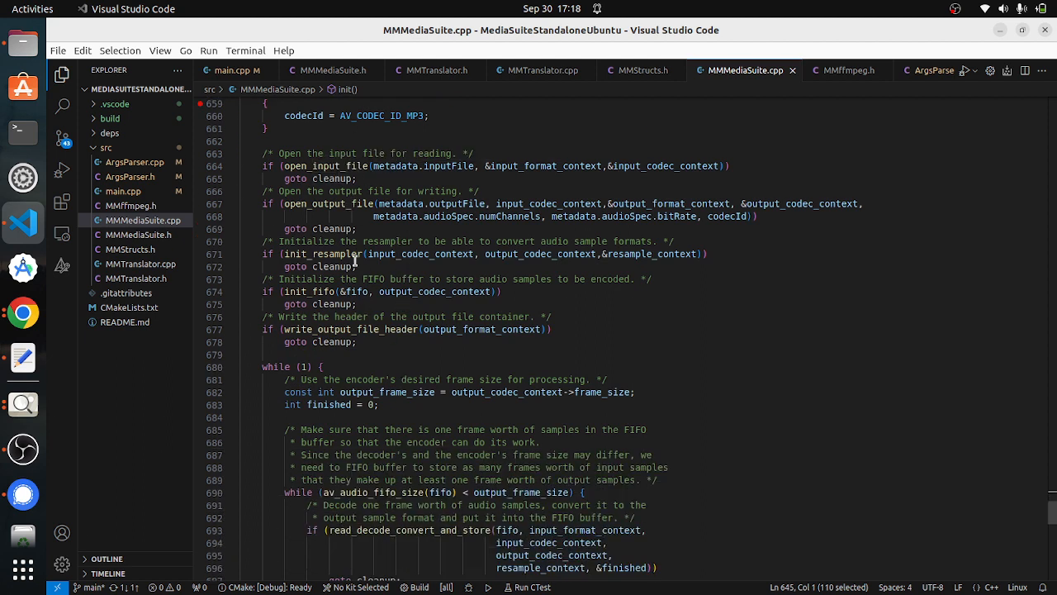
pyautogui.scroll(-3)
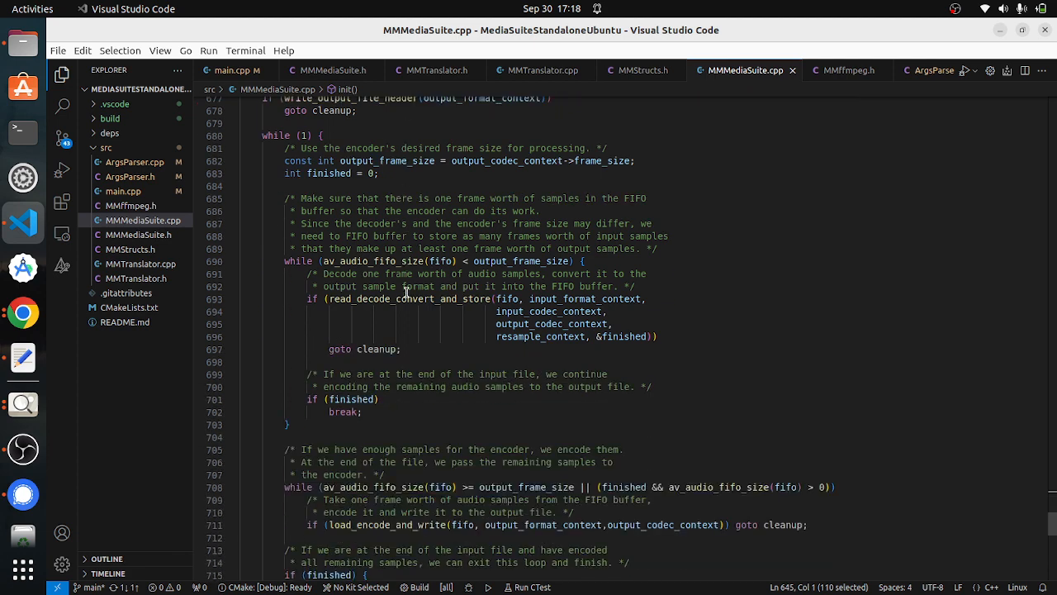
pyautogui.scroll(-3)
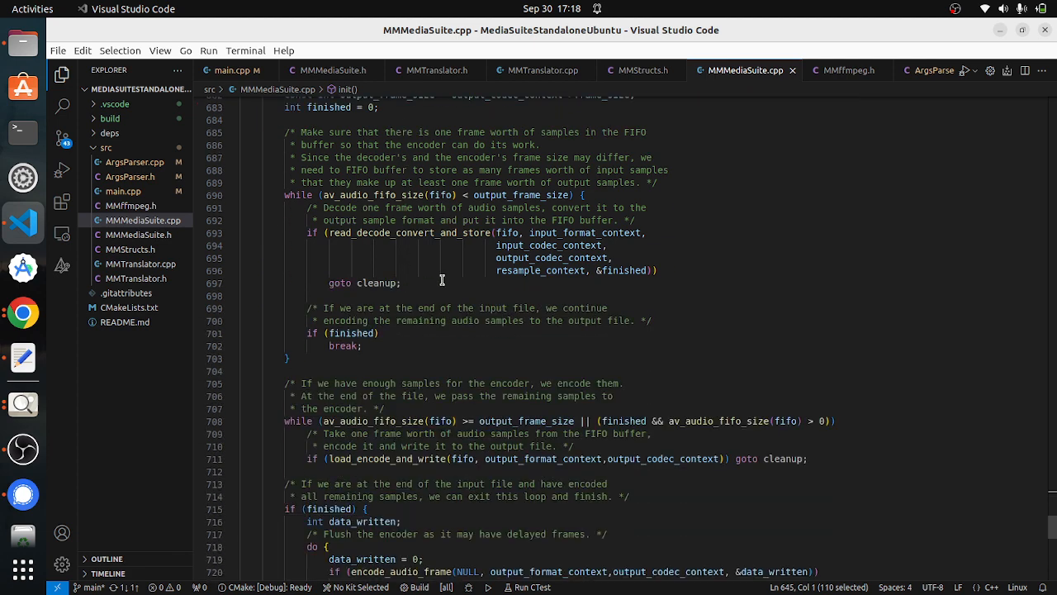
pyautogui.scroll(-3)
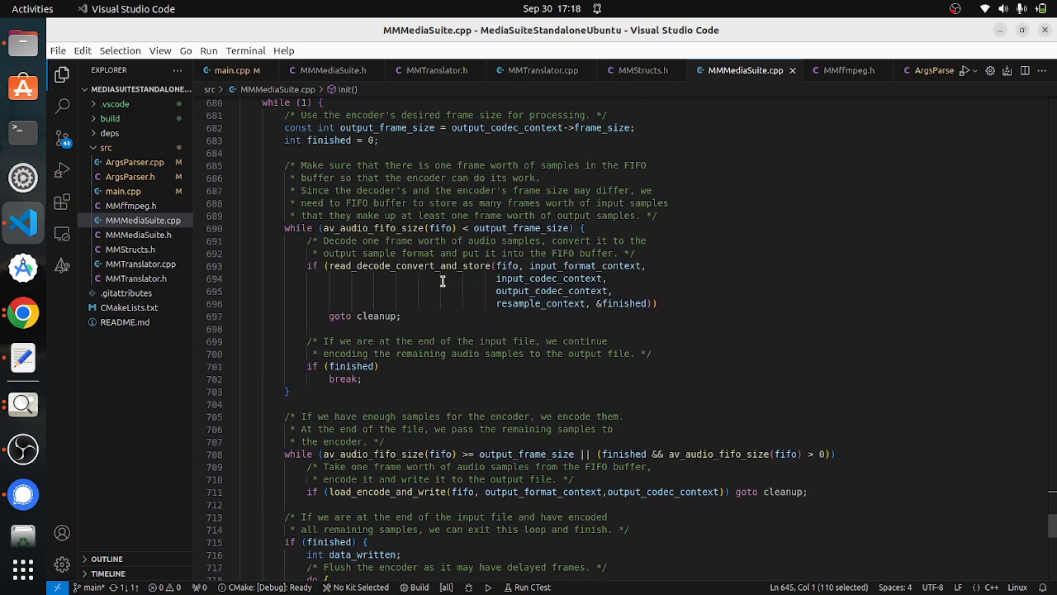
pyautogui.scroll(-3)
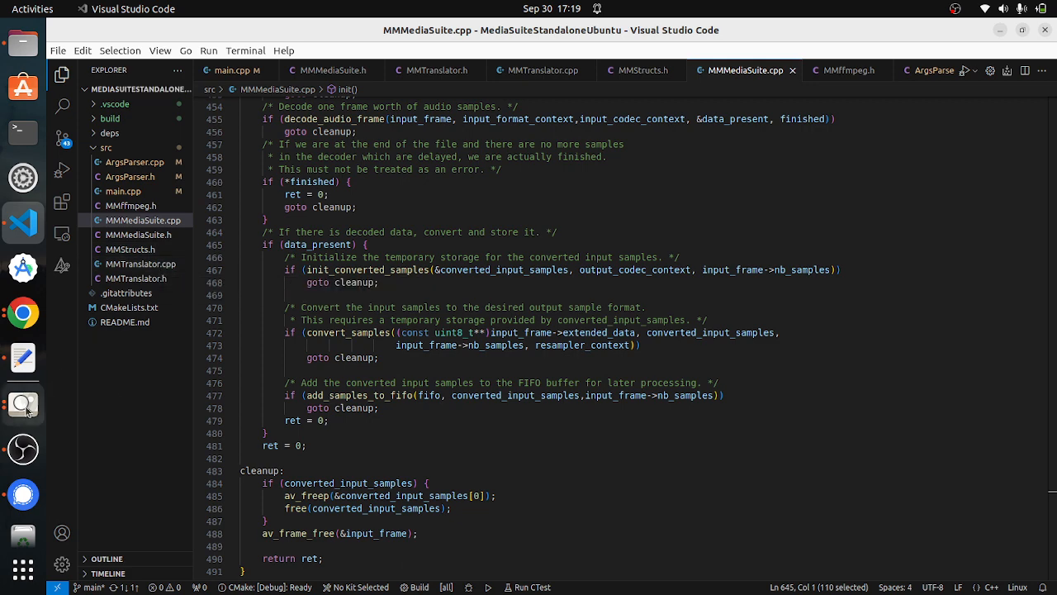
pyautogui.click(22, 404)
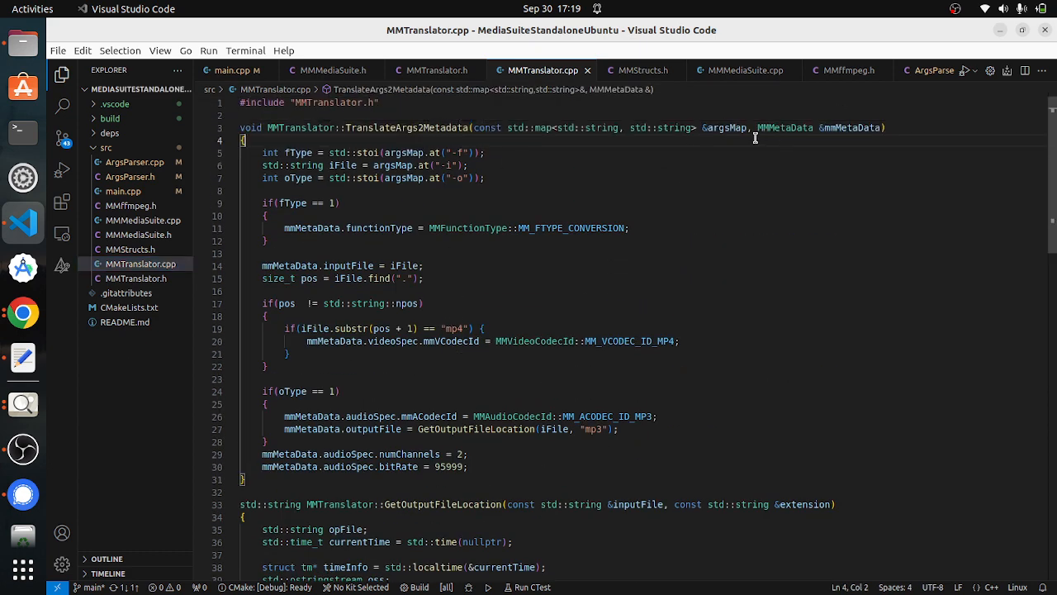
pyautogui.doubleClick(725, 127)
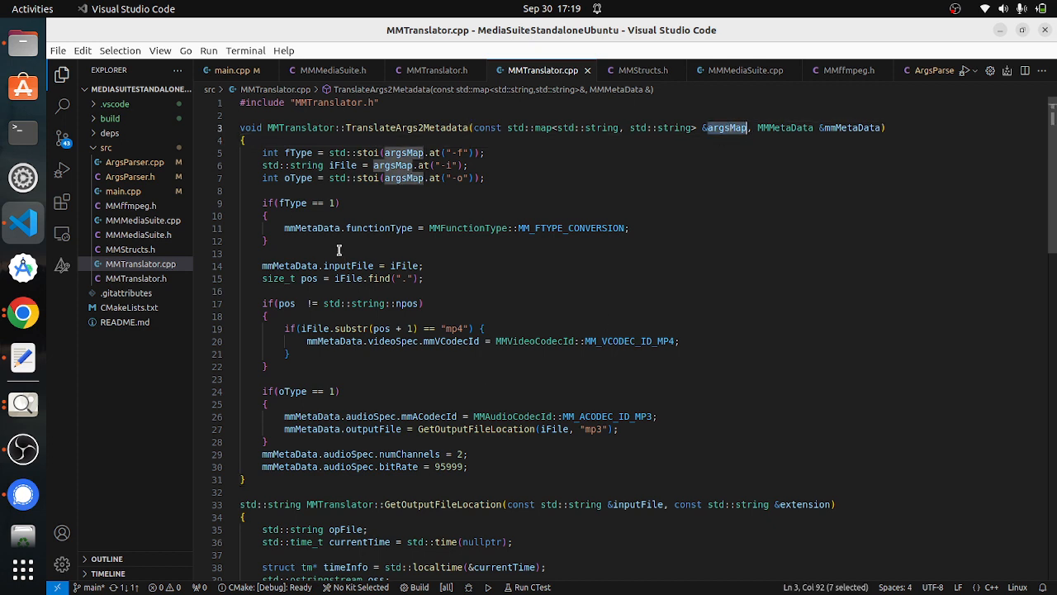
pyautogui.scroll(-3)
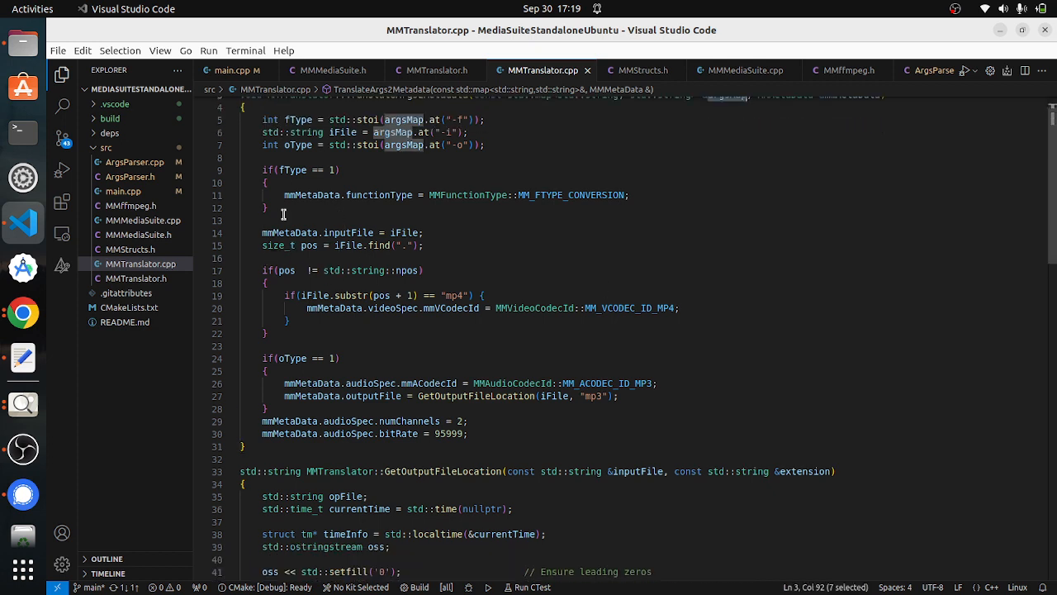
pyautogui.click(269, 209)
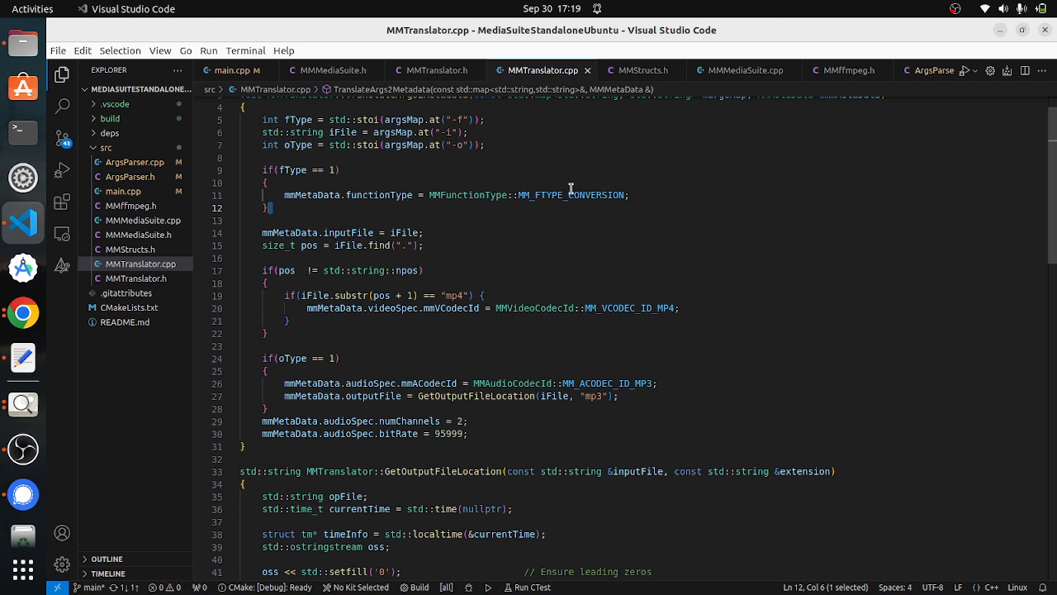
pyautogui.doubleClick(572, 194)
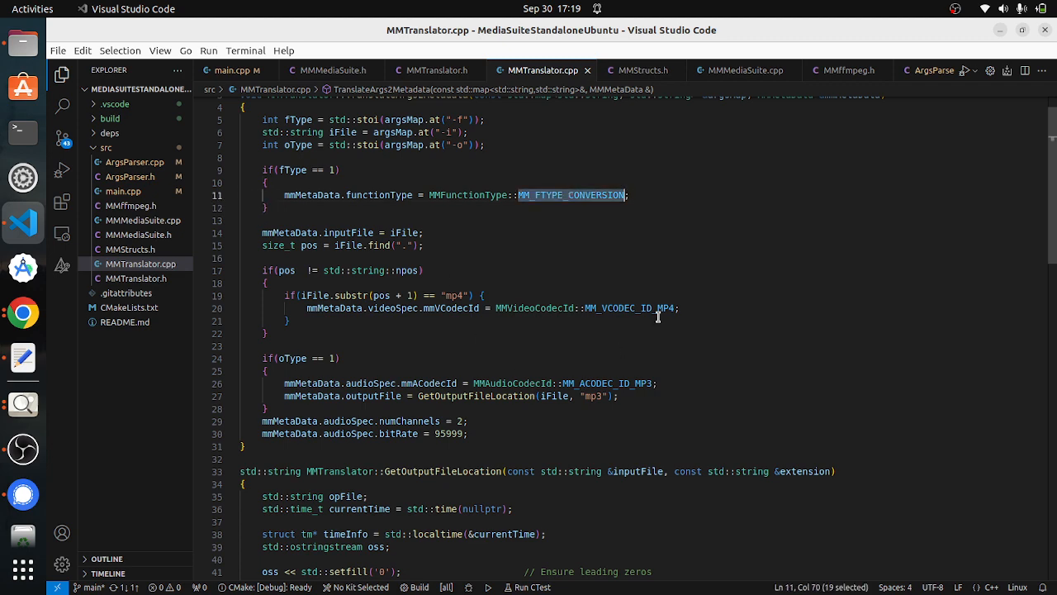
pyautogui.doubleClick(607, 383)
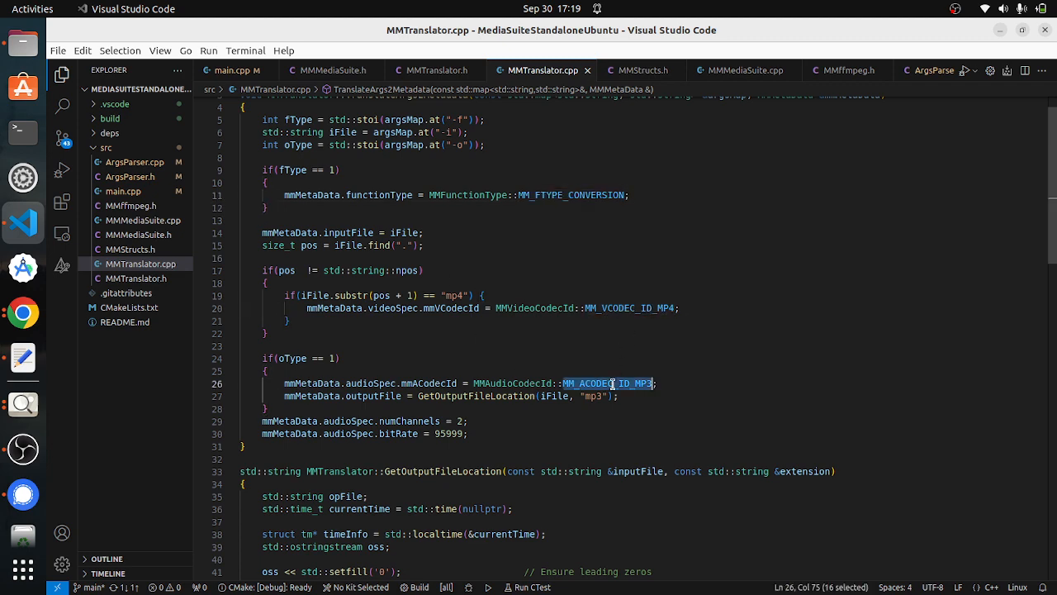
pyautogui.scroll(-3)
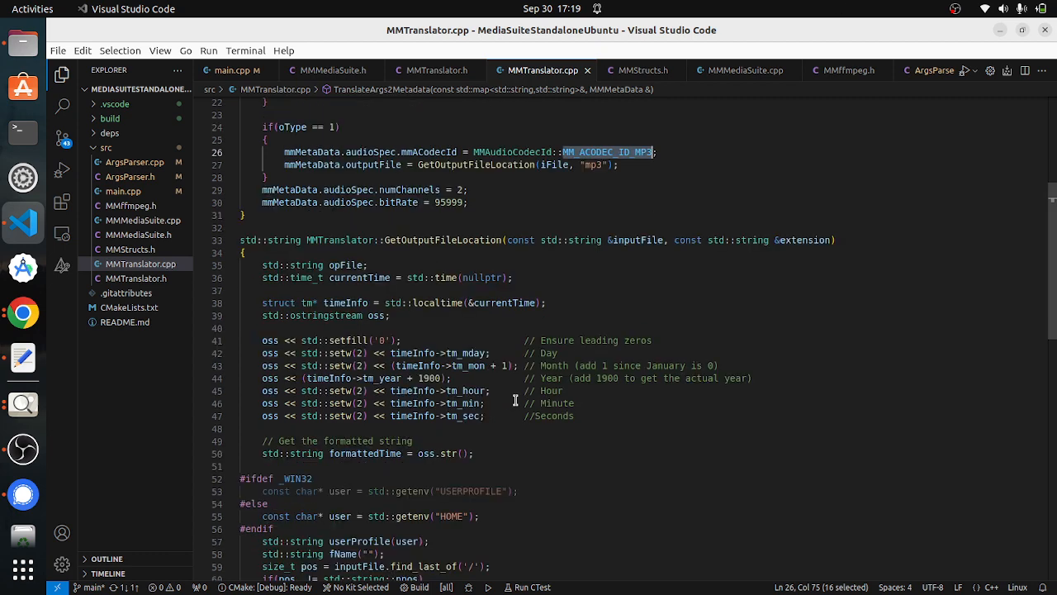
pyautogui.moveTo(448, 239)
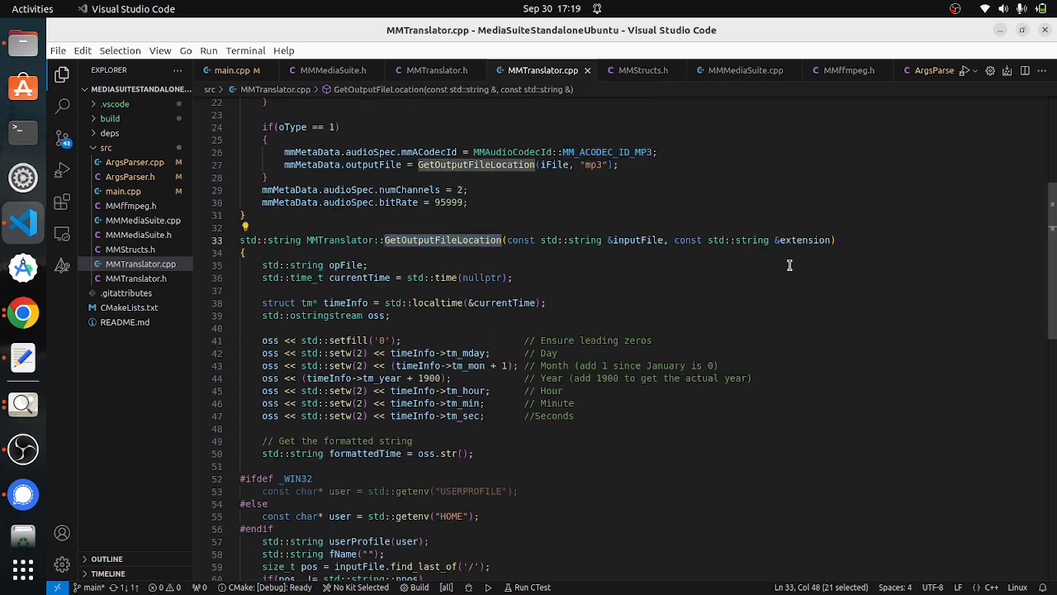
pyautogui.scroll(-3)
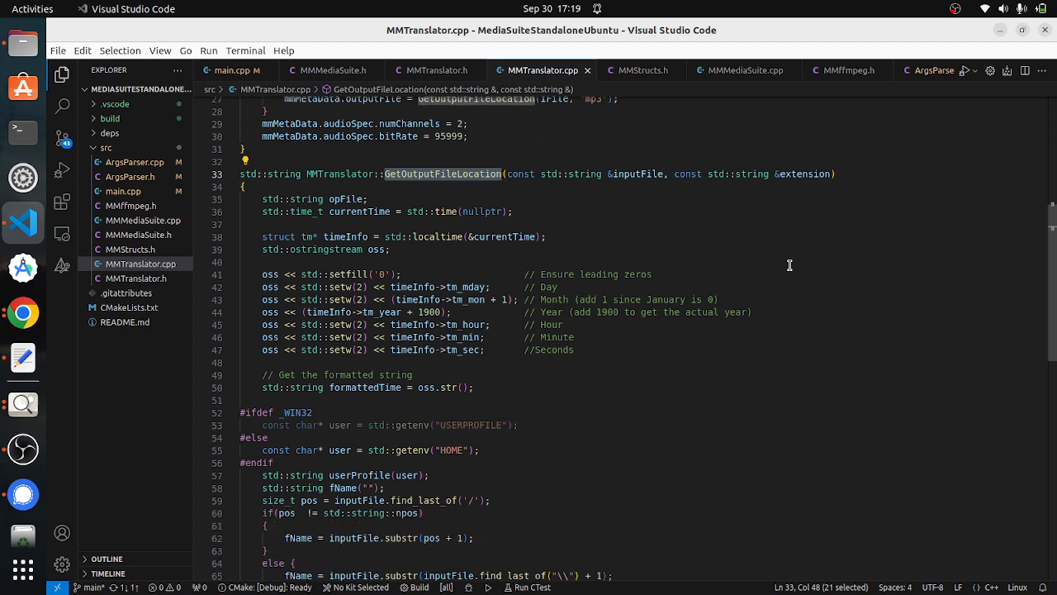
pyautogui.scroll(-3)
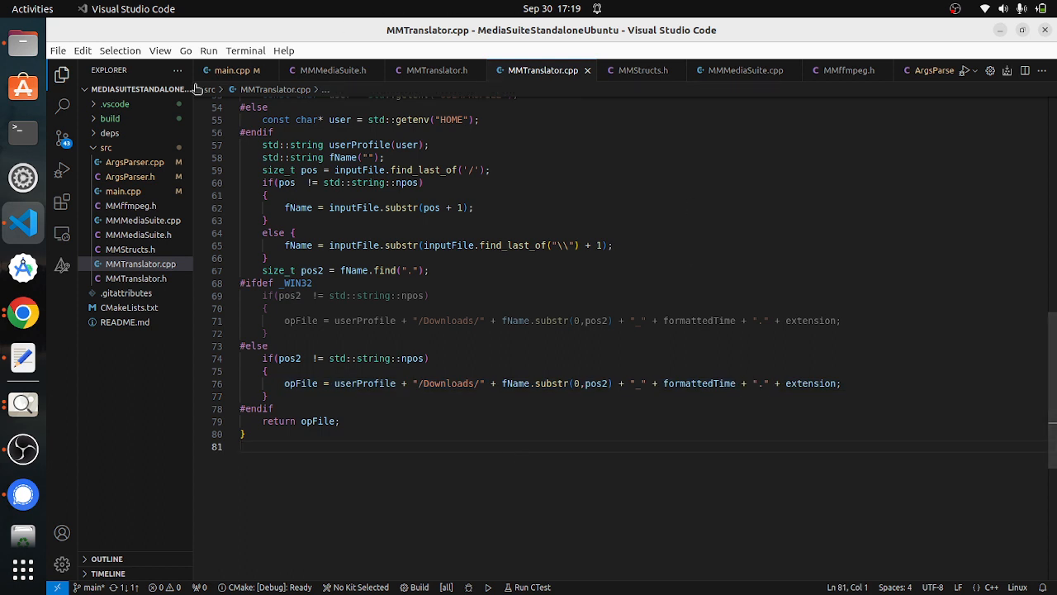
# Walk through main.cpp's argument parsing and its init, process_conversion and exit calls
pyautogui.click(230, 70)
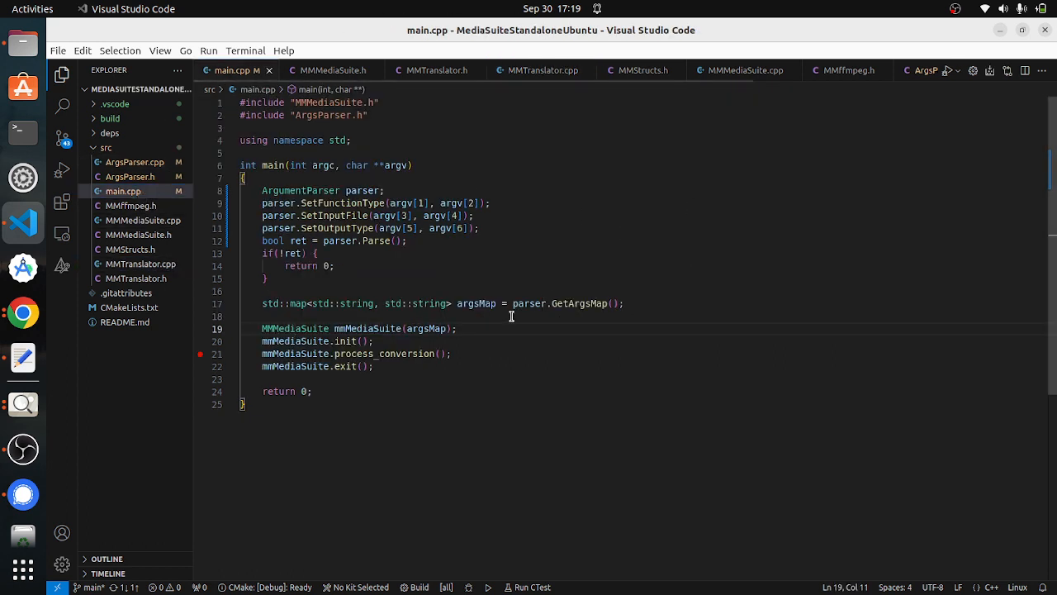
pyautogui.moveTo(509, 324)
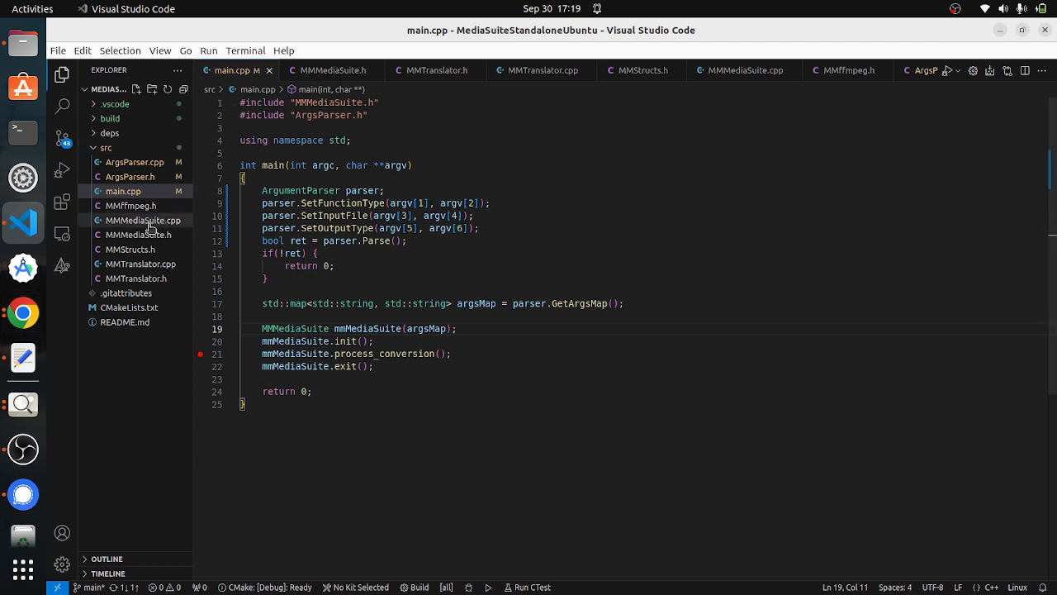
pyautogui.moveTo(130, 176)
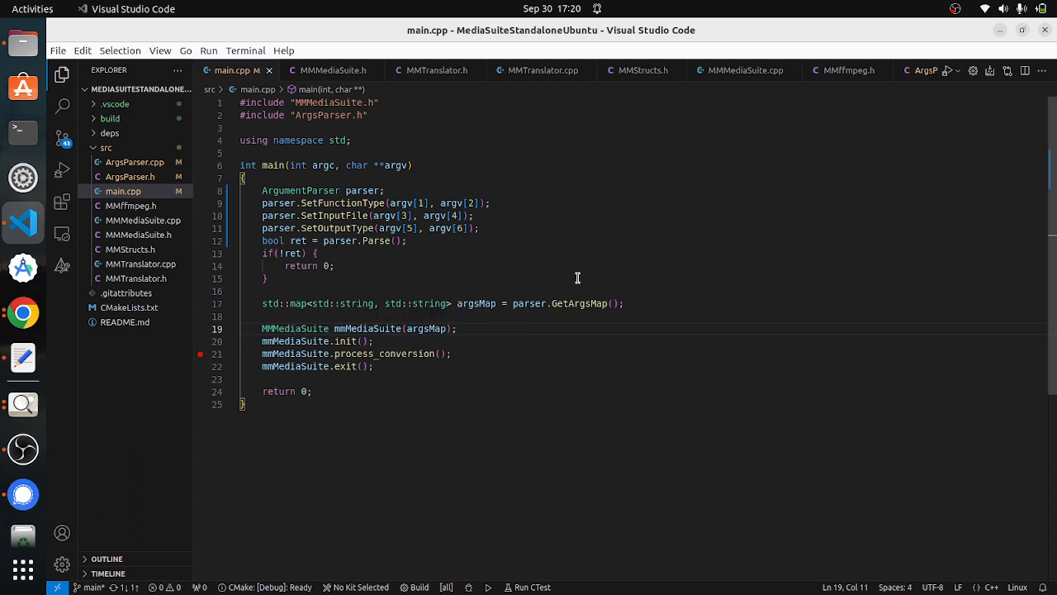
pyautogui.moveTo(316, 411)
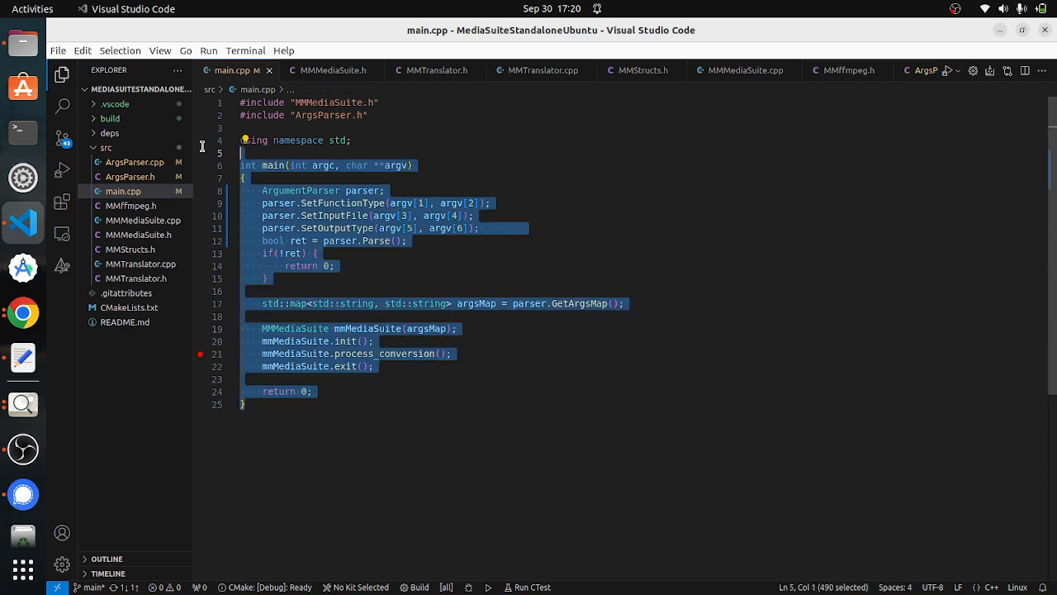
pyautogui.click(420, 275)
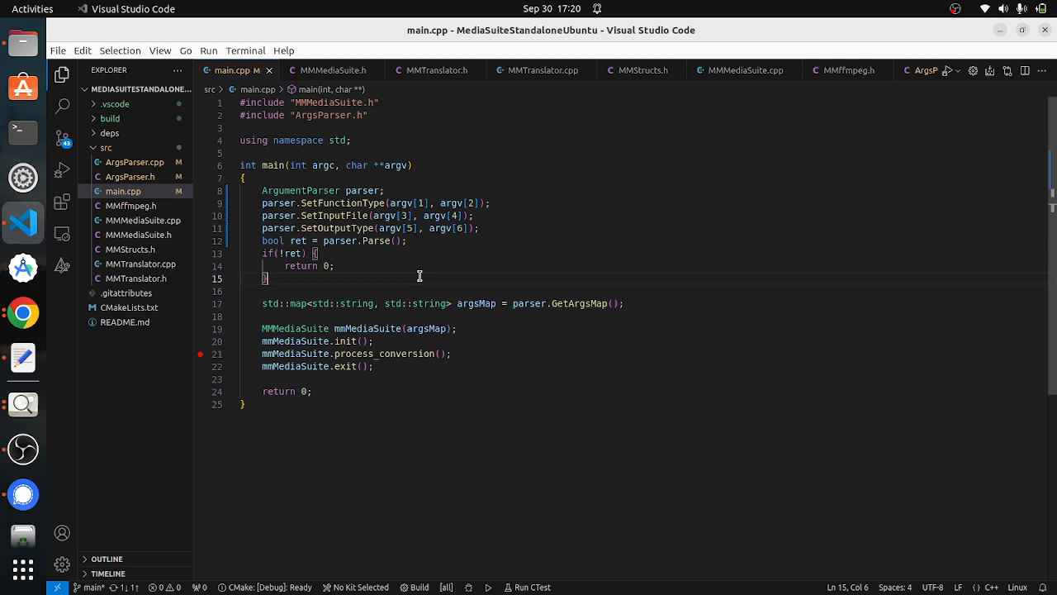
pyautogui.moveTo(402, 203)
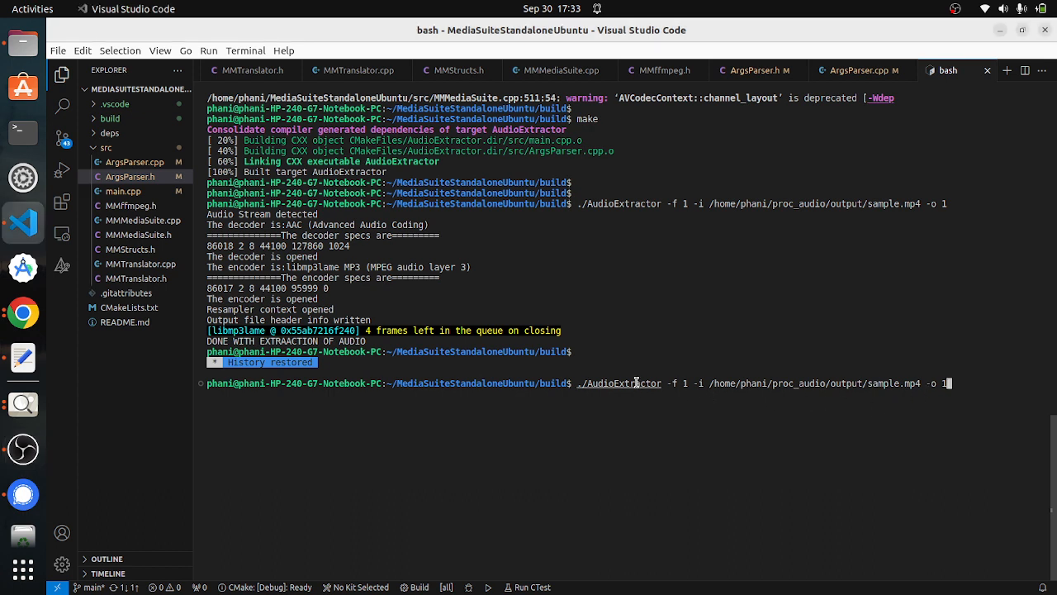
# Highlight the ./AudioExtractor executable and its arguments in the terminal command on sample.mp4
pyautogui.doubleClick(618, 382)
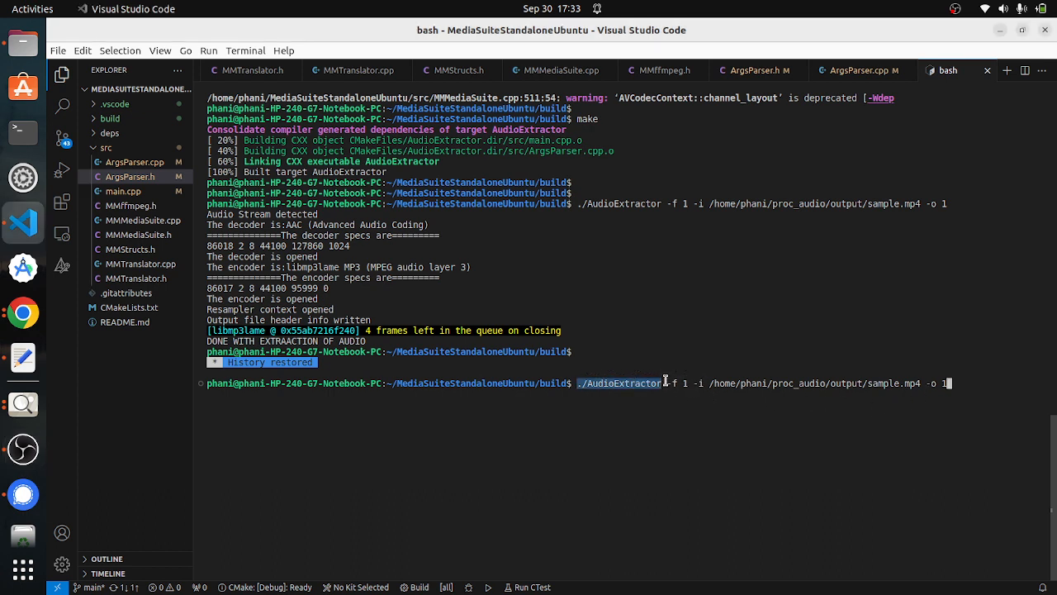
pyautogui.moveTo(665, 382); pyautogui.dragTo(698, 383)
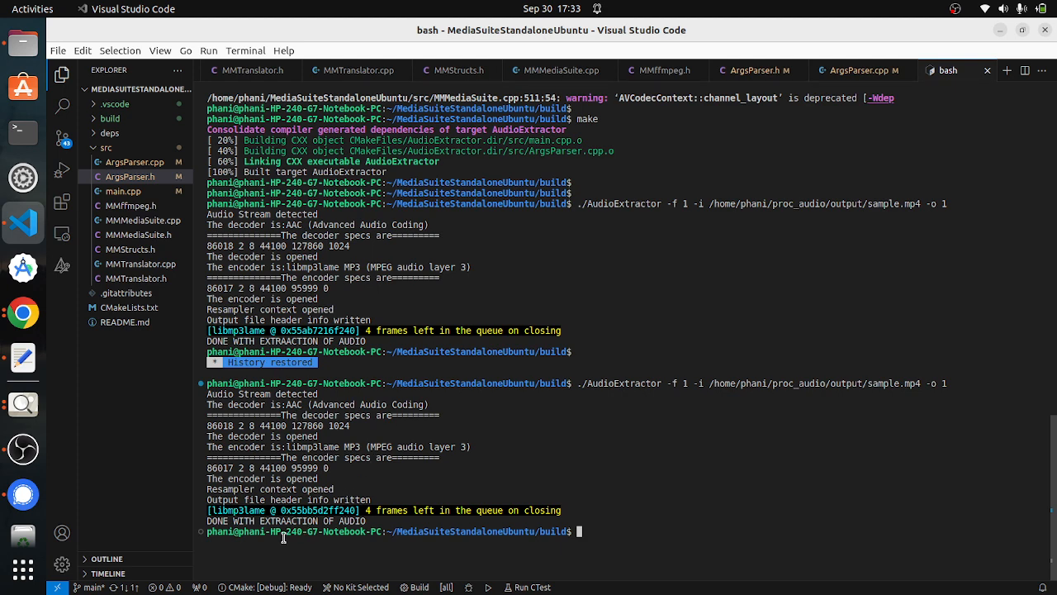
pyautogui.moveTo(24, 43)
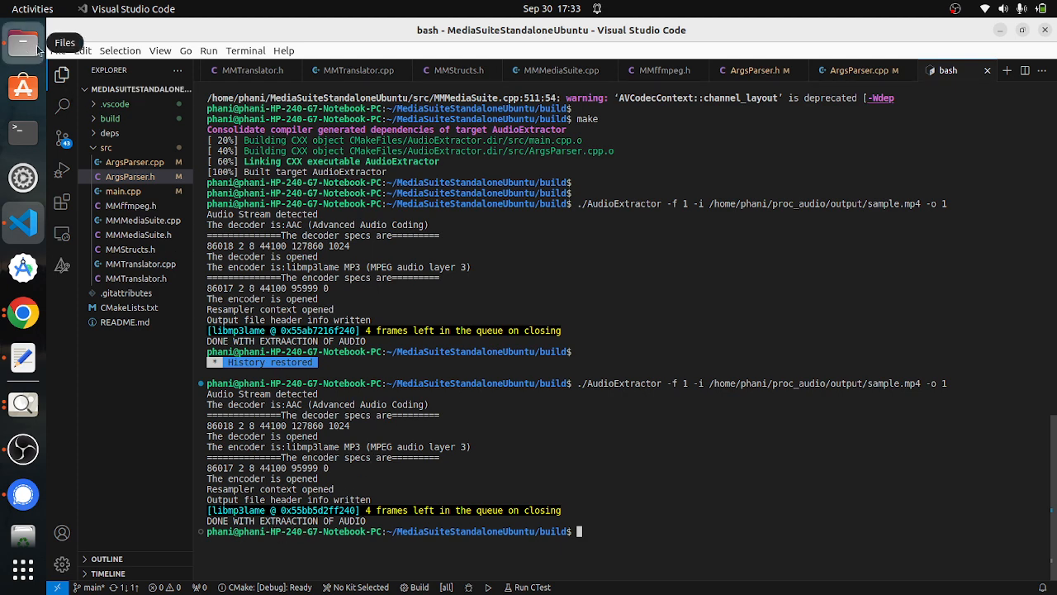
# Select sample_30092023173321.mp3 in Downloads, then switch to the MFC converter dialog design
pyautogui.click(22, 44)
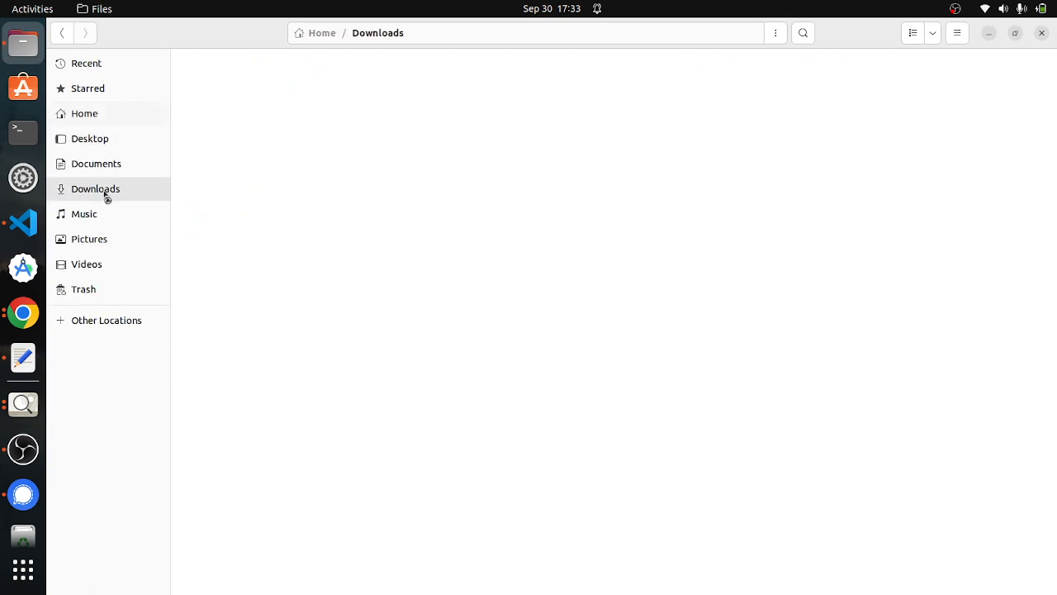
pyautogui.click(96, 188)
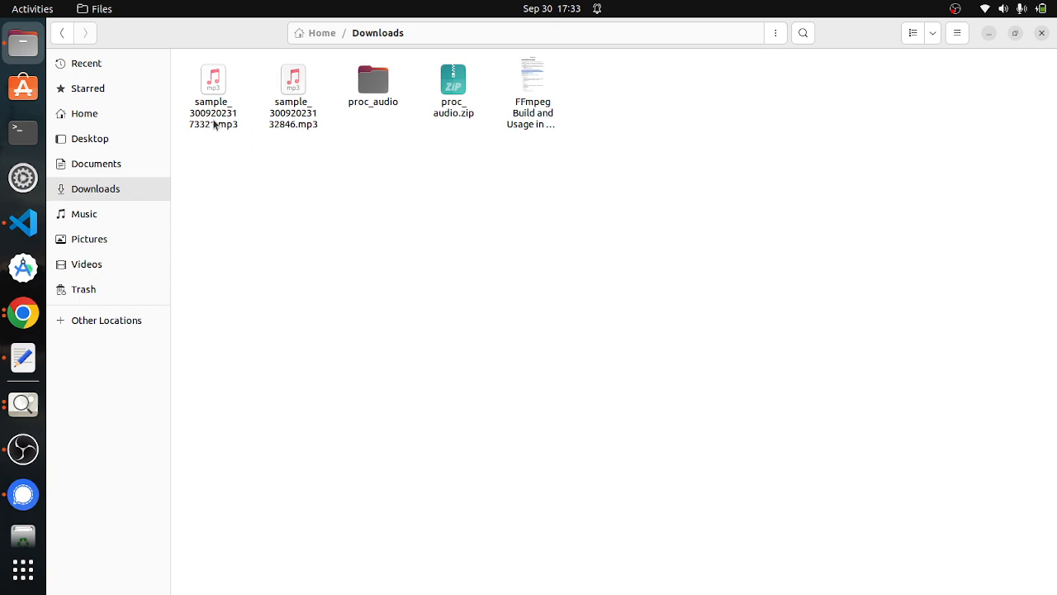
pyautogui.click(214, 91)
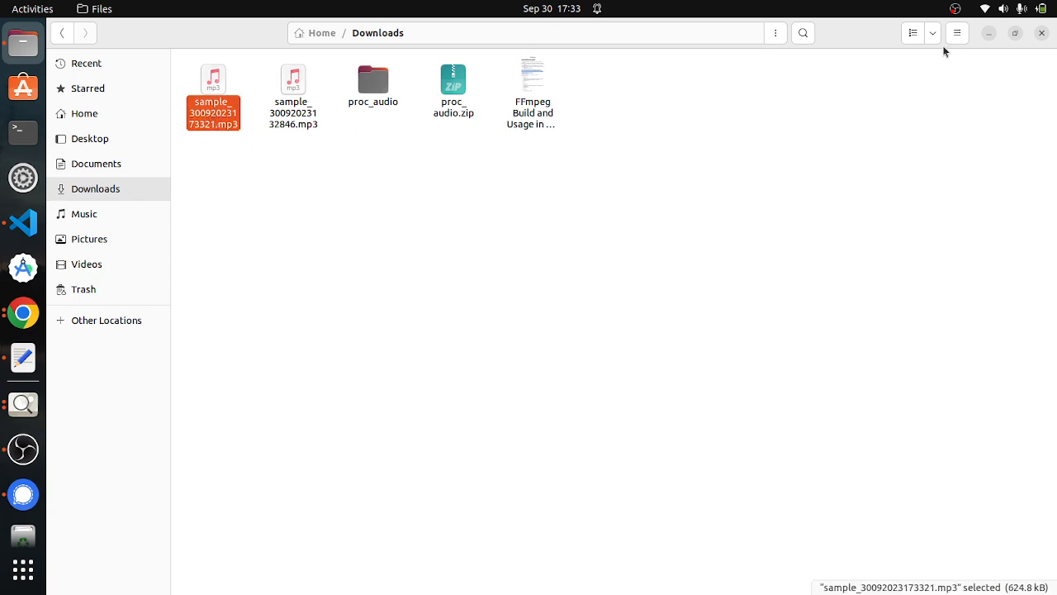
pyautogui.click(22, 222)
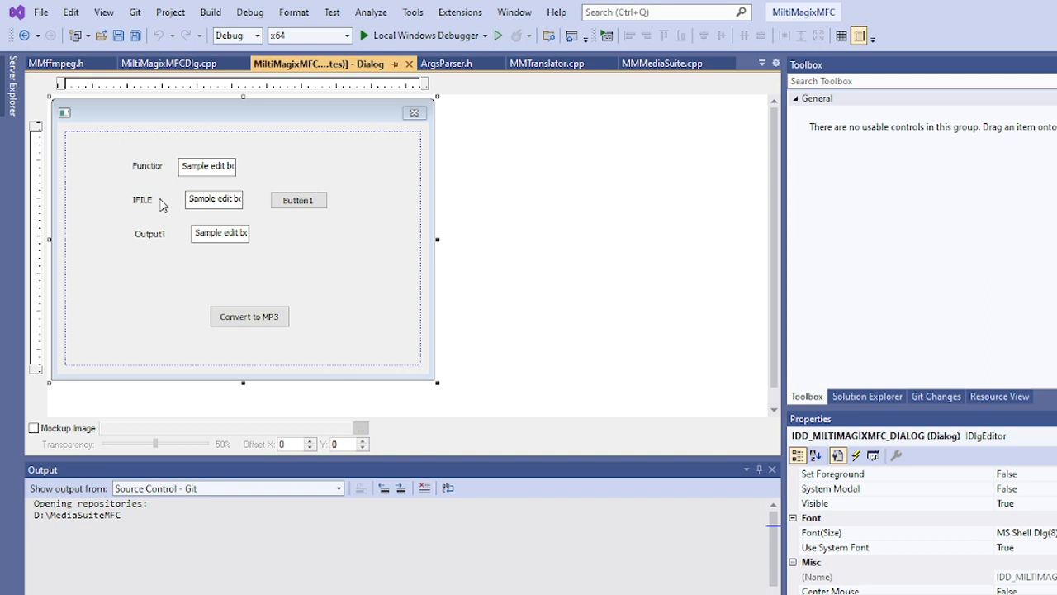
pyautogui.moveTo(161, 170)
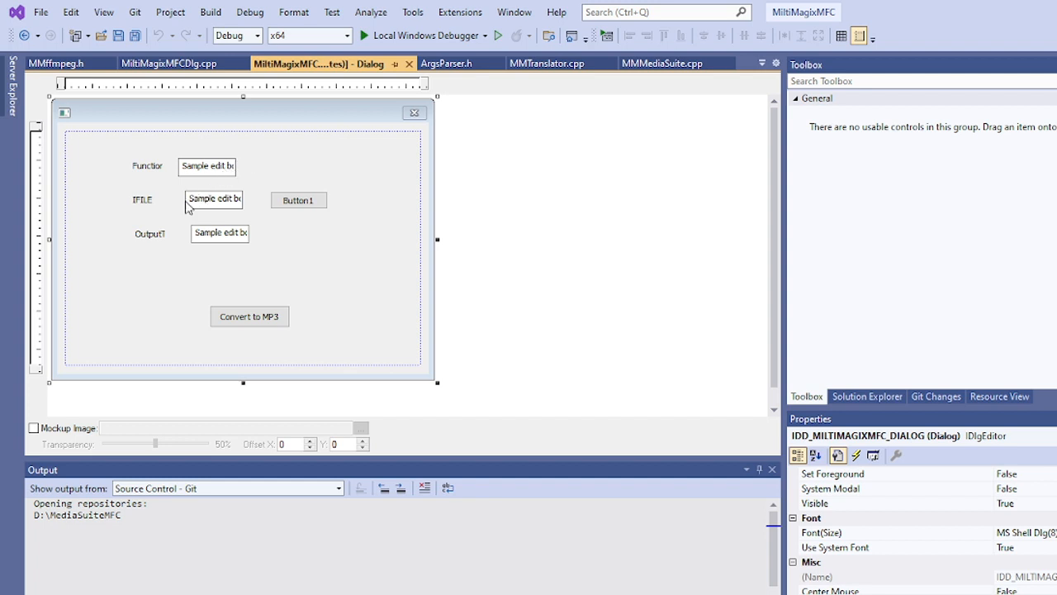
pyautogui.moveTo(155, 211)
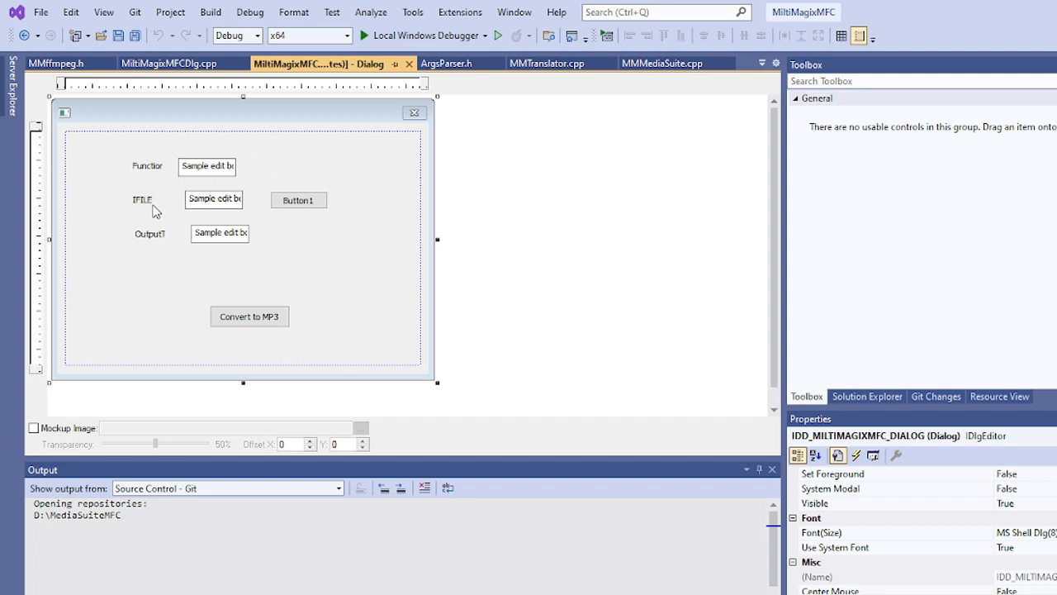
pyautogui.moveTo(249, 202)
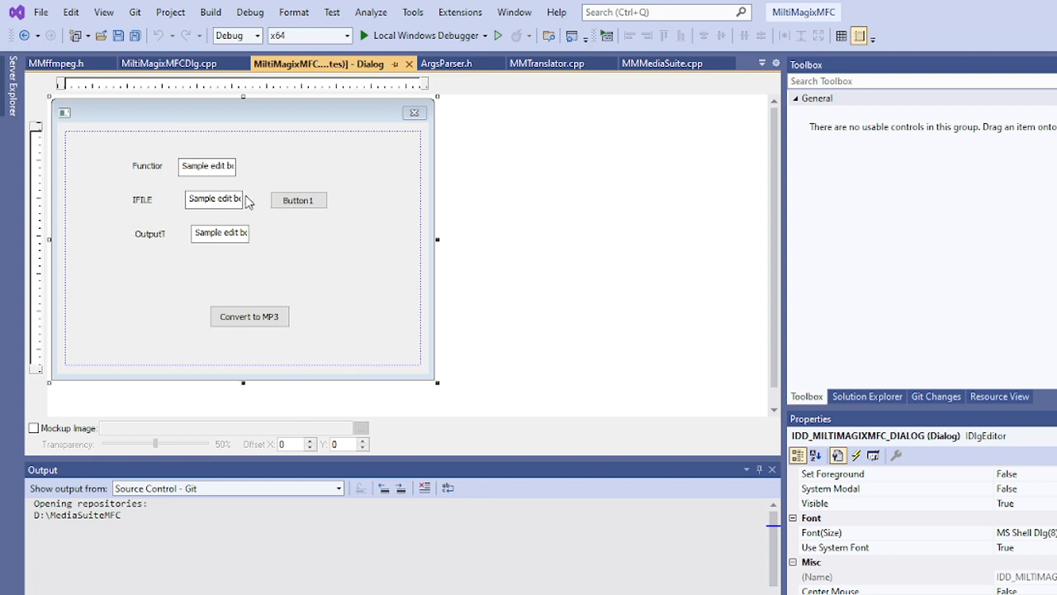
pyautogui.moveTo(312, 203)
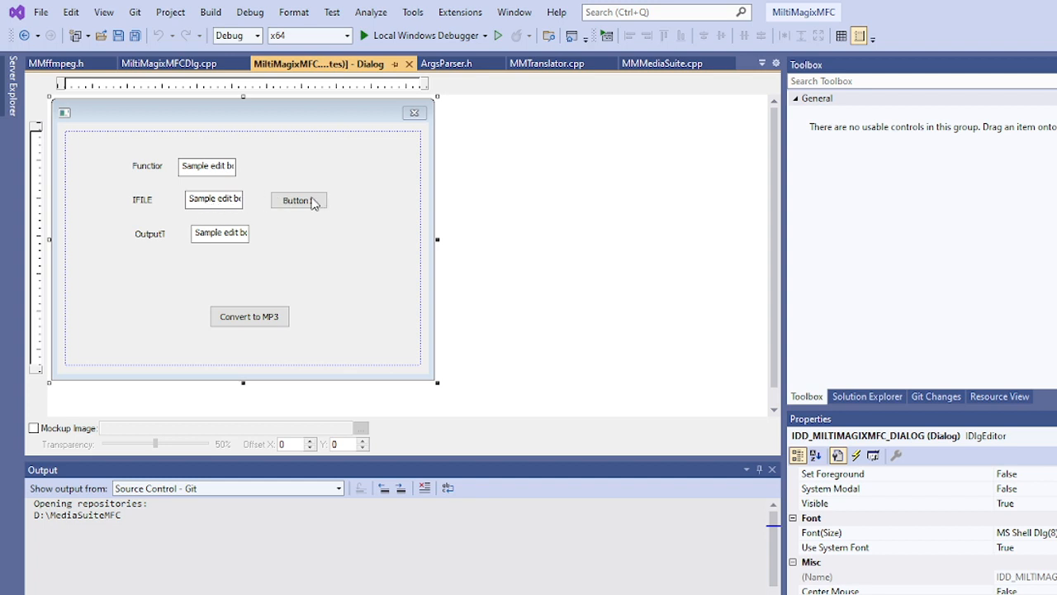
pyautogui.moveTo(325, 204)
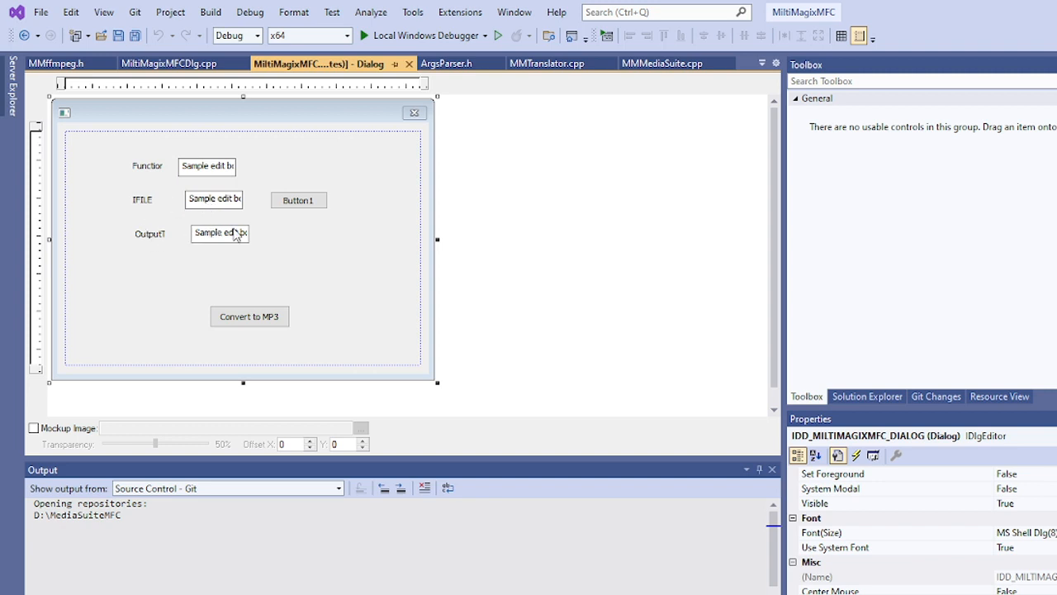
pyautogui.moveTo(235, 249)
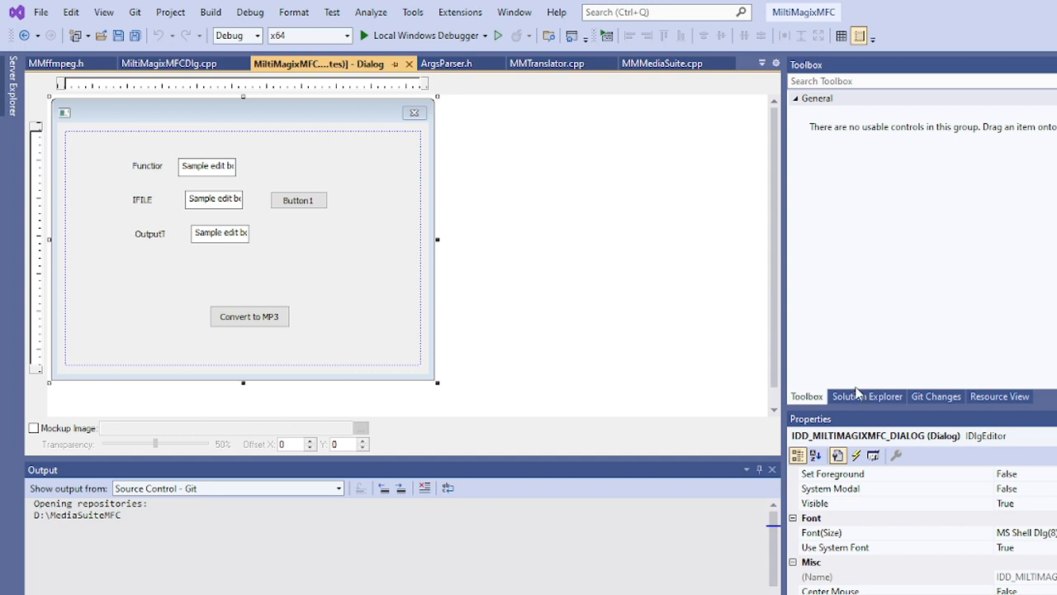
# Open MMStructs.h, MMMediaSuite.h and MiltiMagixMFCDlg.cpp from Solution Explorer in the editor
pyautogui.click(867, 396)
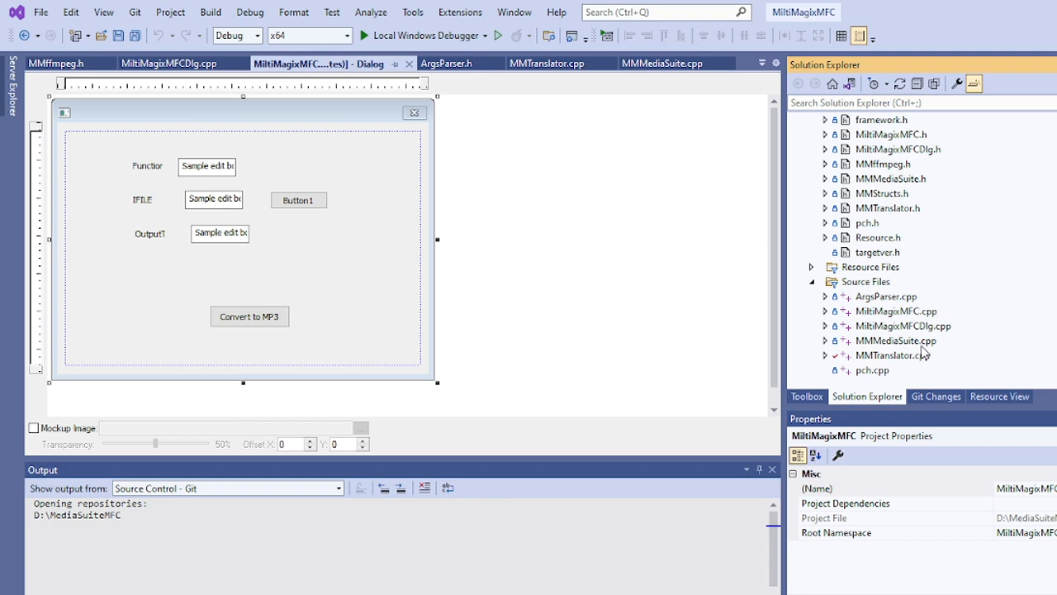
pyautogui.moveTo(898, 342)
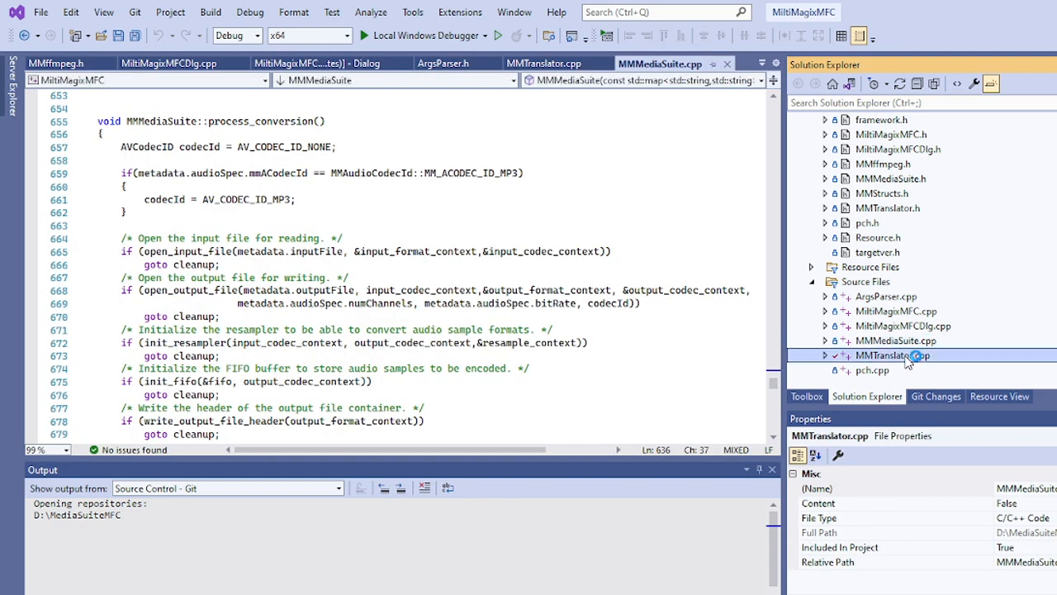
pyautogui.click(882, 193)
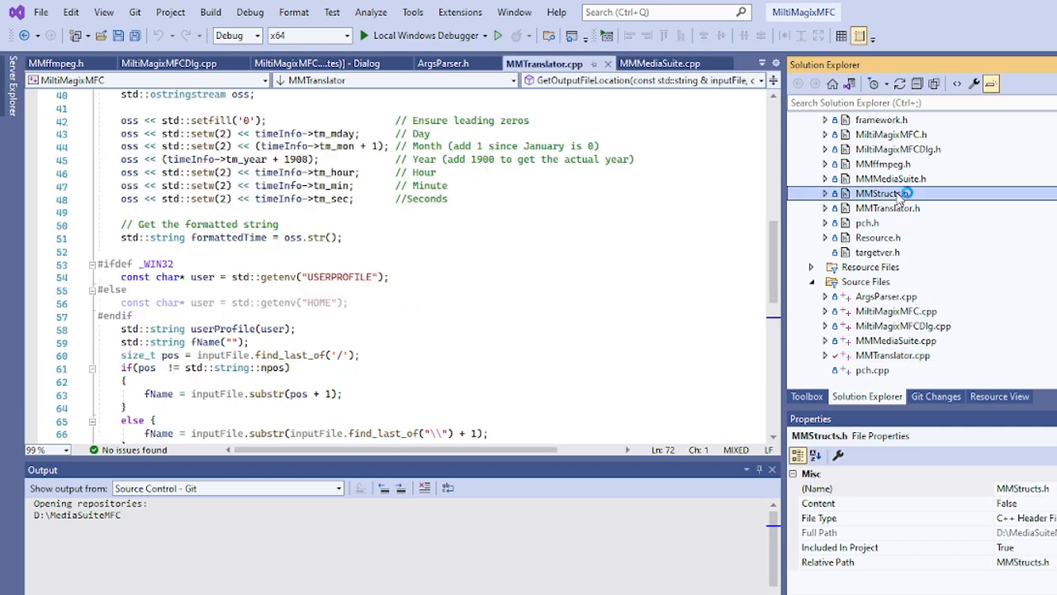
pyautogui.doubleClick(882, 193)
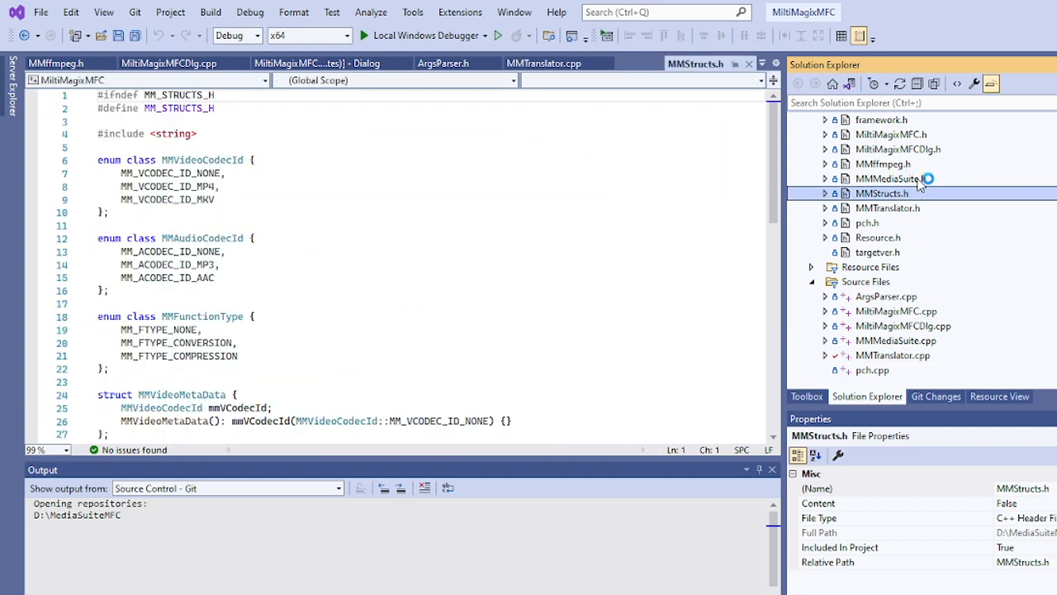
pyautogui.doubleClick(890, 178)
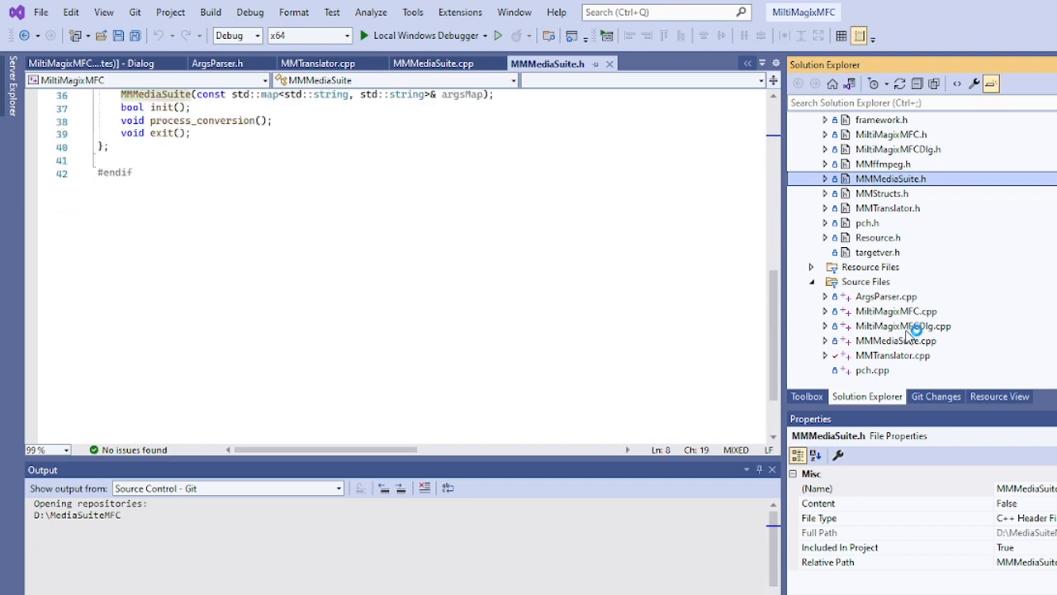
pyautogui.doubleClick(902, 325)
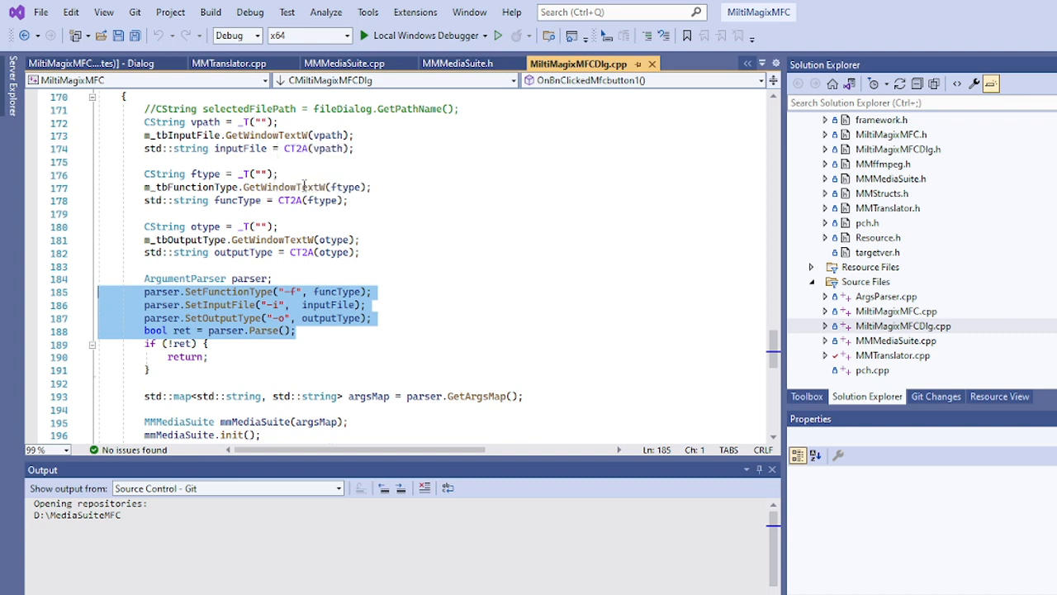
pyautogui.moveTo(285, 134)
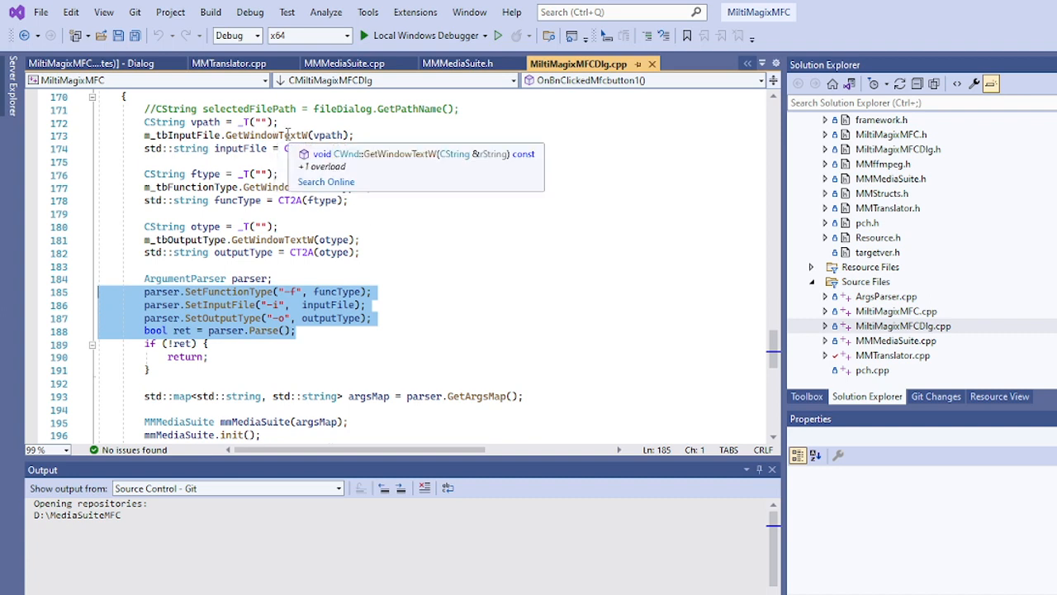
pyautogui.click(375, 143)
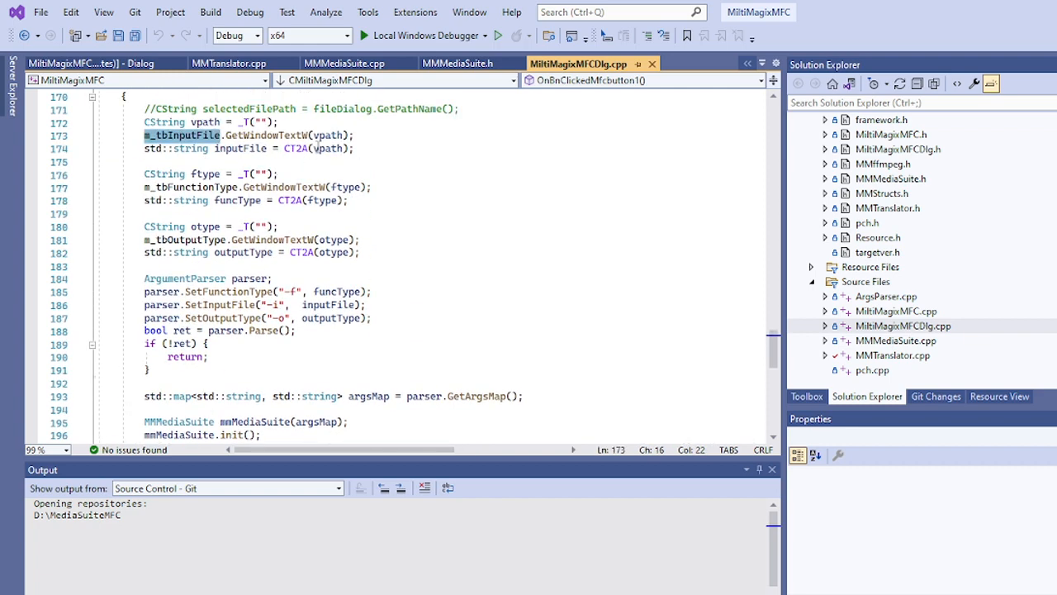
pyautogui.scroll(-3)
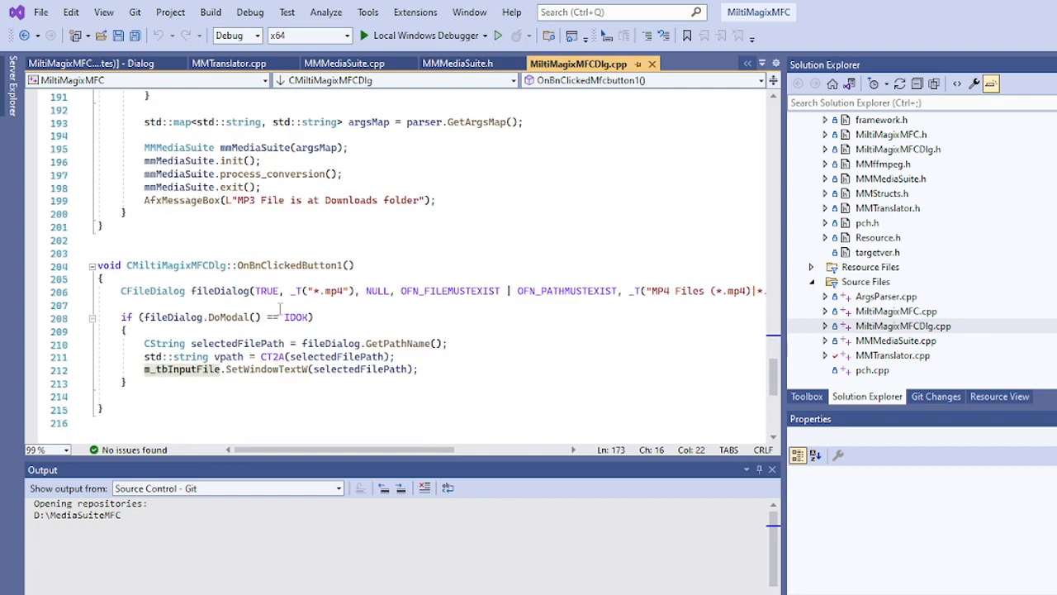
pyautogui.moveTo(182, 290)
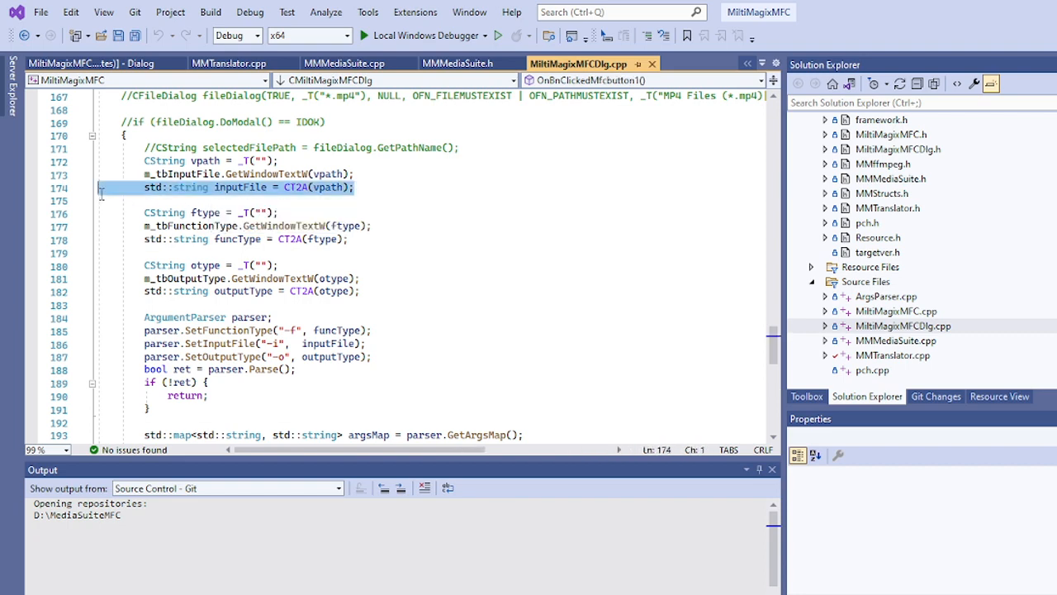
pyautogui.click(405, 252)
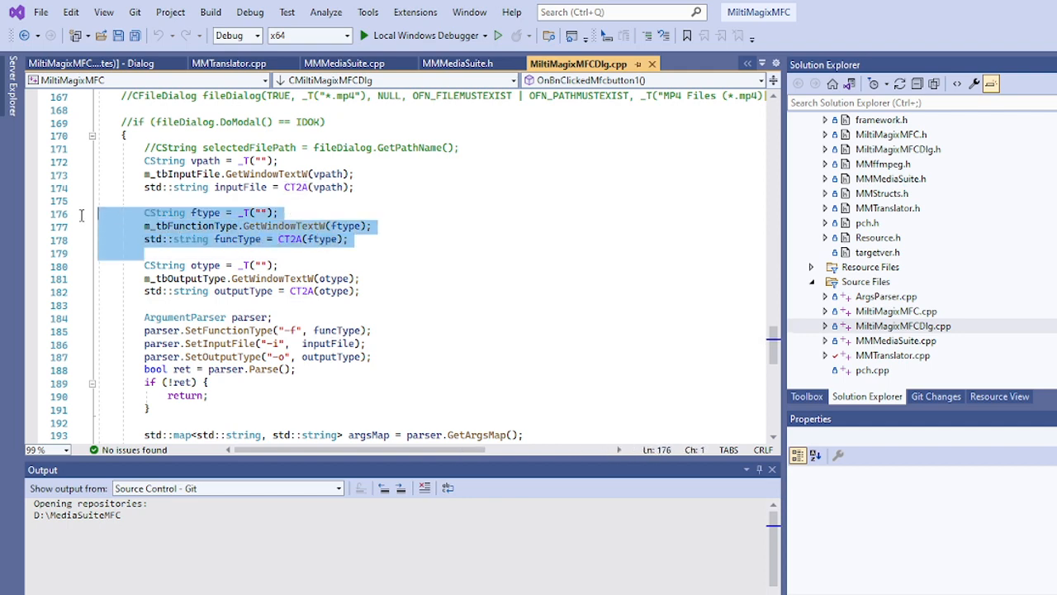
pyautogui.moveTo(375, 318)
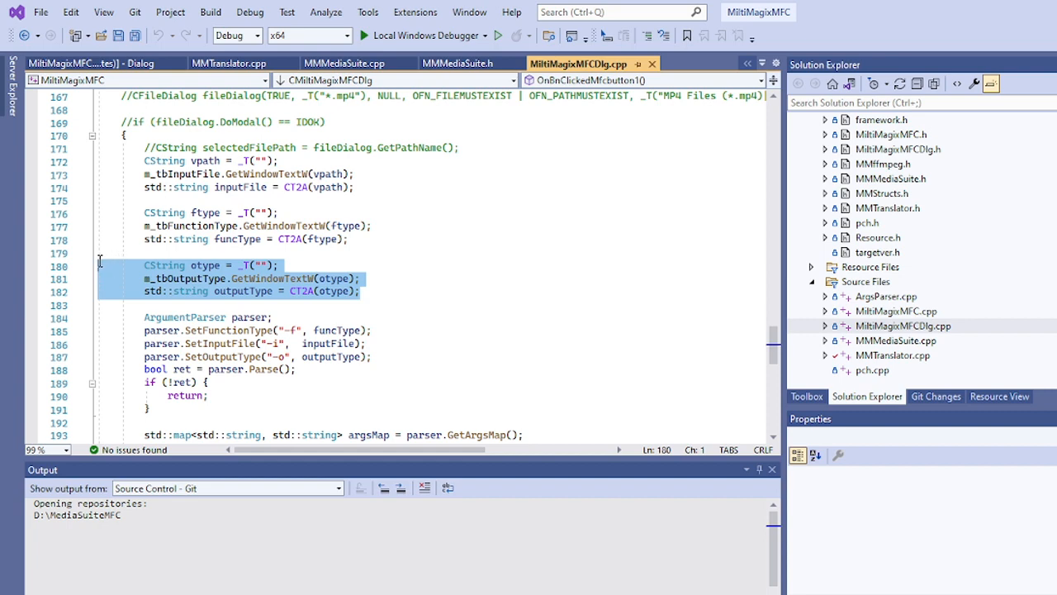
pyautogui.moveTo(388, 377)
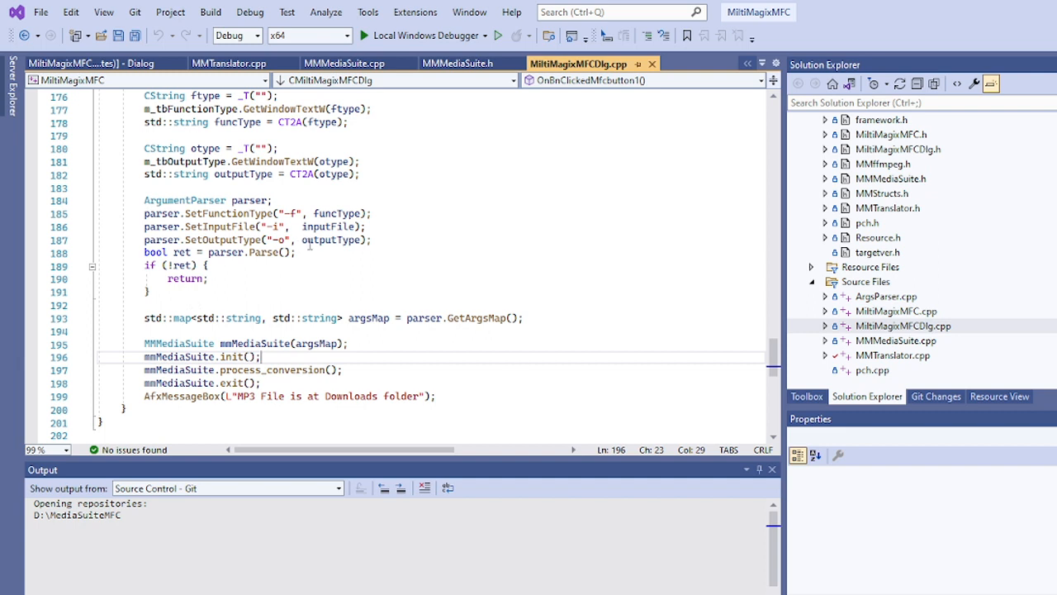
pyautogui.moveTo(172, 304)
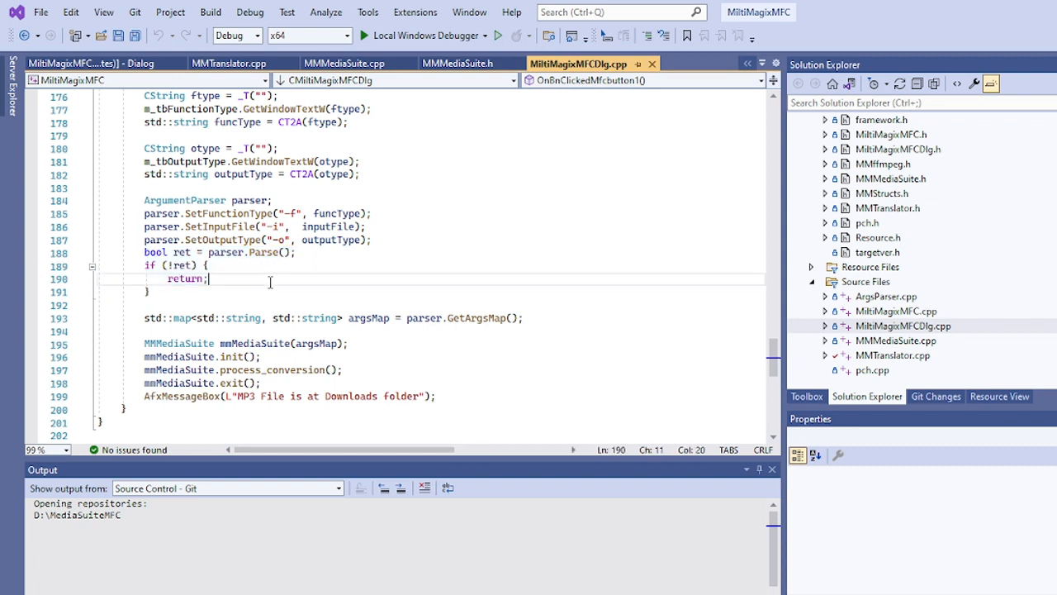
pyautogui.moveTo(209, 278); pyautogui.dragTo(143, 252)
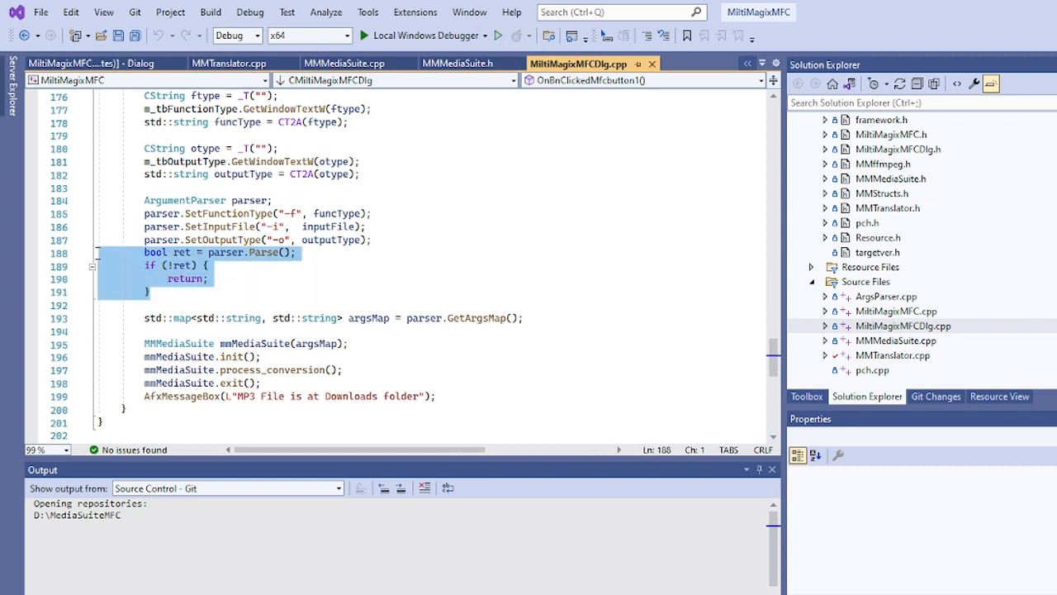
pyautogui.moveTo(263, 275)
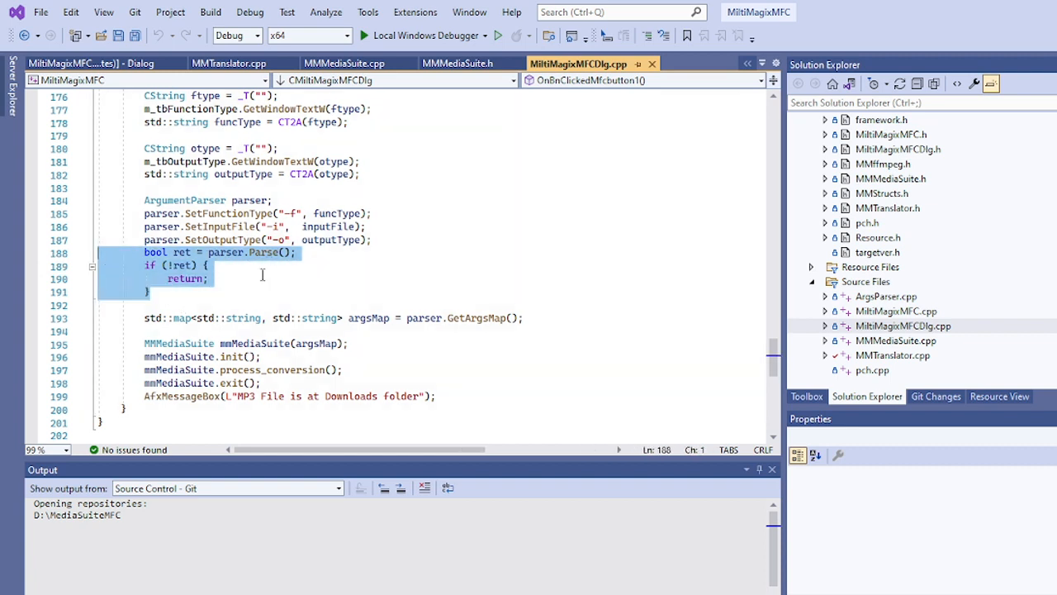
pyautogui.moveTo(294, 369)
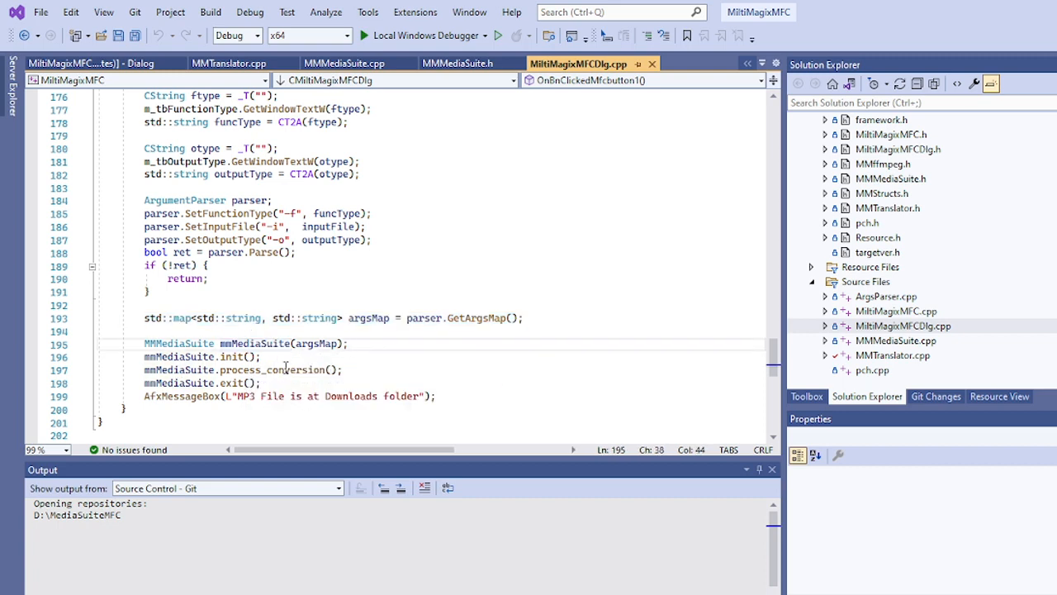
pyautogui.scroll(-3)
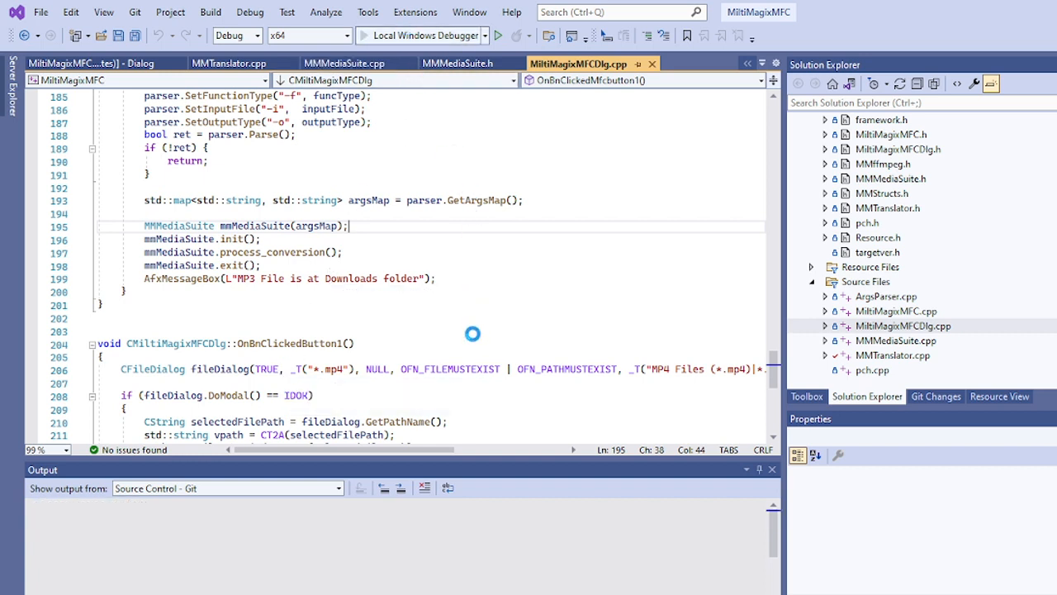
# Launch the MFC app under the debugger, enter function type 1, pick sample.mp4, and convert to MP3
pyautogui.click(486, 35)
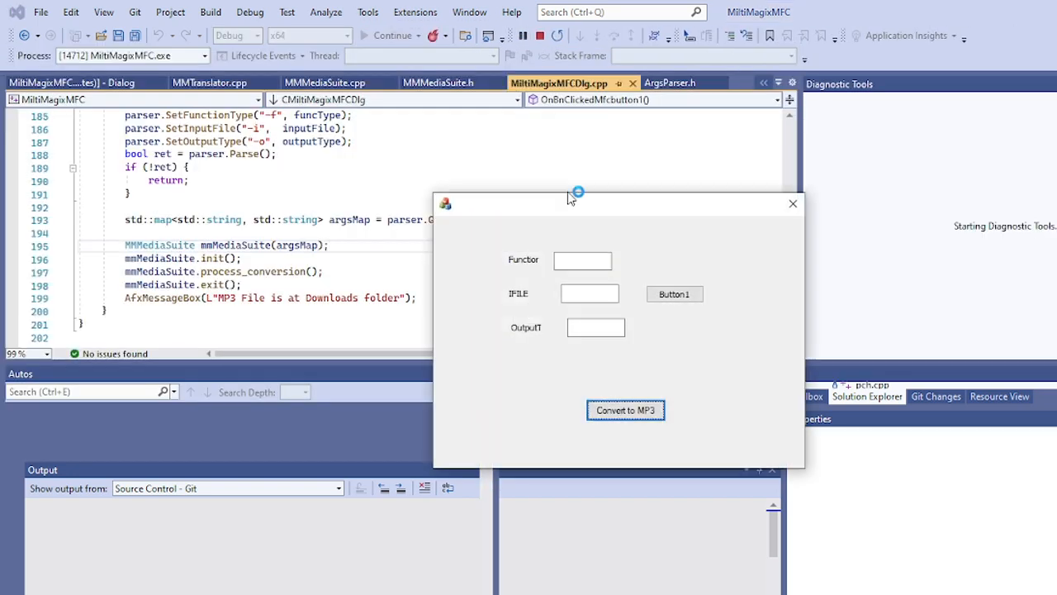
pyautogui.click(582, 260)
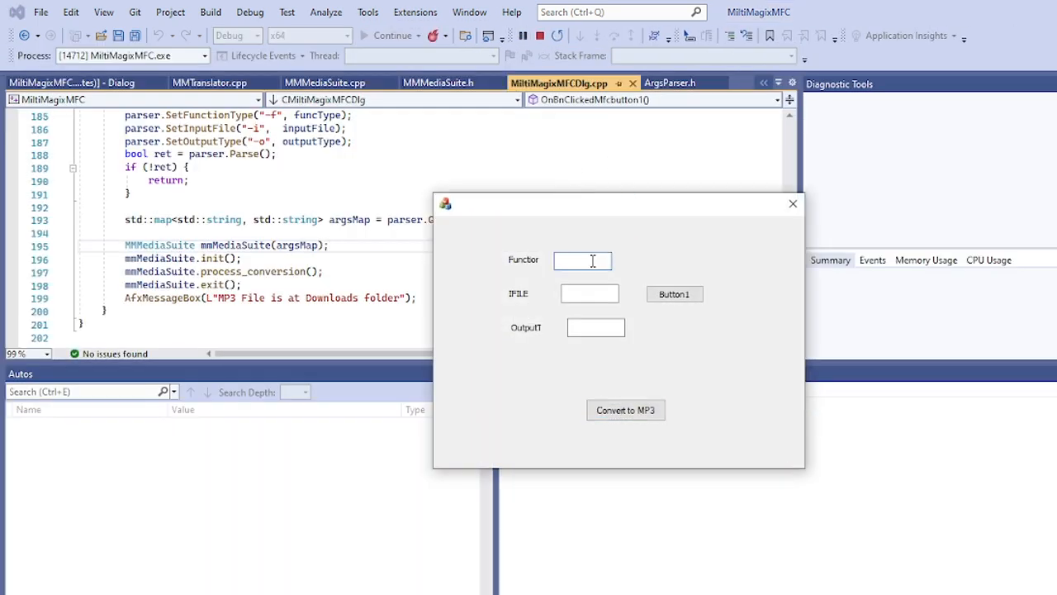
pyautogui.write('1')
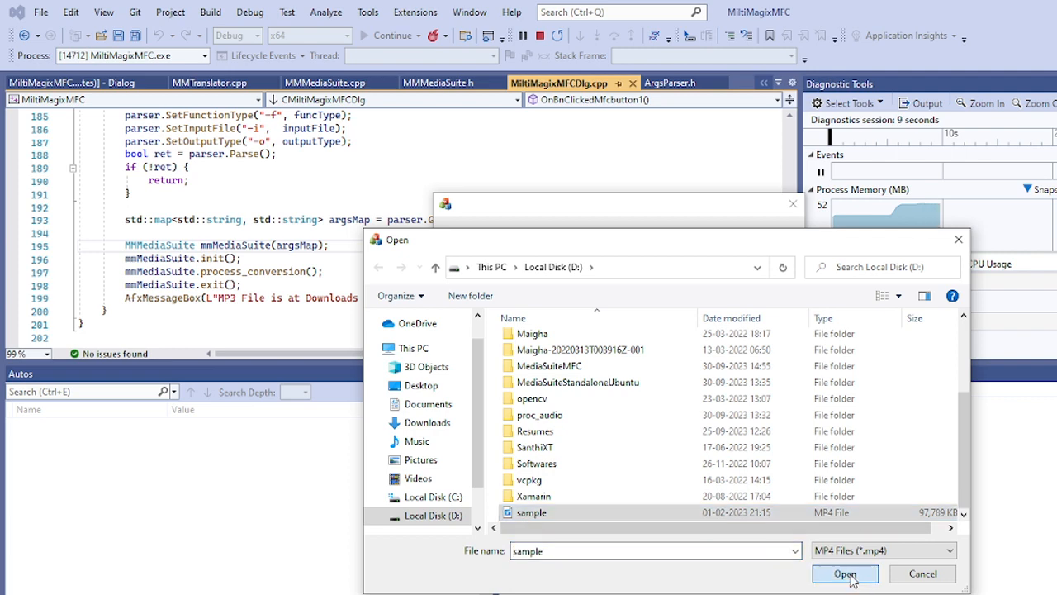
pyautogui.click(845, 573)
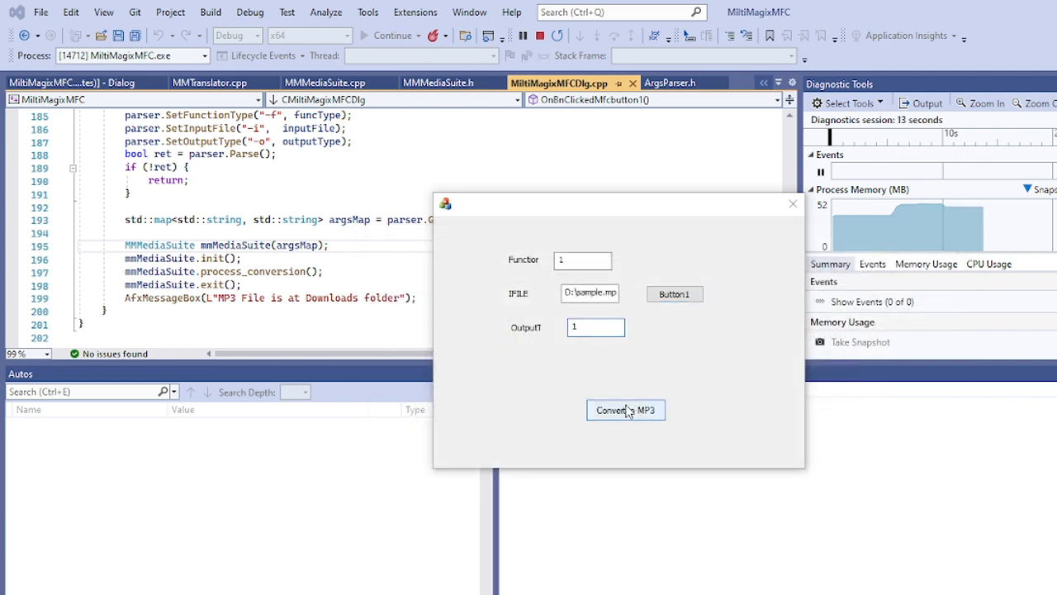
pyautogui.click(625, 409)
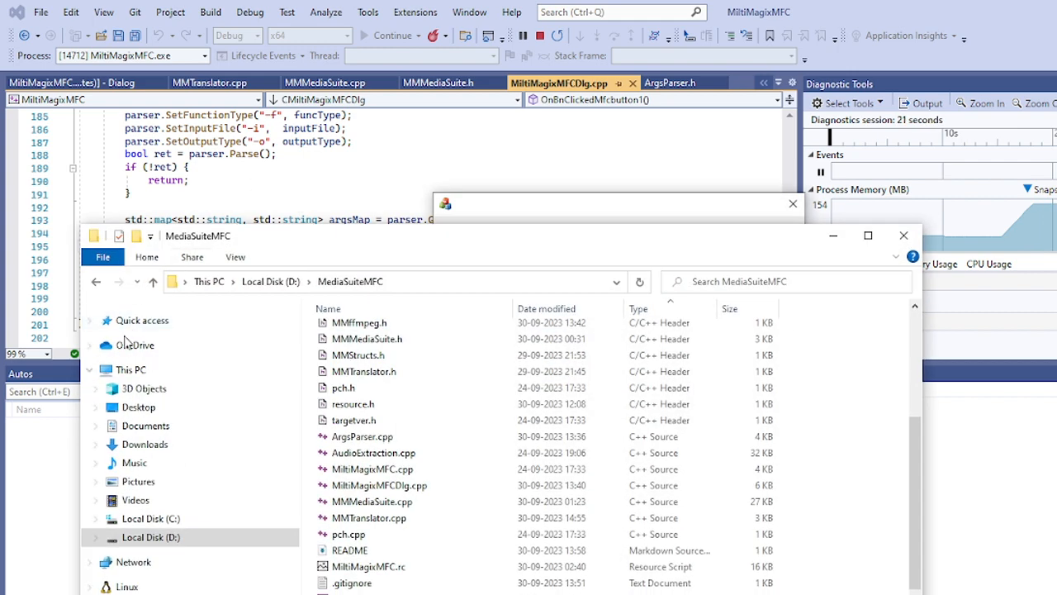
# Check today's timestamped sample output files in the Downloads folder
pyautogui.click(144, 443)
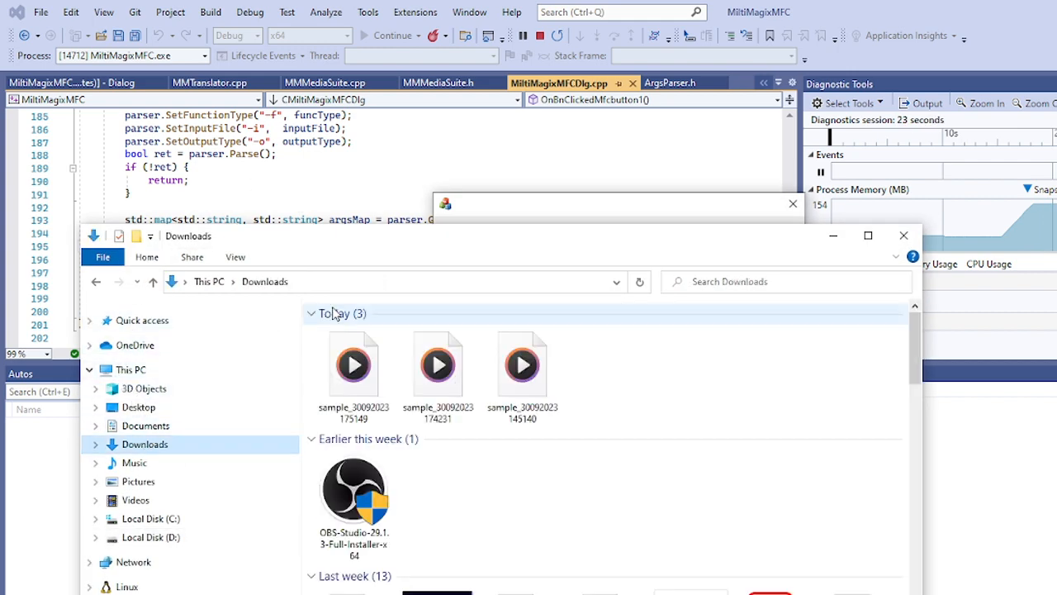
pyautogui.click(437, 364)
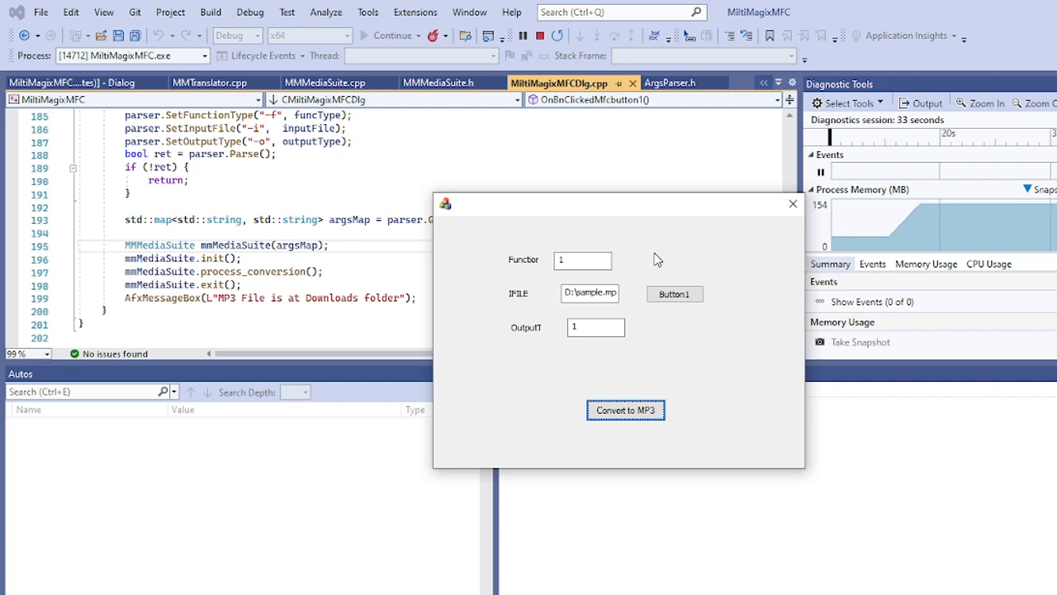
pyautogui.moveTo(661, 228)
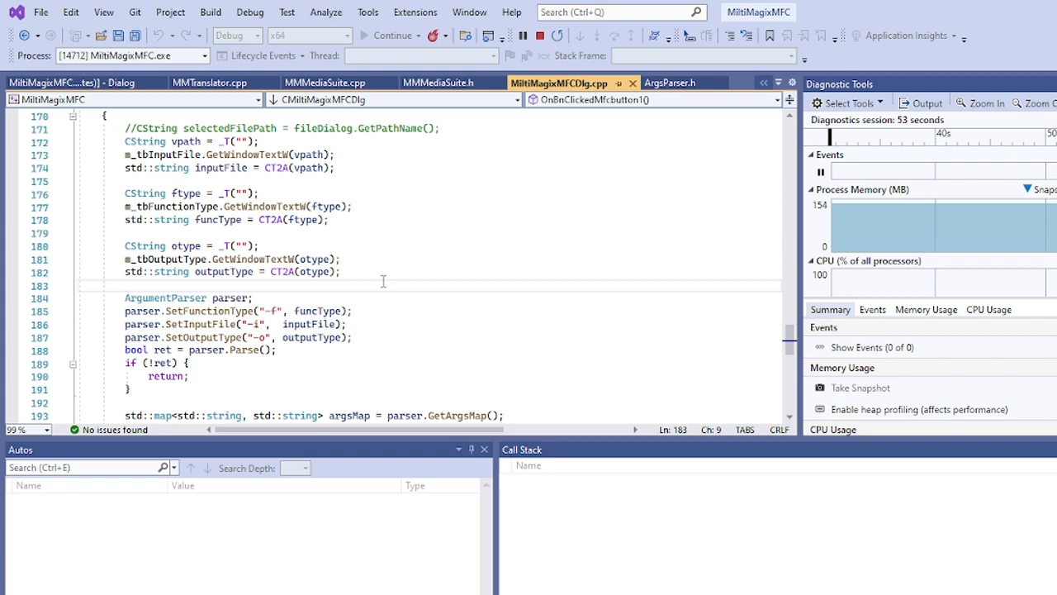
# Scroll through the OnBnClickedMfcbutton1 convert handler in MiltiMagixMFCDlg.cpp
pyautogui.scroll(-3)
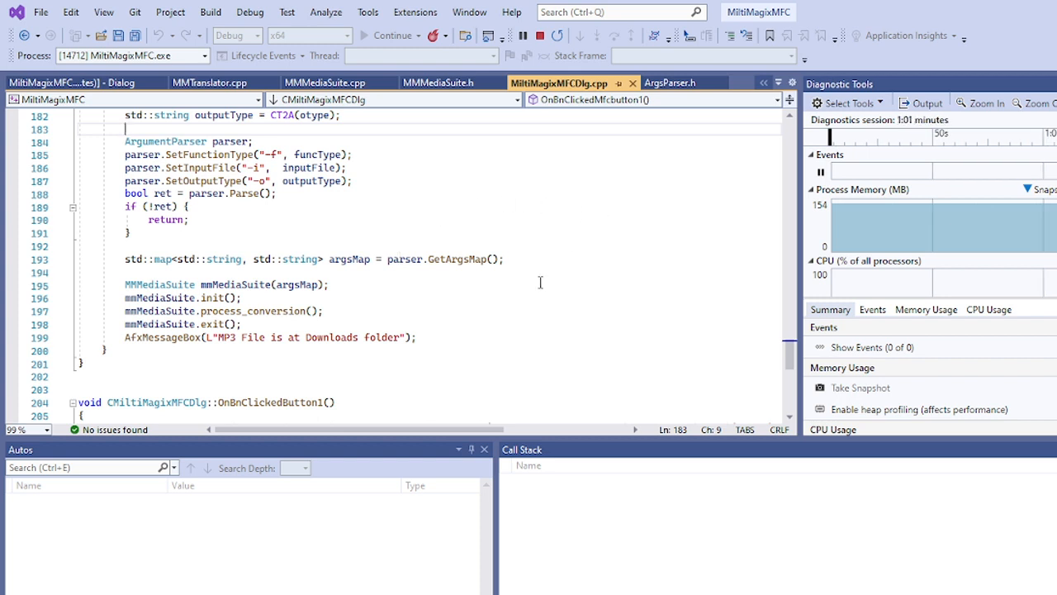
pyautogui.moveTo(514, 304)
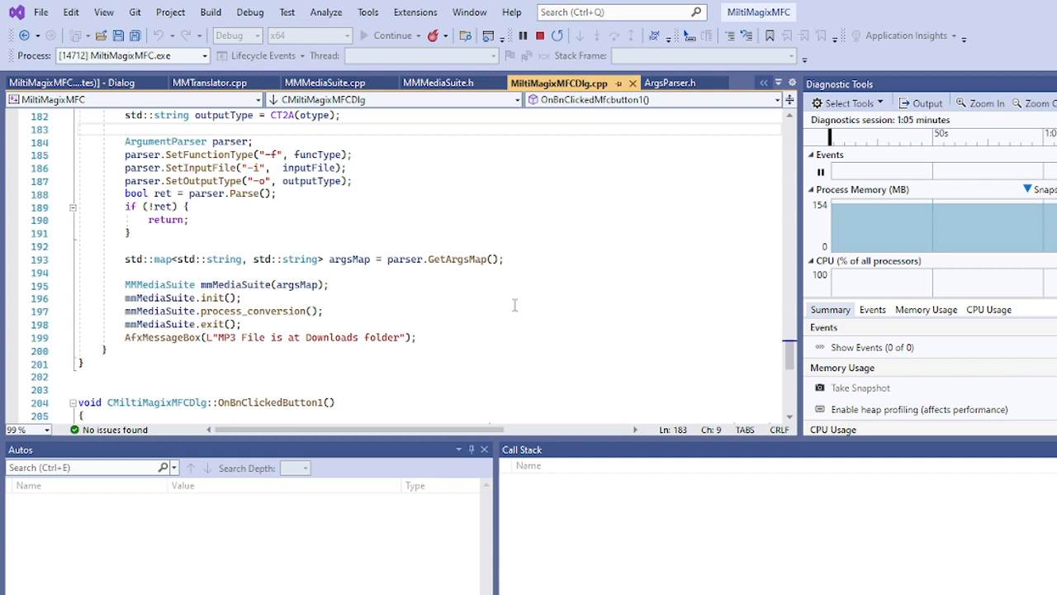
pyautogui.moveTo(586, 223)
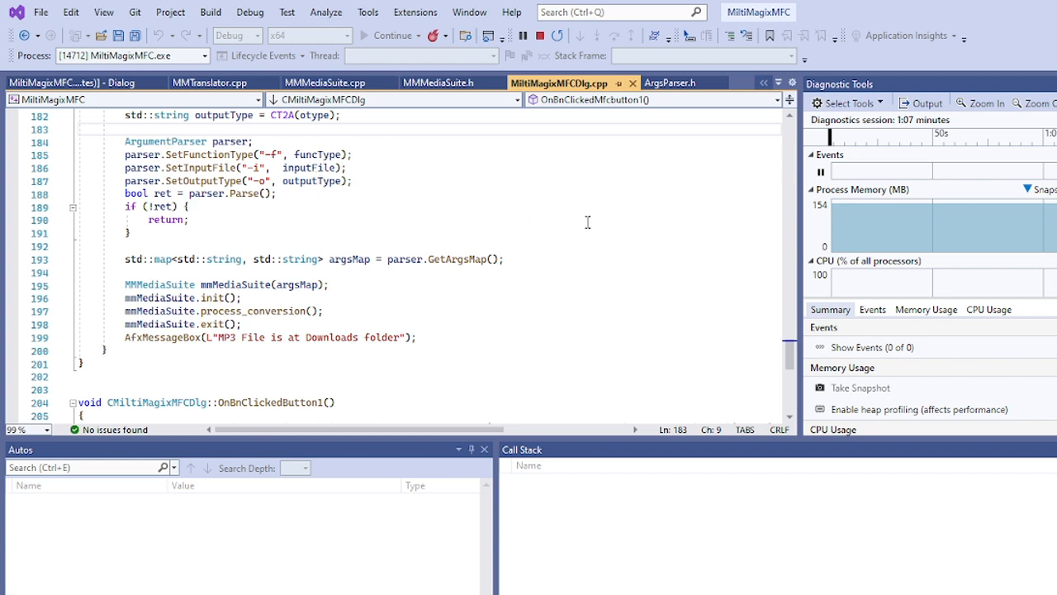